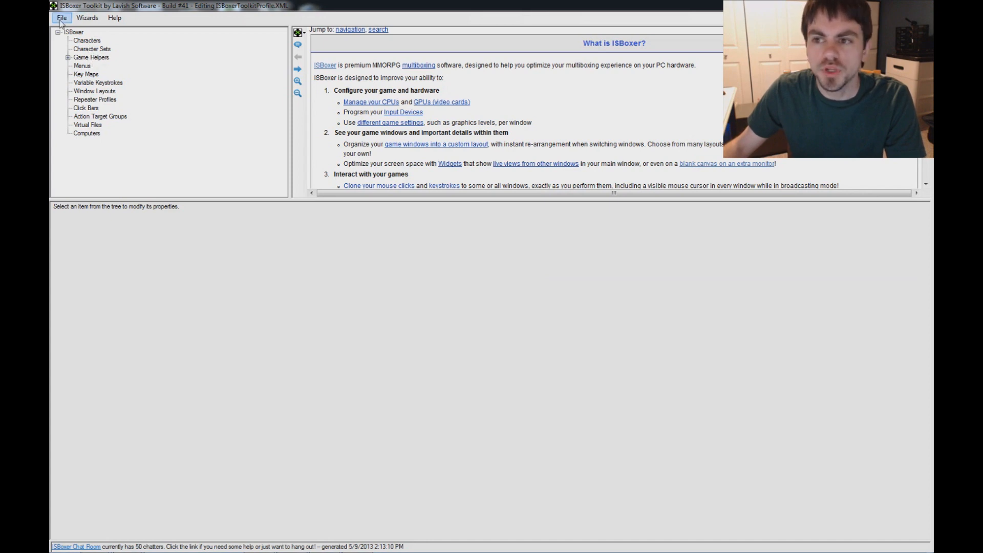
- Clear the existing ISBoxer profile and run Quick Setup Wizard for World of Warcraft
click(62, 17)
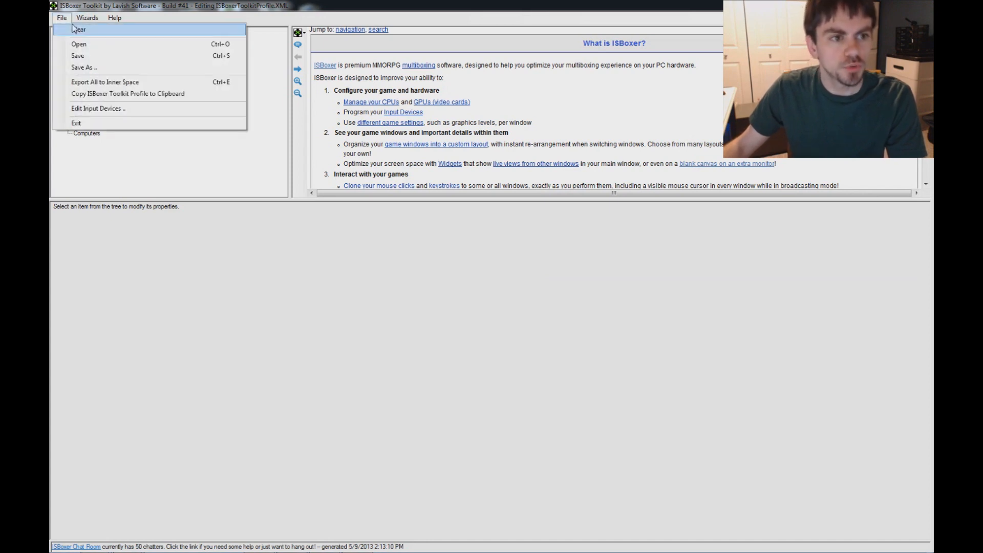
mouse_move(82, 67)
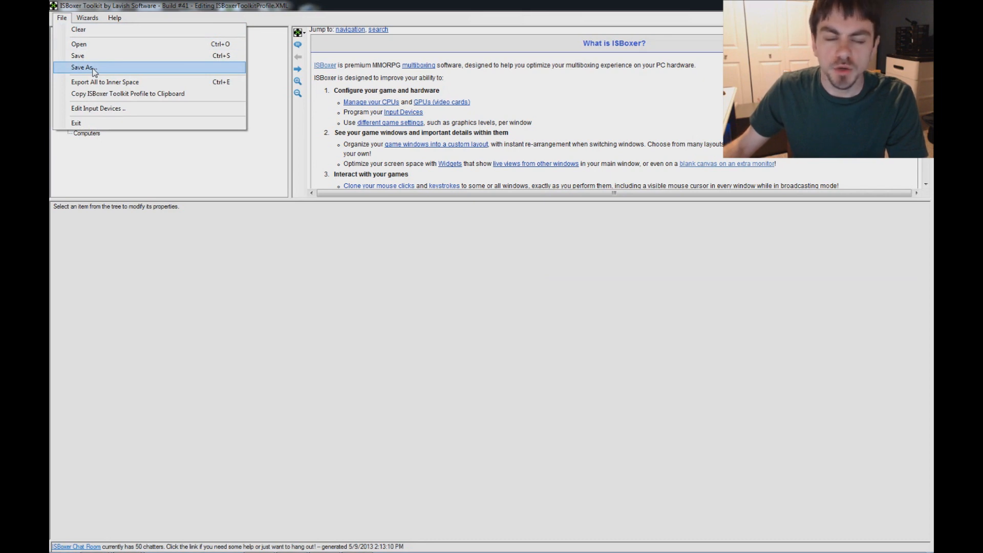
click(87, 16)
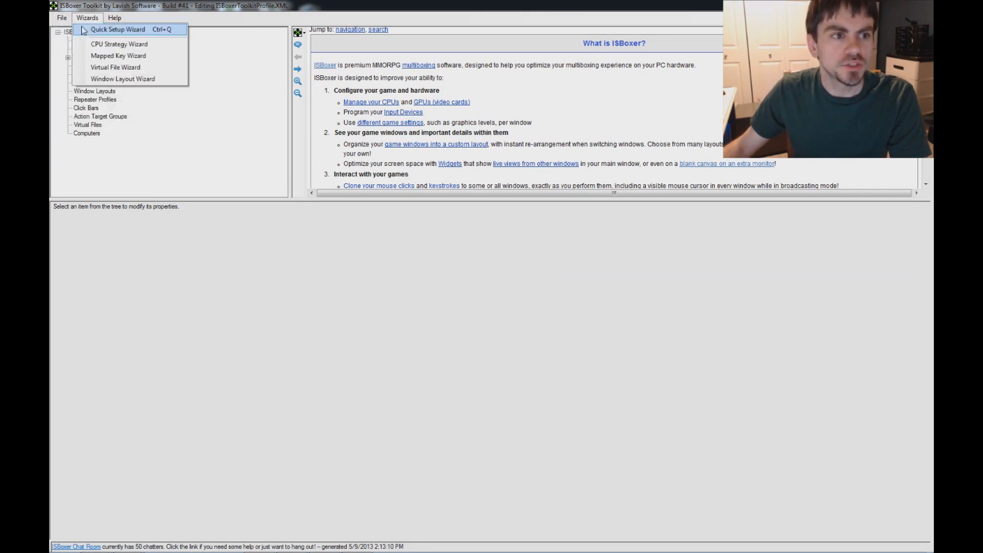
click(118, 30)
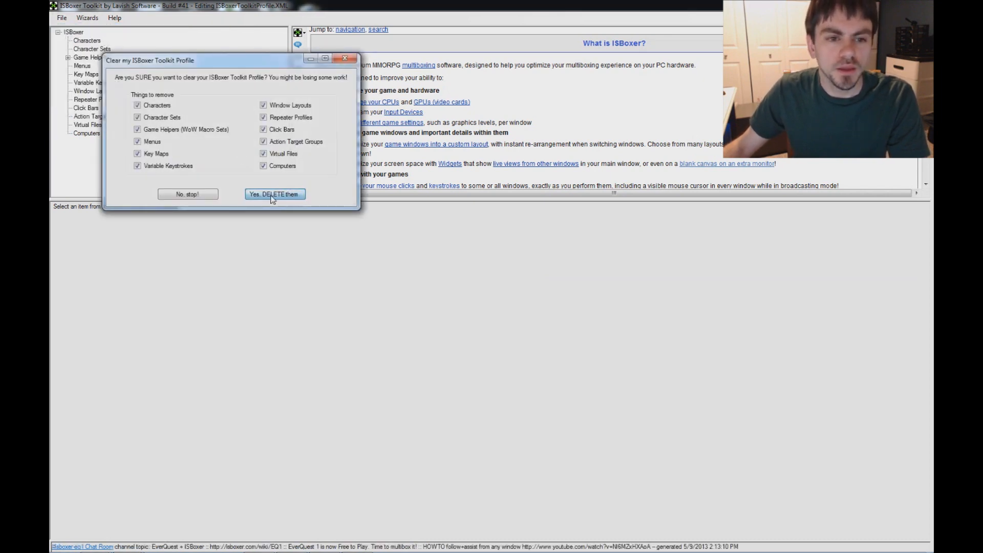
click(87, 17)
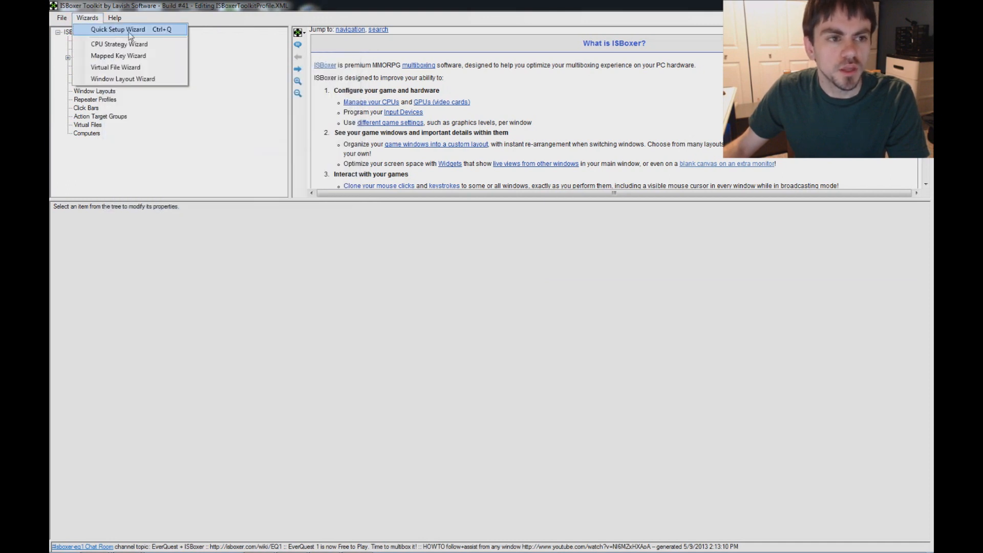
click(118, 28)
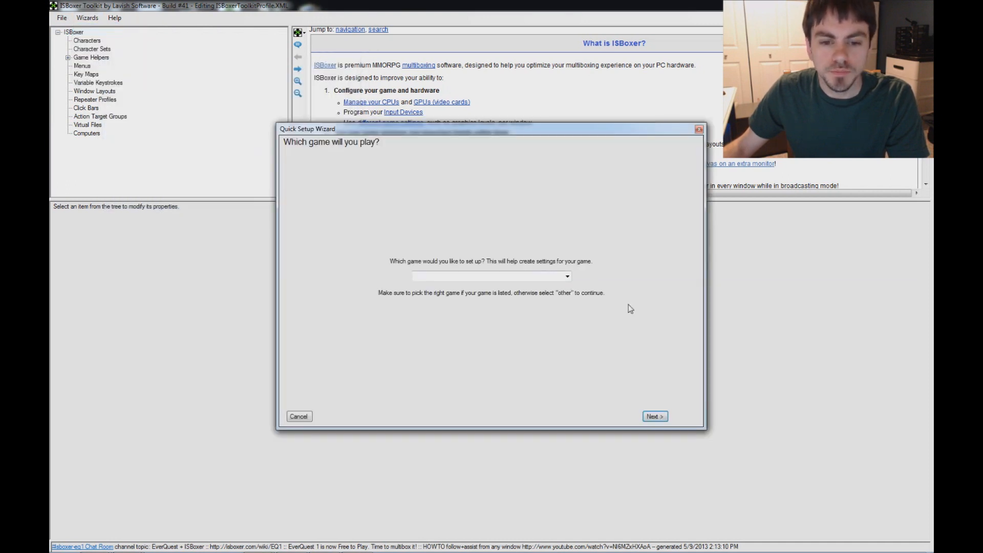
click(566, 276)
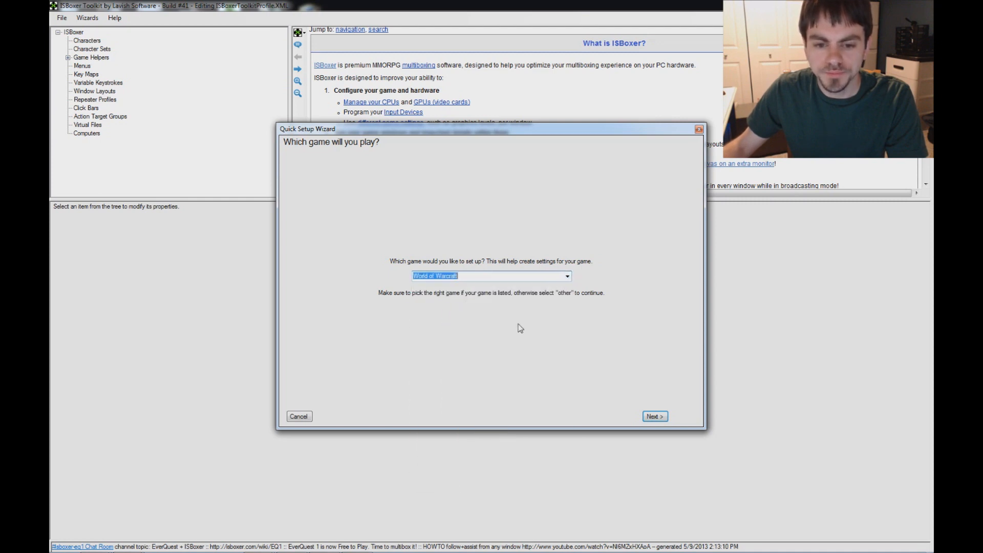
- Add five Kil'jaeden characters to the team and advance to the team-naming page
click(654, 415)
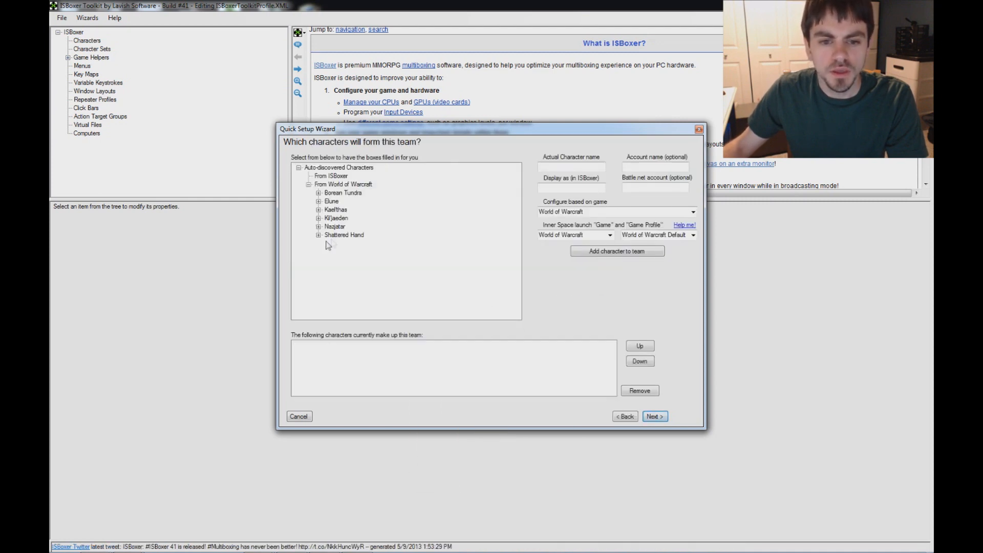
mouse_move(324, 223)
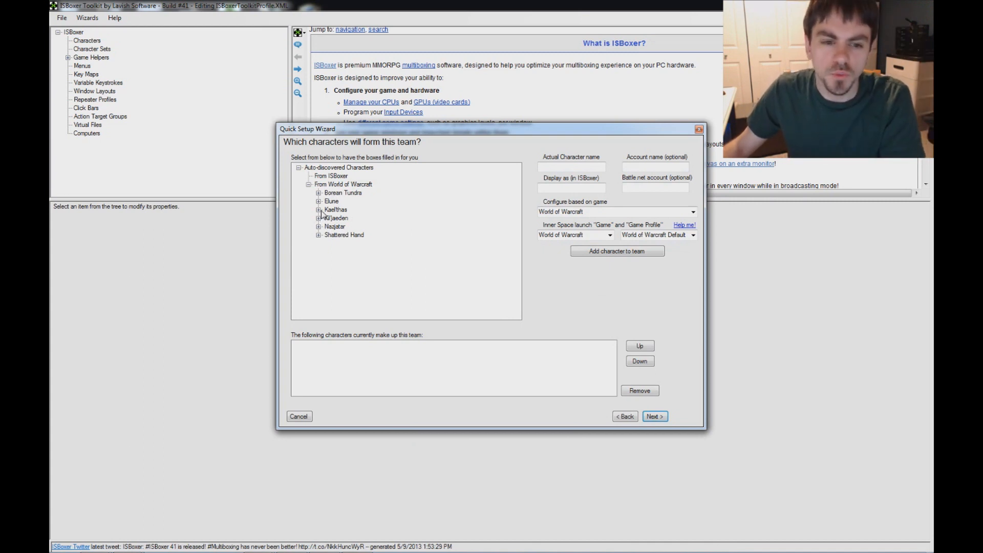
click(319, 209)
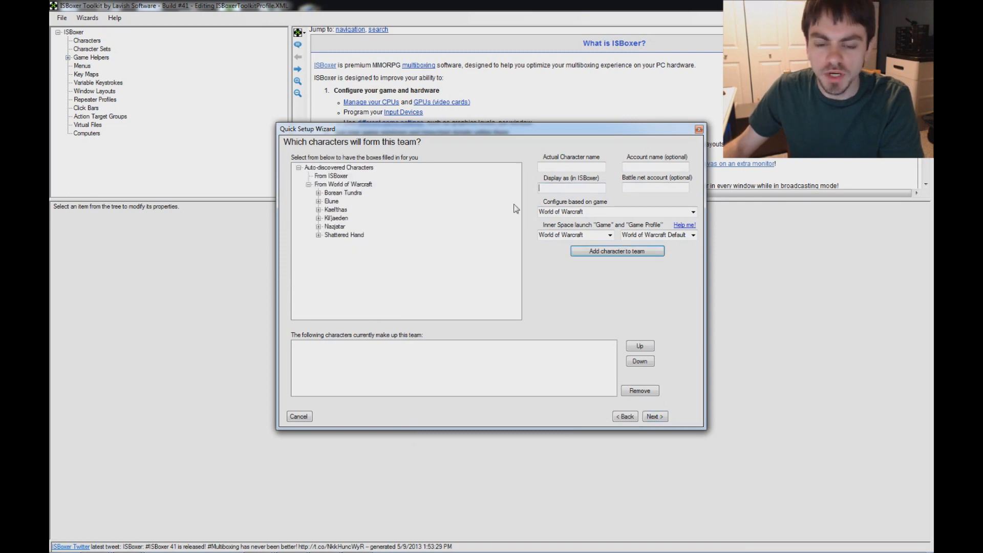
click(318, 218)
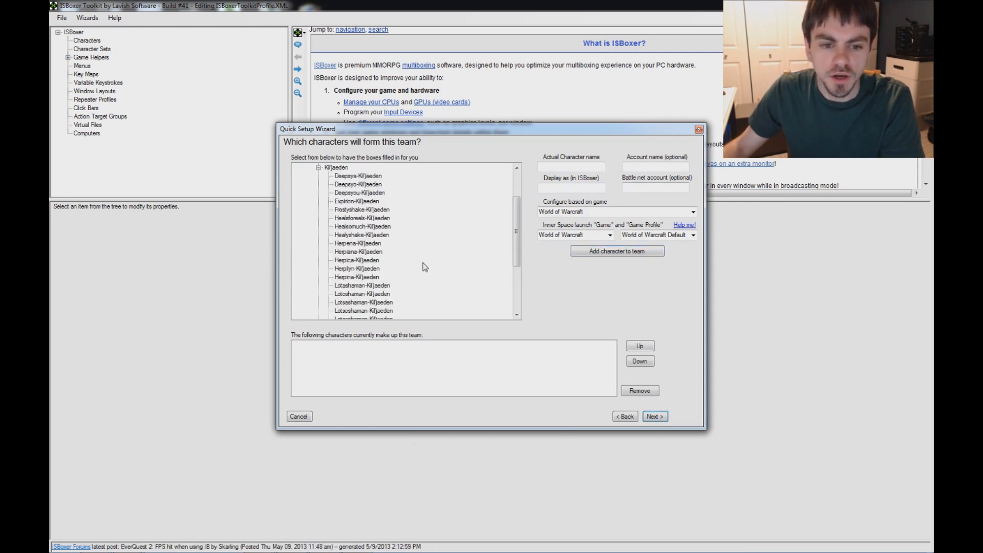
click(356, 243)
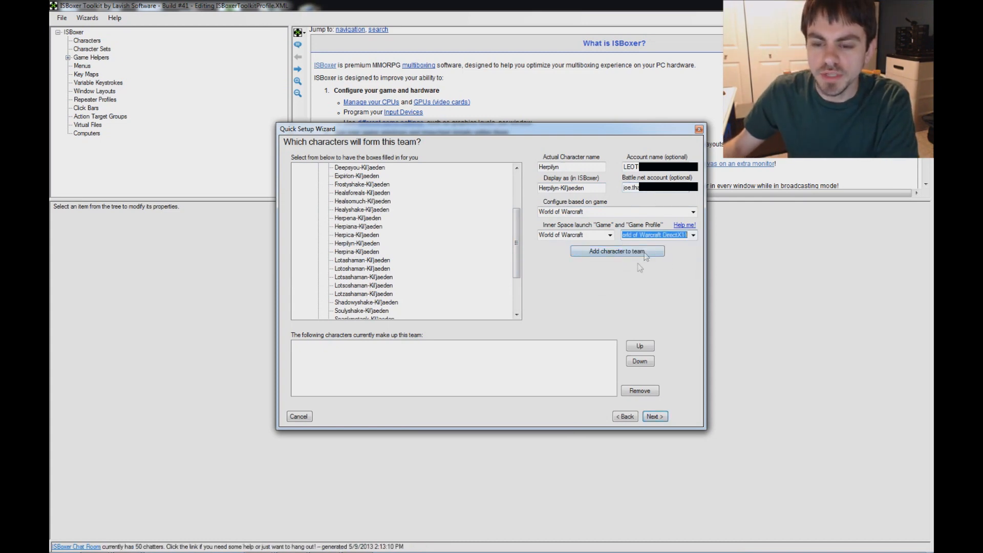
click(616, 251)
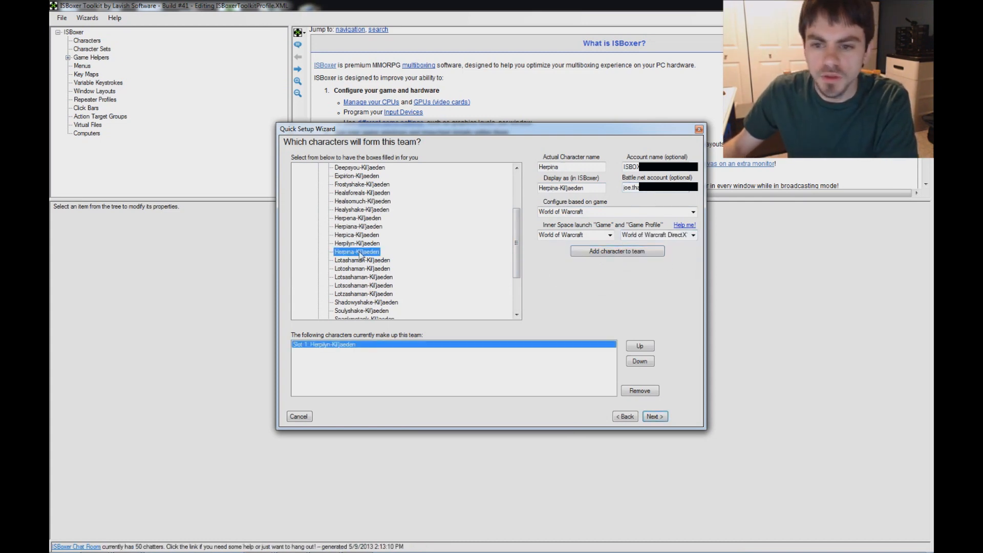
click(616, 251)
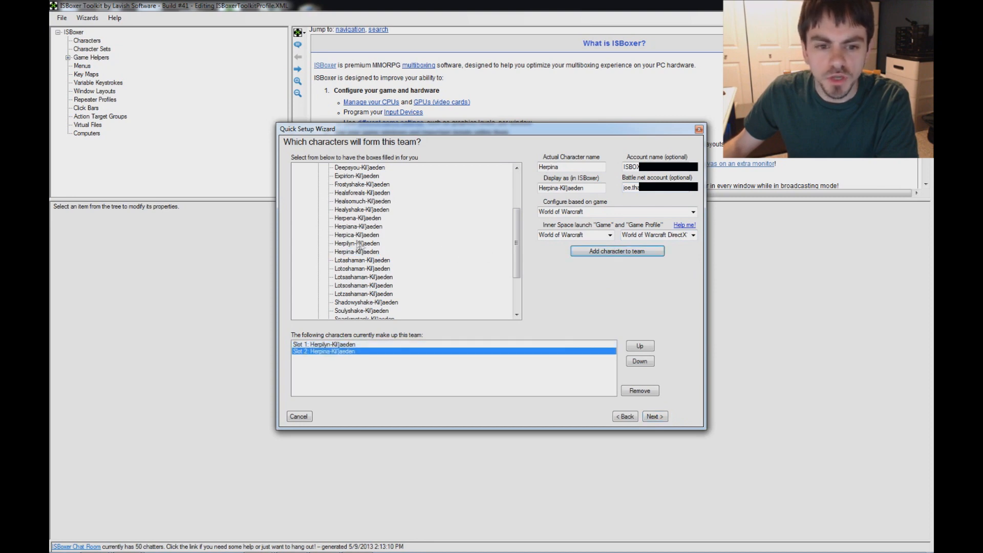
click(356, 218)
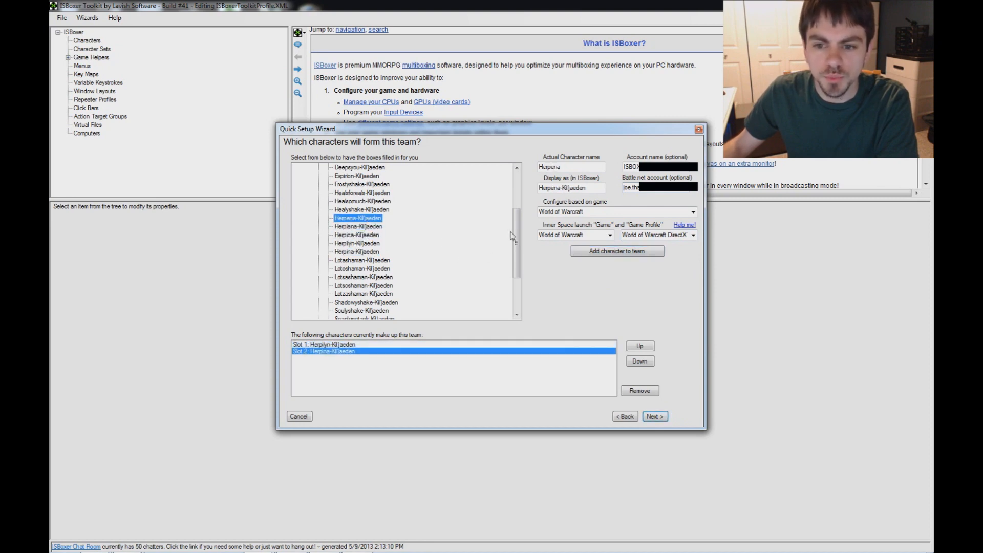
click(617, 250)
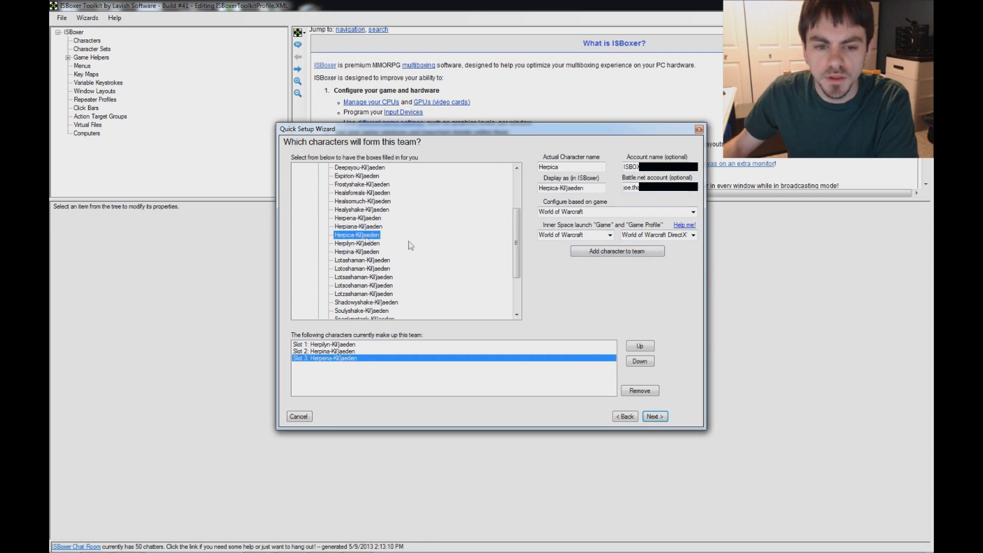
click(617, 250)
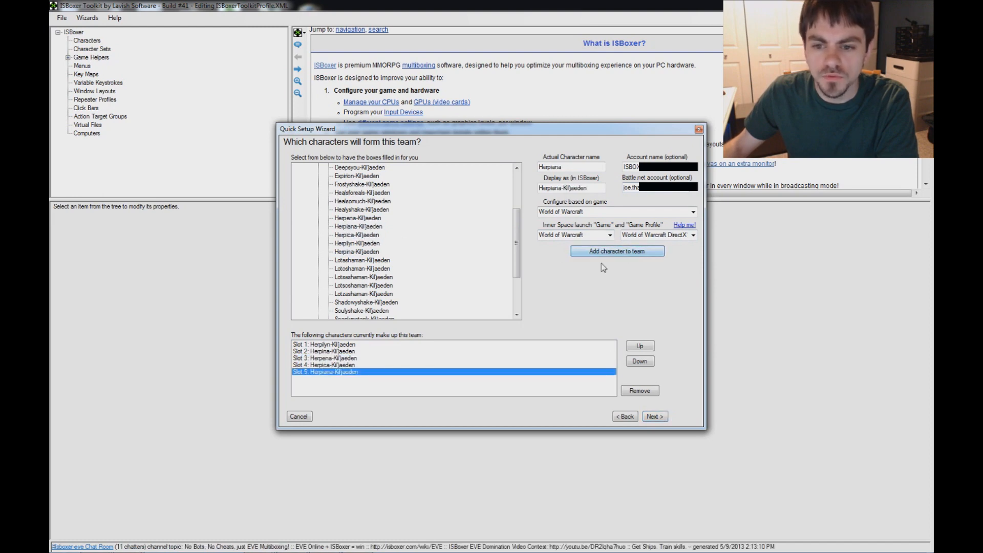
click(654, 416)
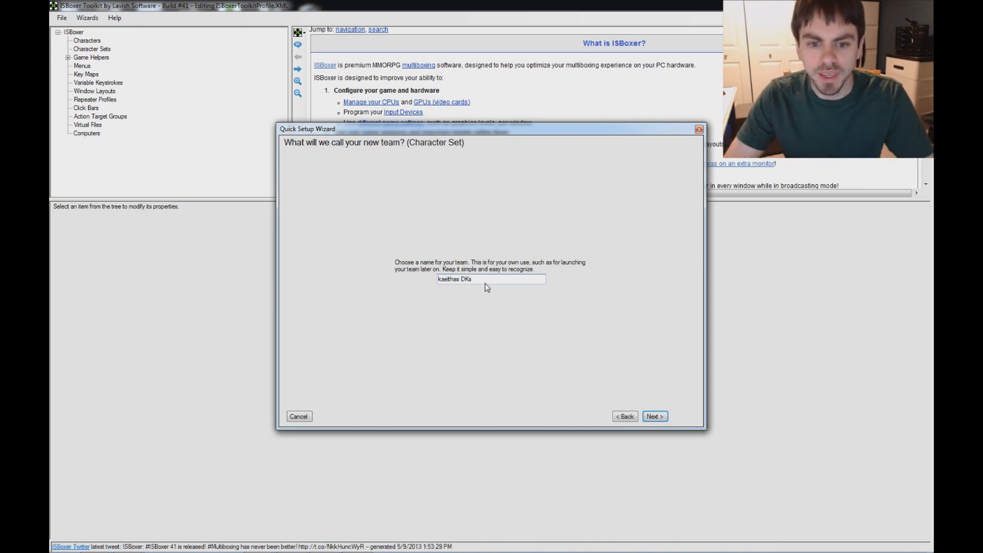
- Choose the Single monitor window layout on DISPLAY6 and continue to CPU strategy
click(654, 416)
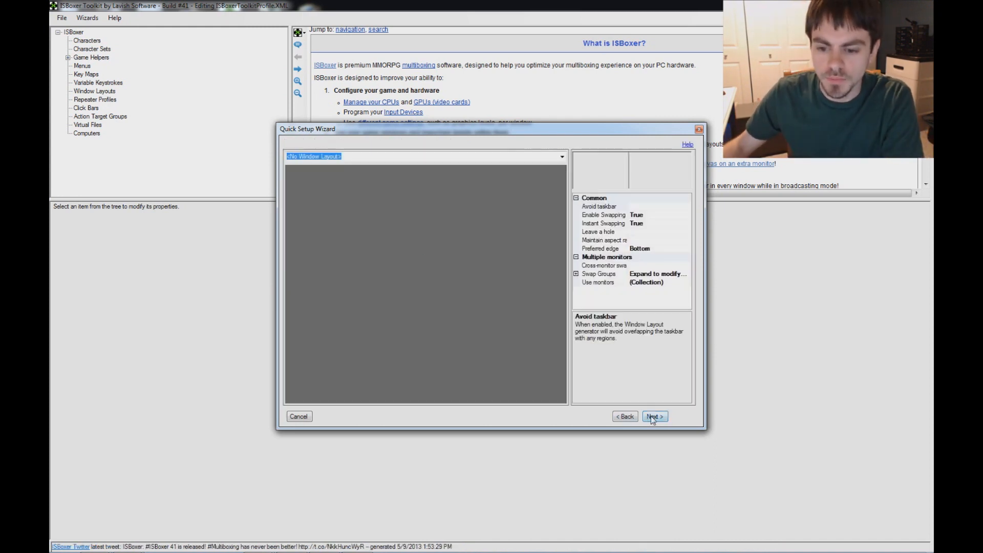
click(654, 416)
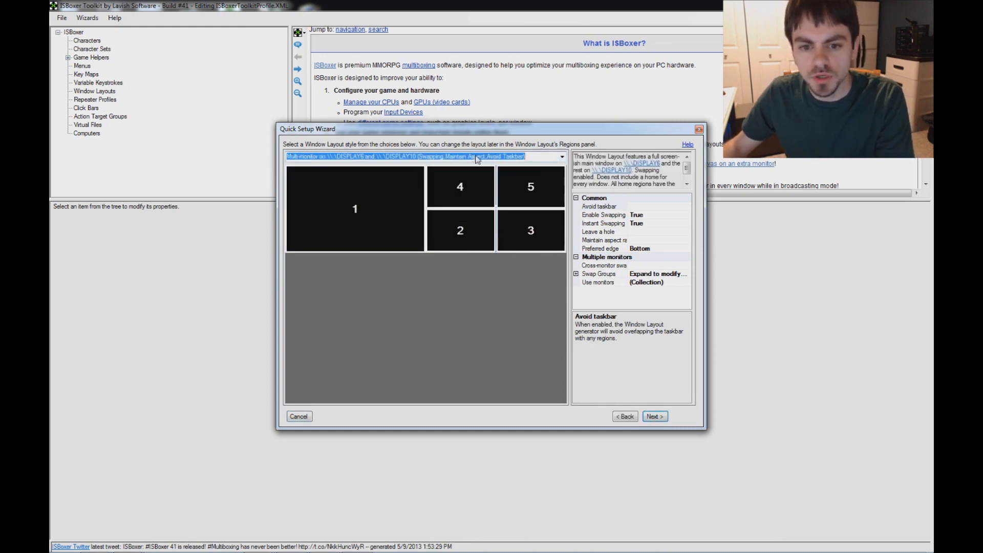
click(560, 156)
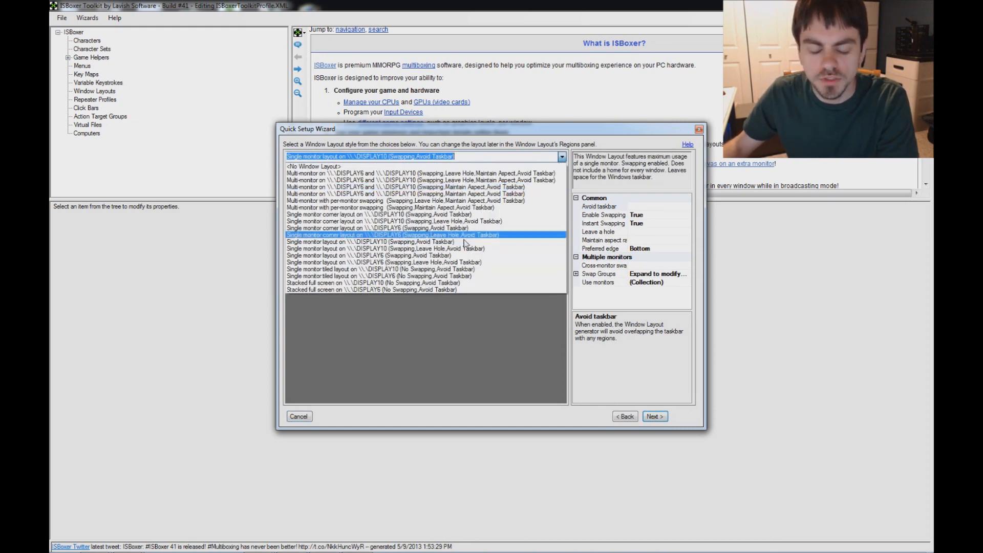
click(389, 249)
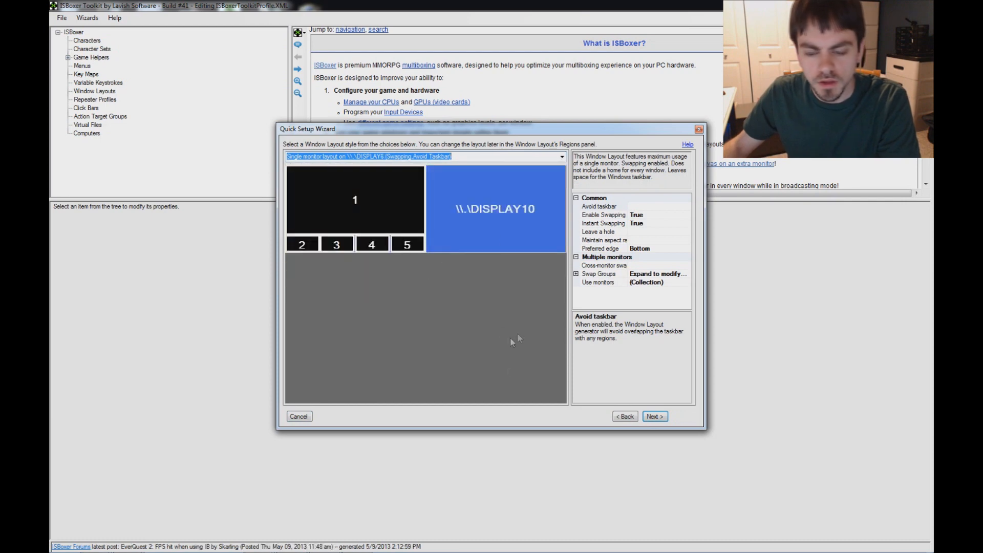
click(654, 416)
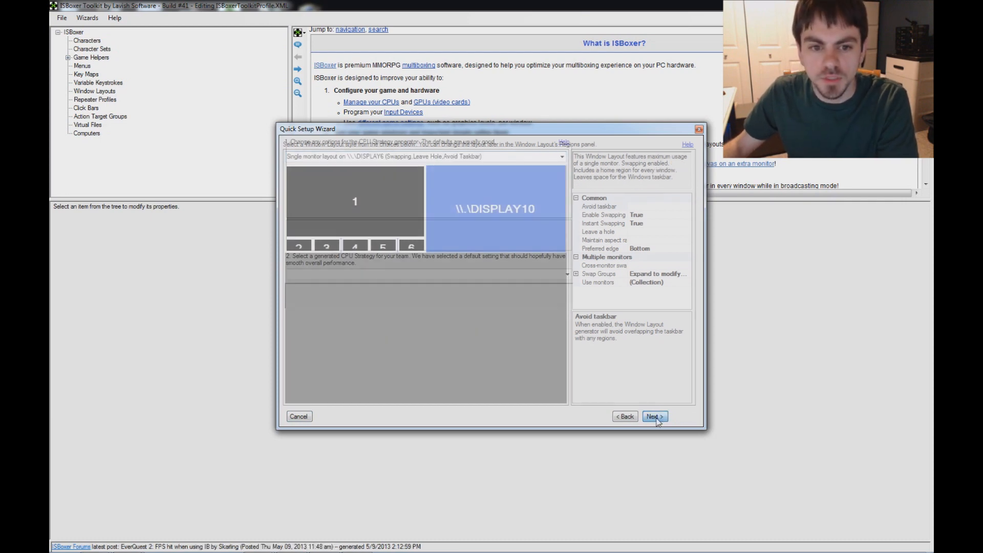
- Set the team's CPU strategy to 'Round-robin balancing (HyperThreading)'
click(654, 416)
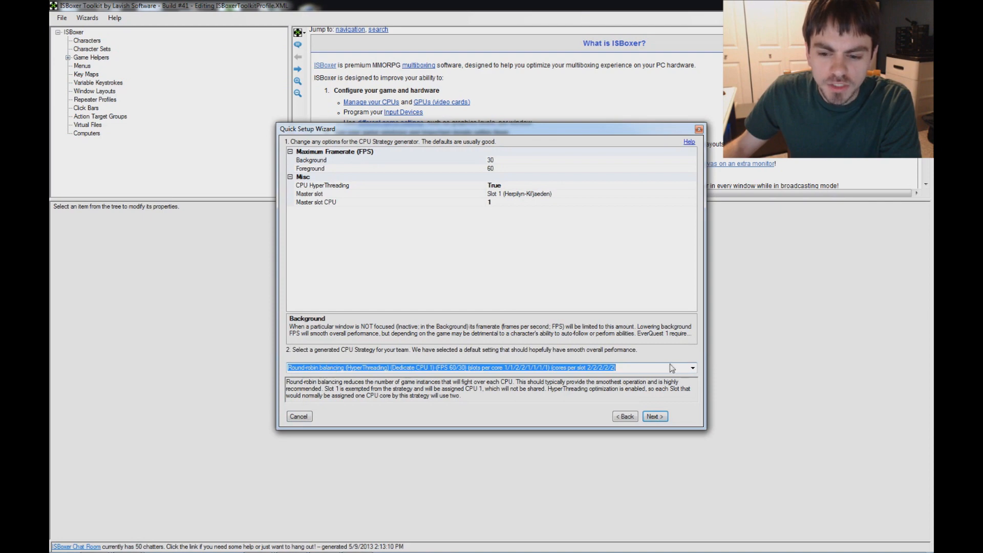
click(691, 367)
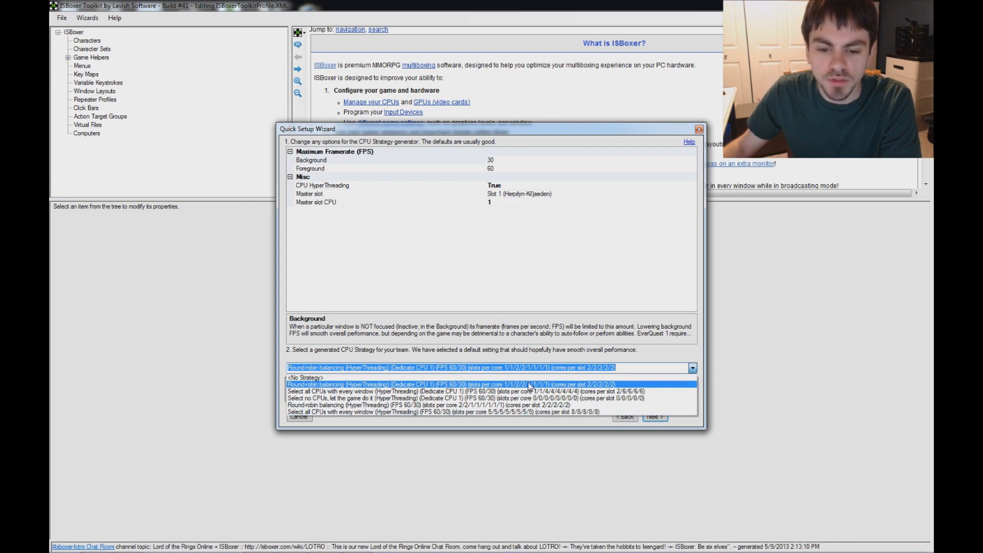
mouse_move(564, 389)
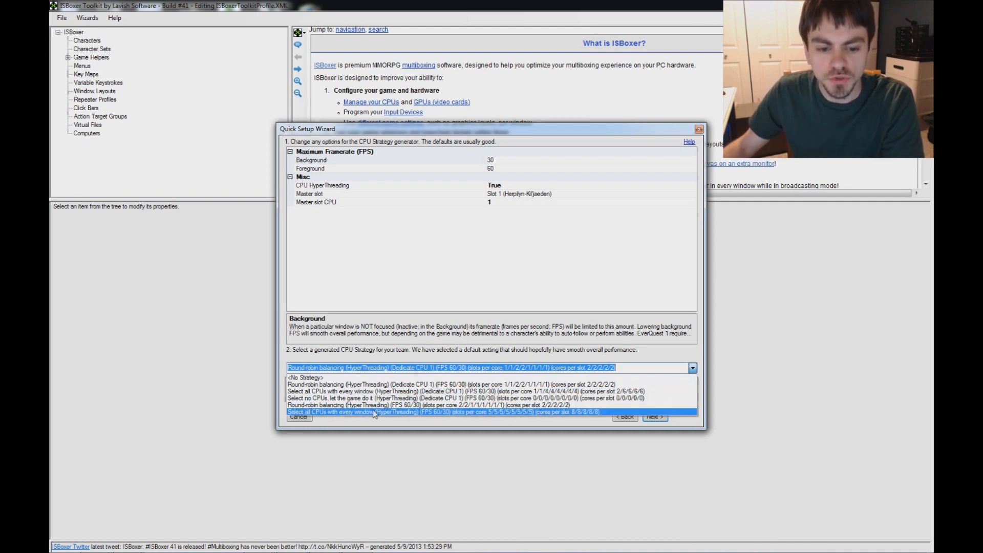
mouse_move(458, 412)
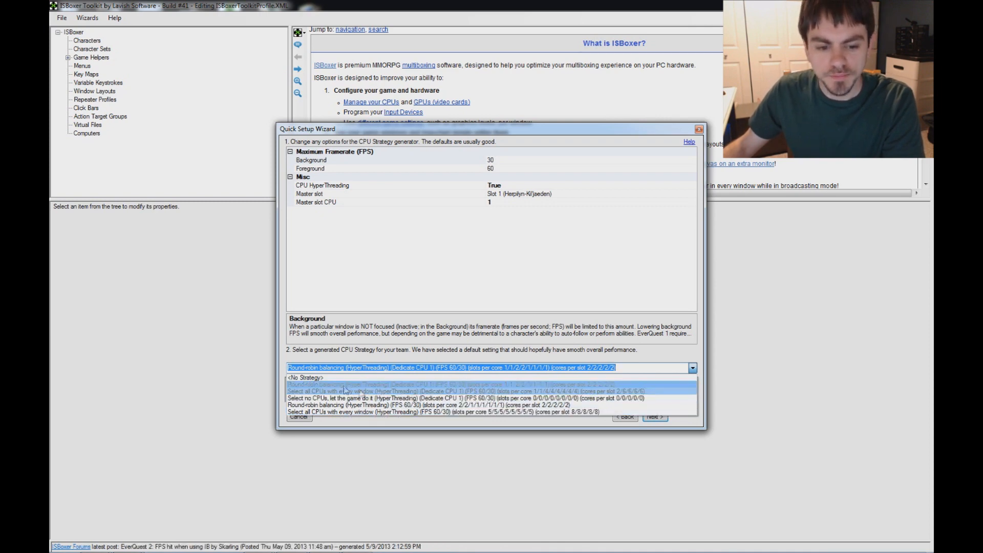
click(451, 368)
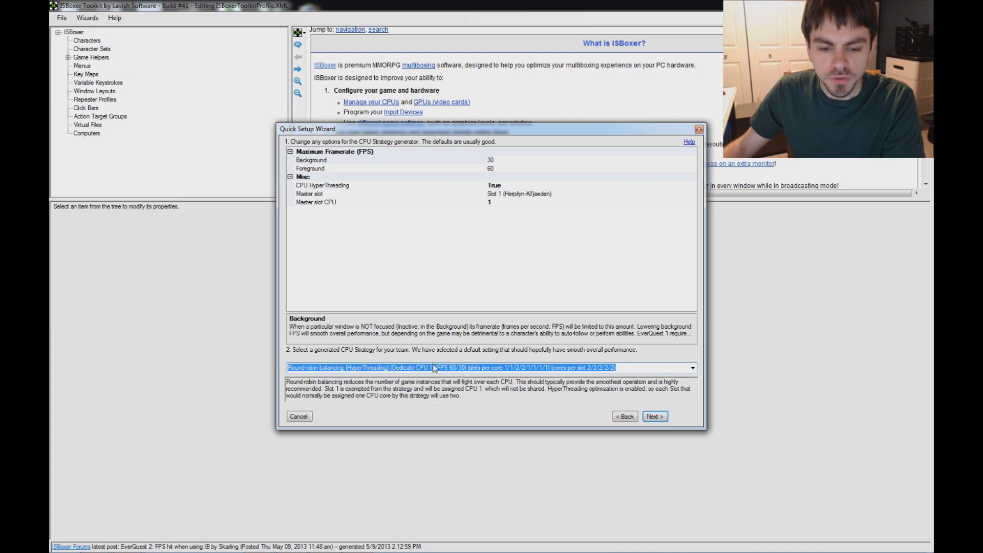
- Try Action RPG - Standard, turn broadcasting at startup off, then reselect MMO - Standard
click(654, 415)
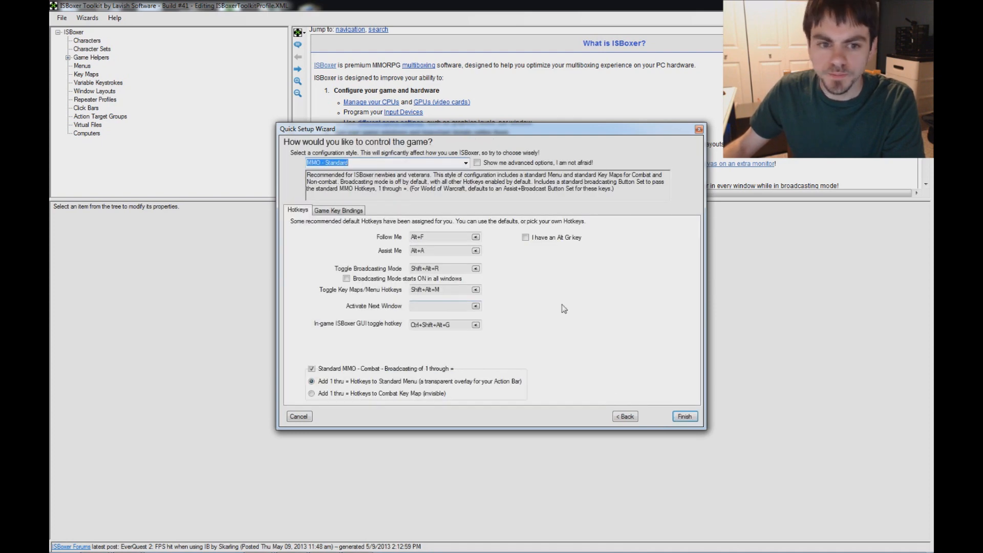
mouse_move(458, 257)
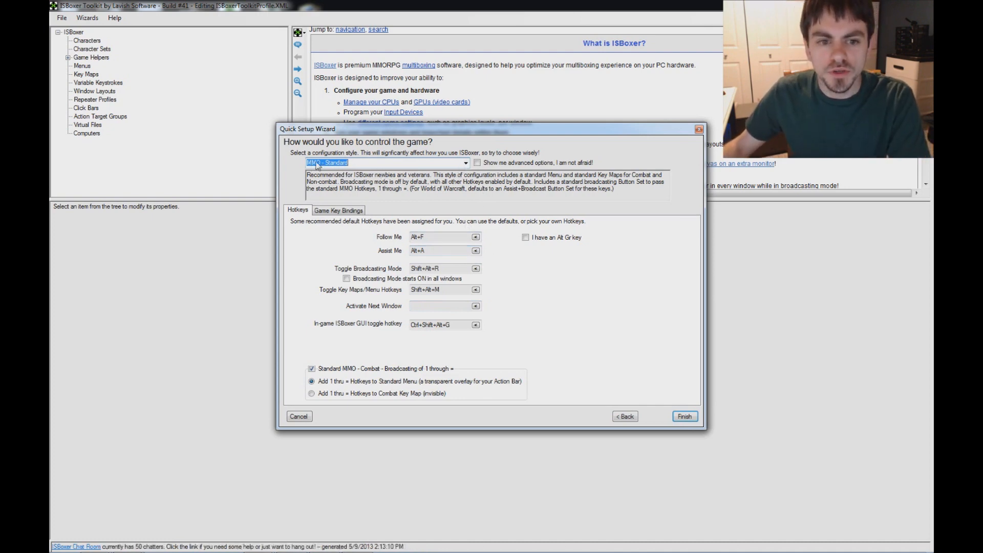
click(465, 163)
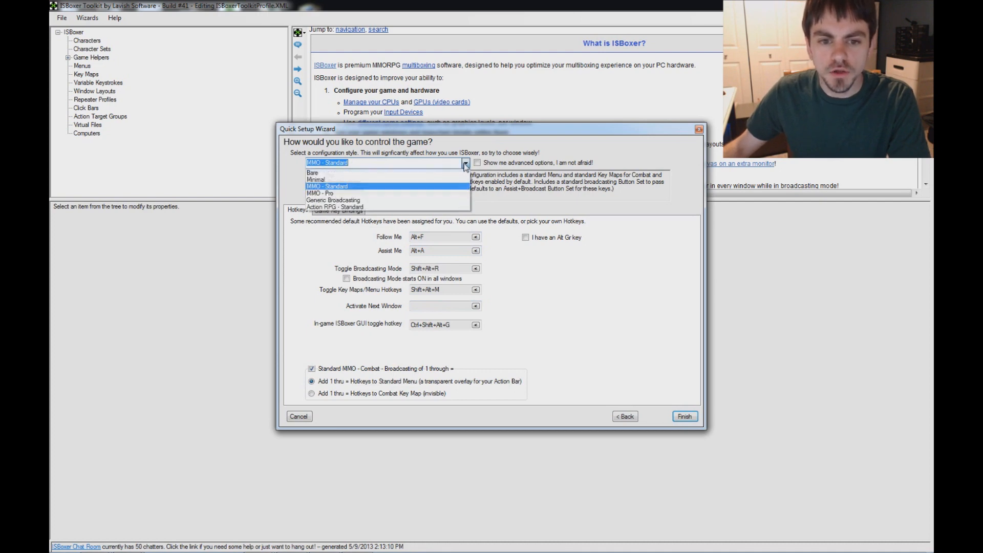
mouse_move(335, 207)
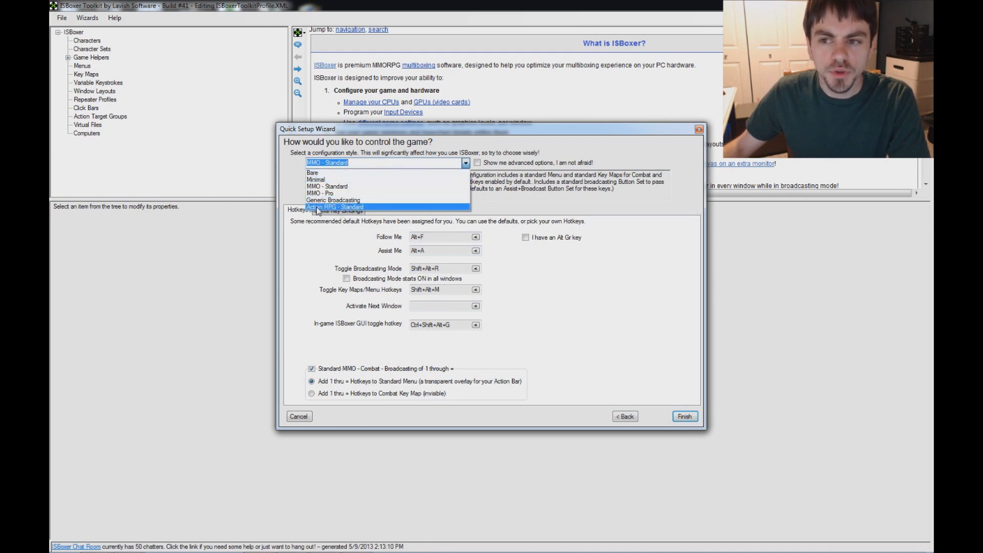
mouse_move(324, 209)
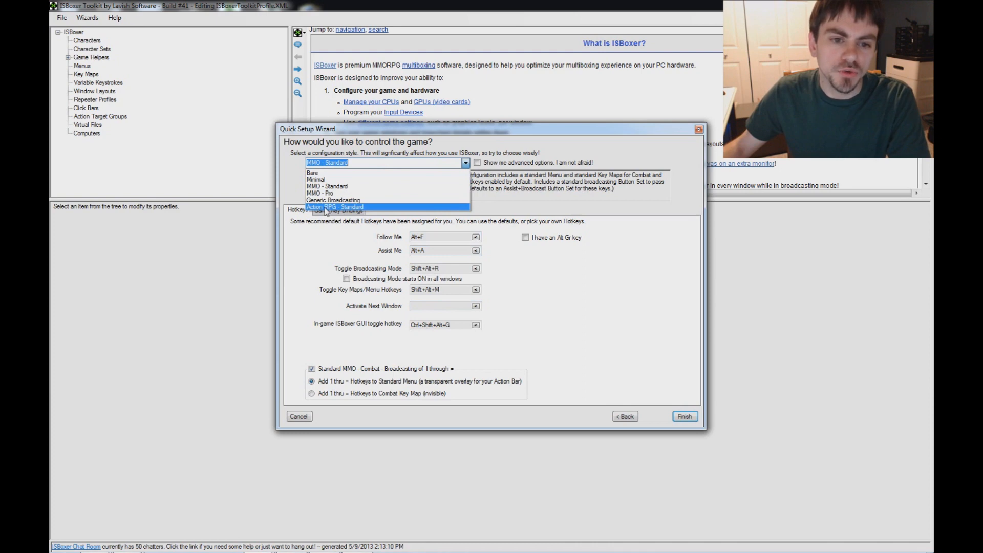
click(334, 207)
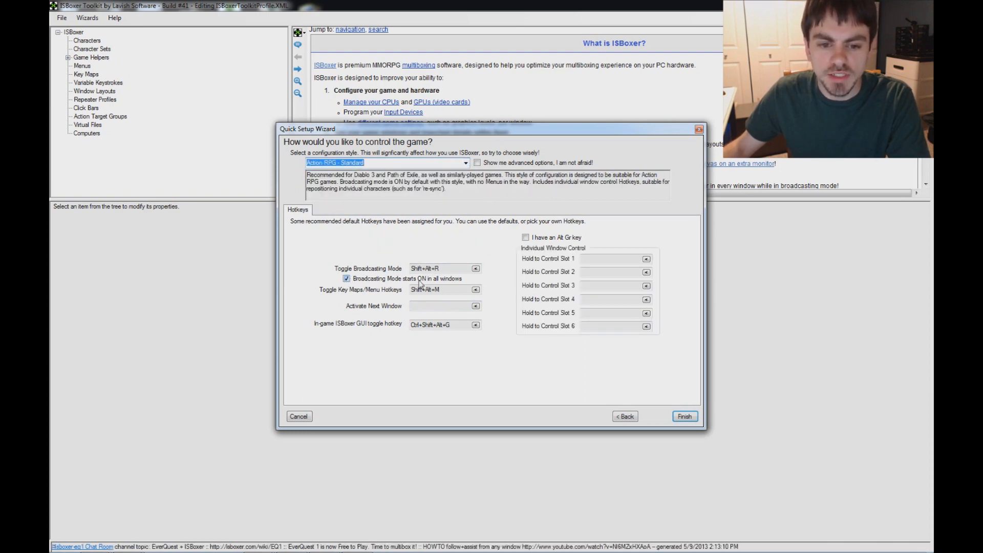
click(345, 279)
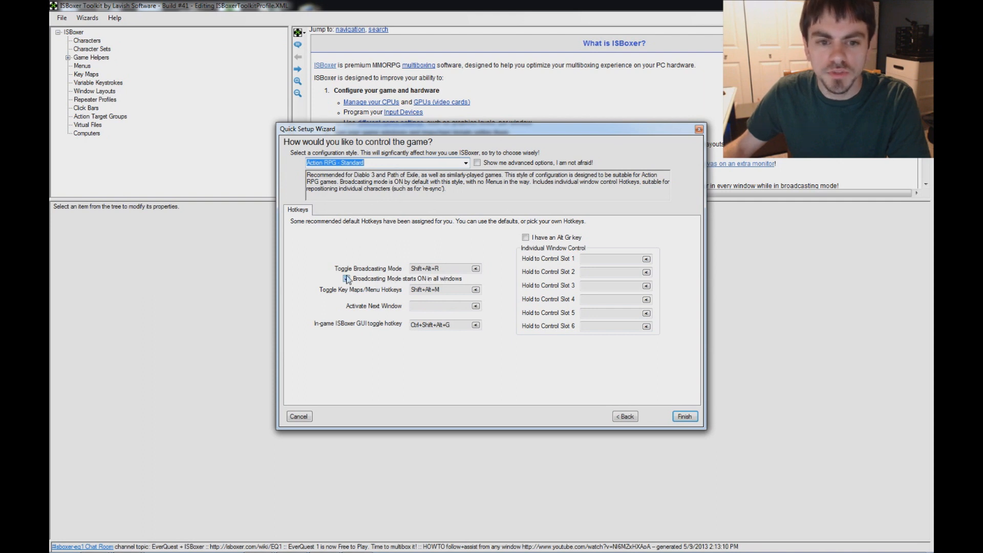
click(345, 278)
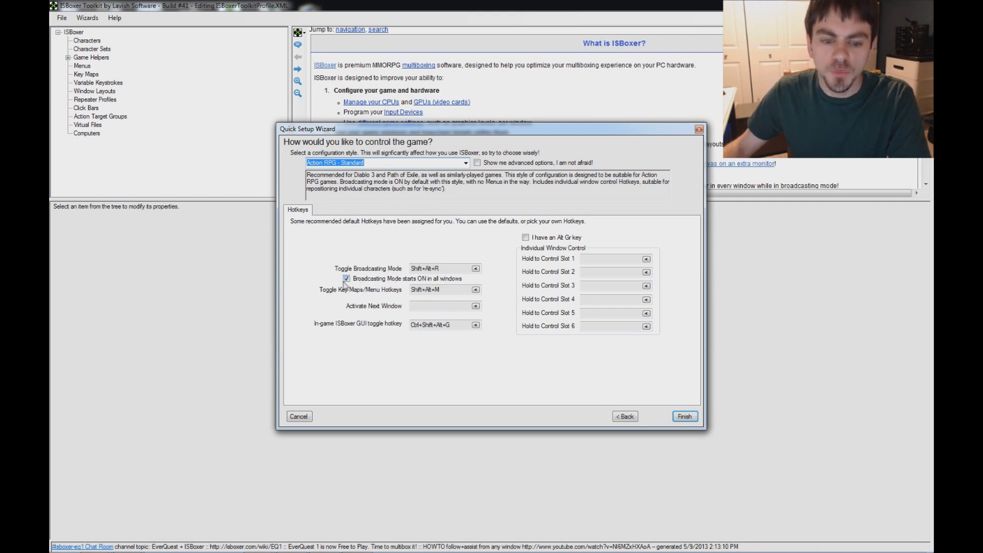
click(346, 278)
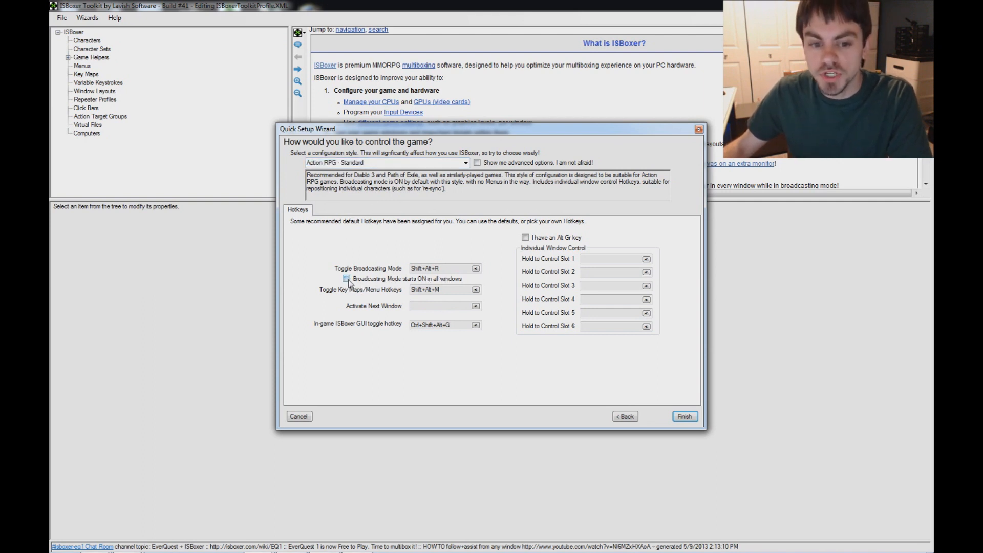
click(465, 162)
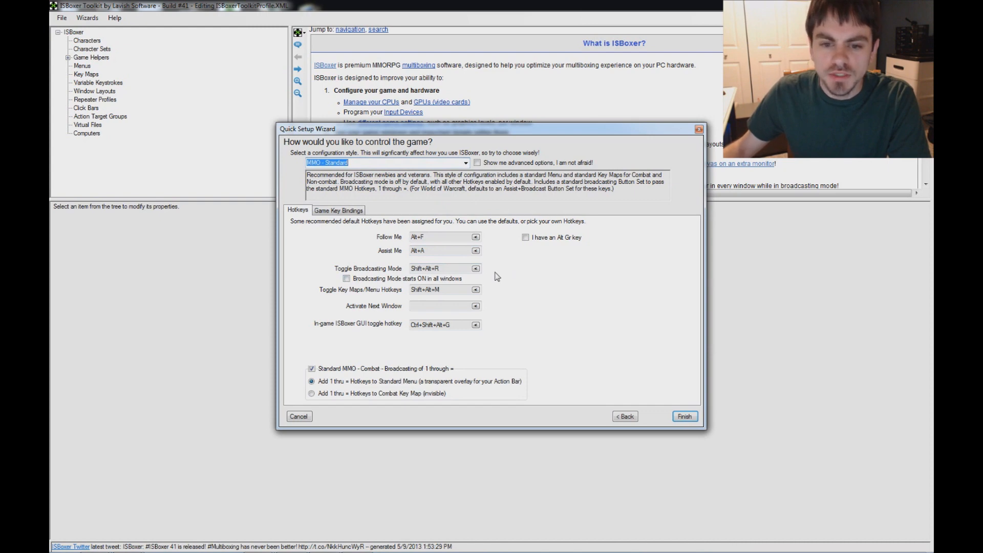
mouse_move(405, 274)
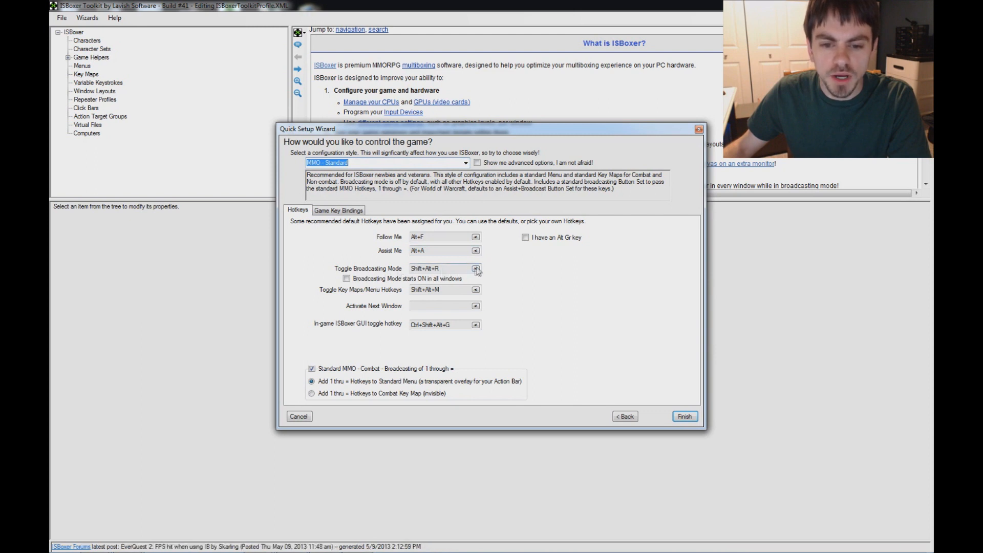
- Bind Toggle Broadcasting Mode to G510-MR, replacing Shift+Alt+R
click(475, 268)
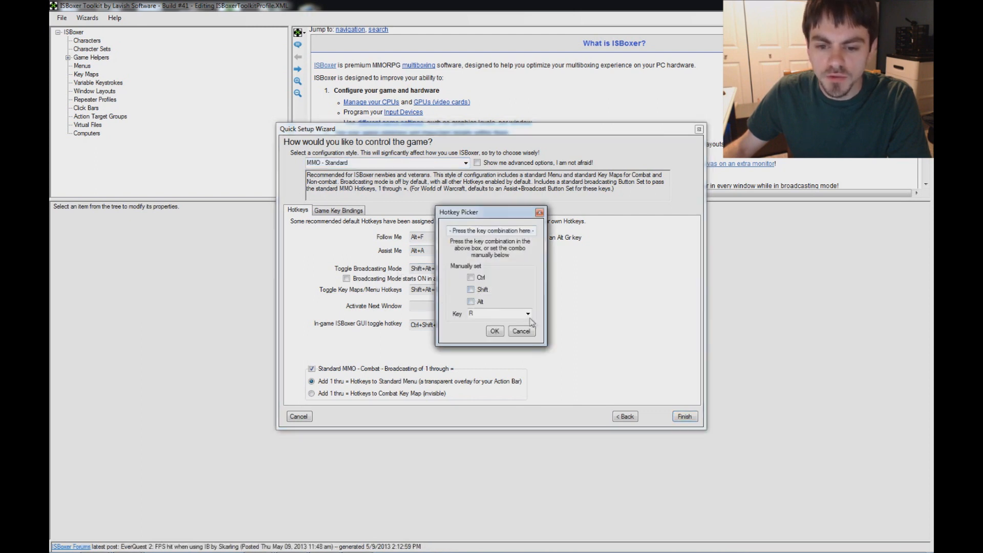
click(527, 314)
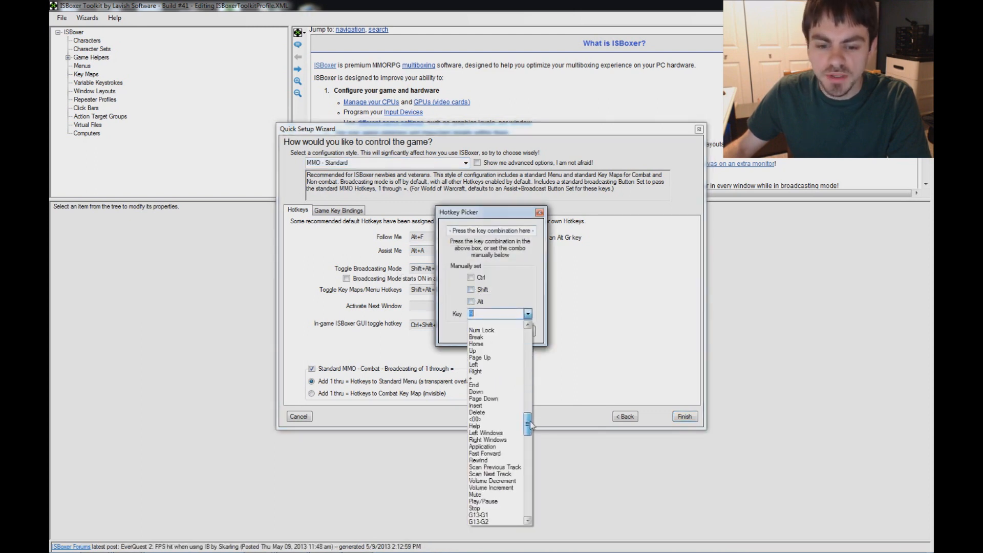
scroll(down, 3)
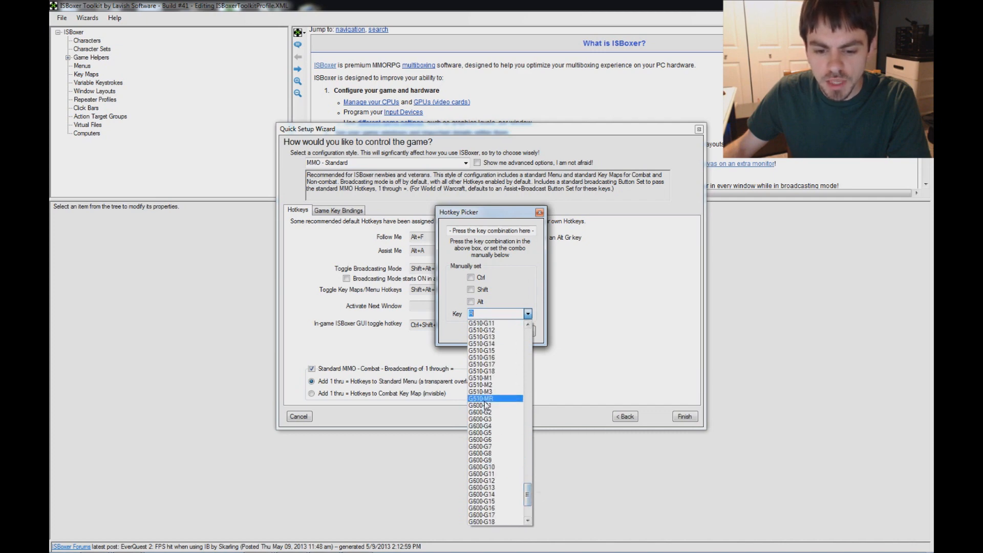
click(481, 399)
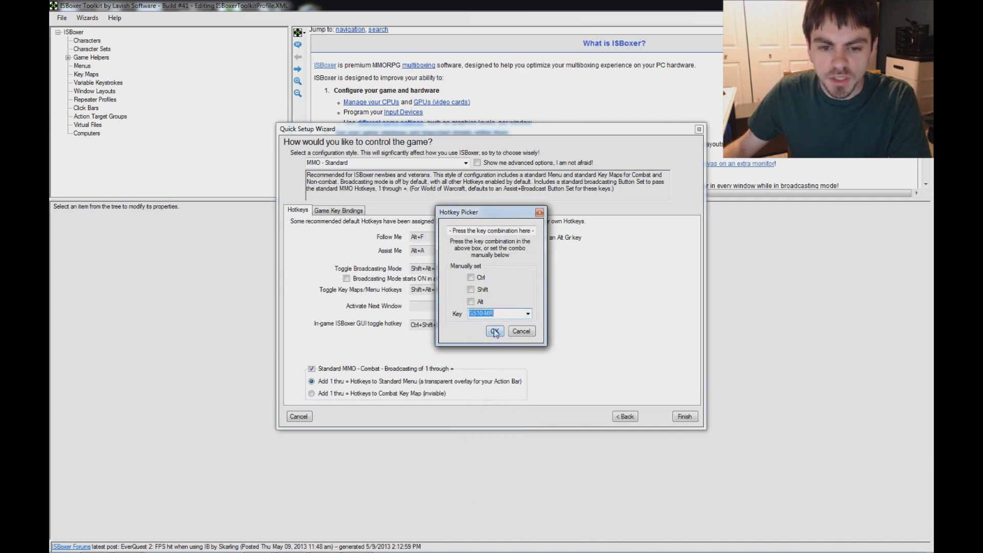
click(495, 331)
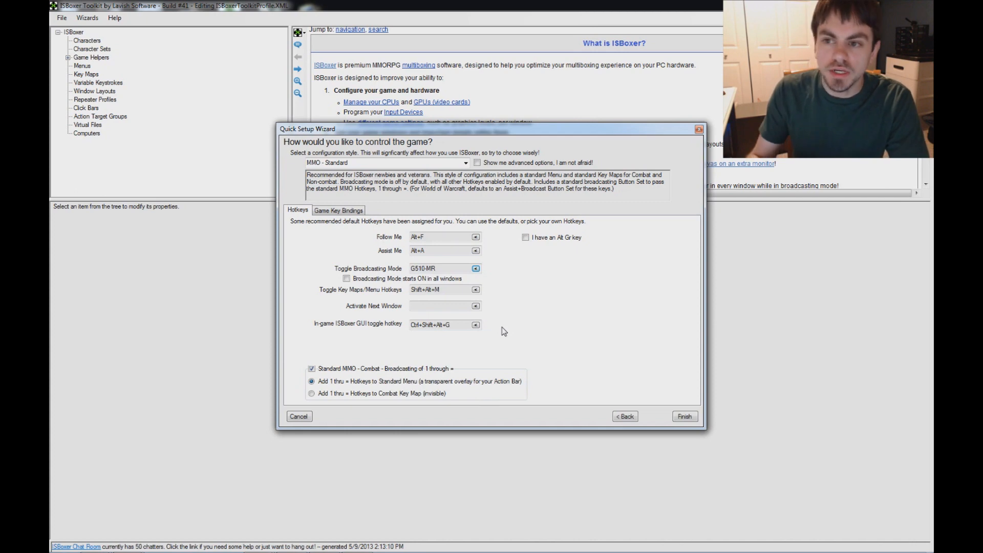
mouse_move(539, 304)
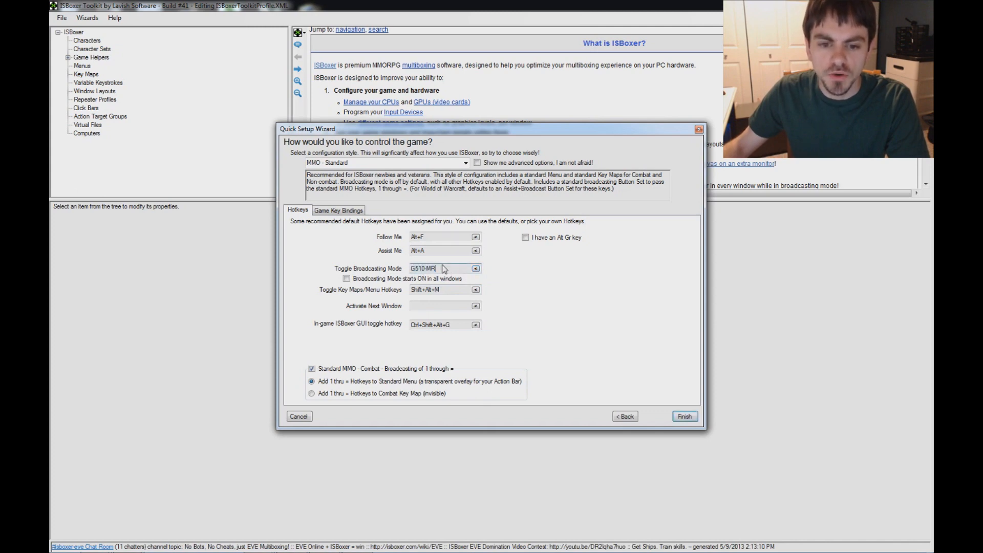
mouse_move(462, 295)
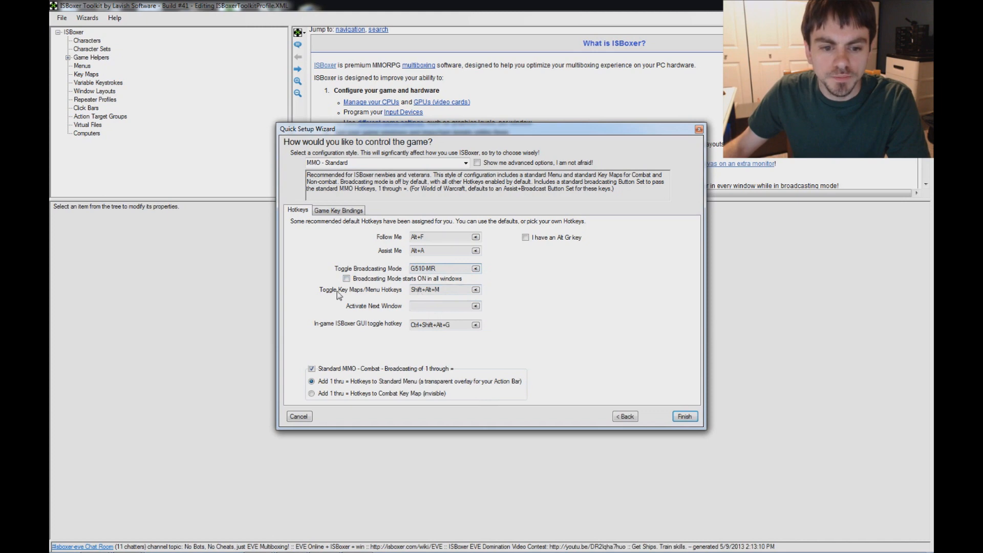
mouse_move(368, 310)
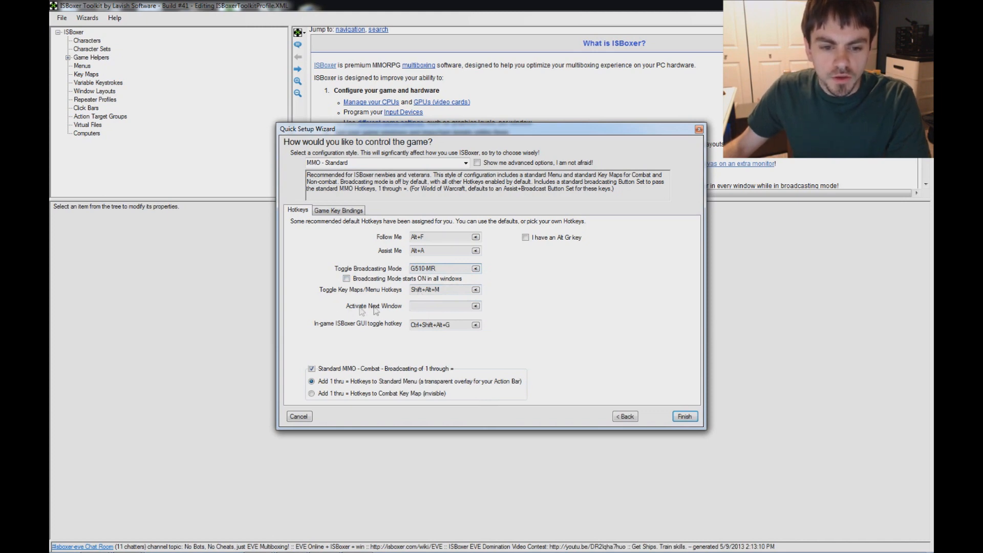
- Bind Activate Next Window to the G600-G20 key
click(475, 306)
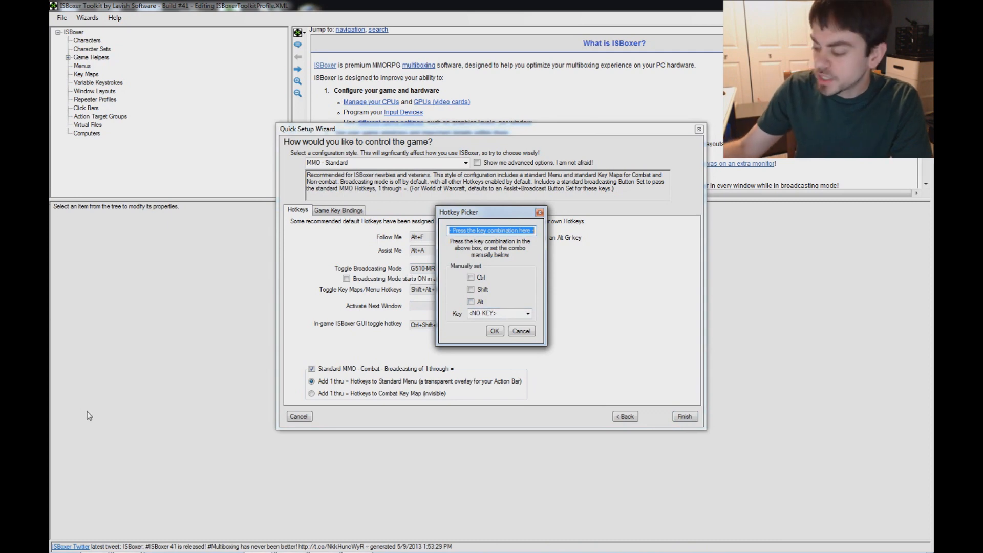
mouse_move(147, 399)
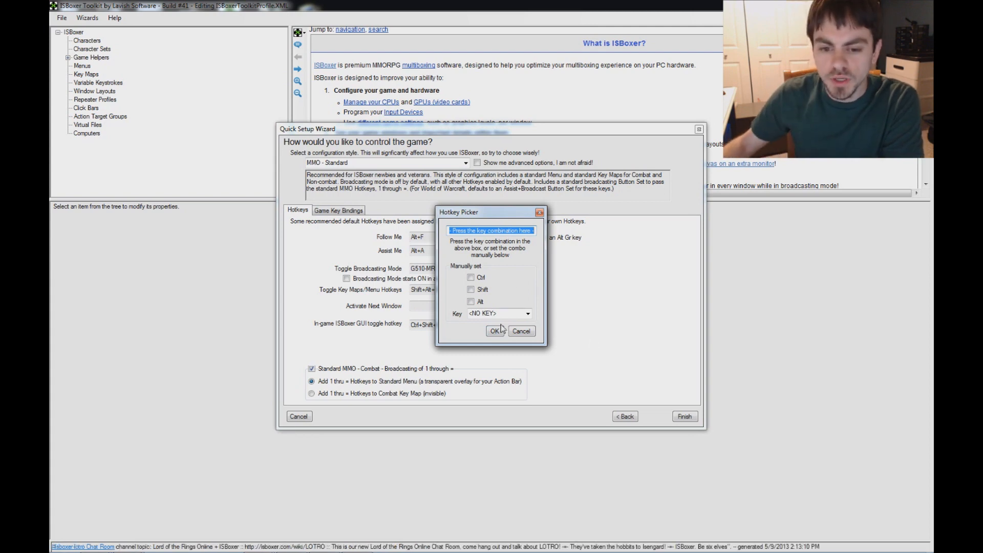
click(528, 313)
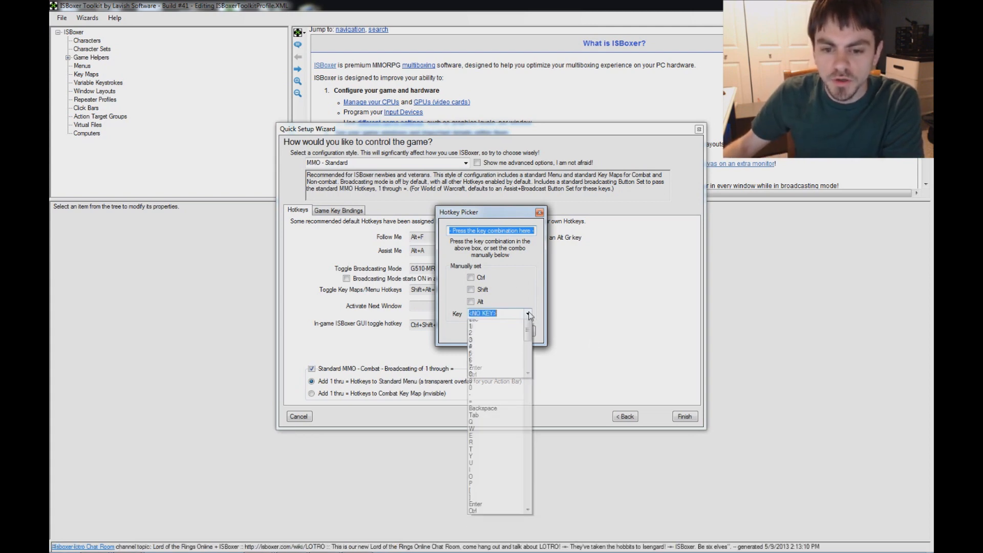
scroll(down, 3)
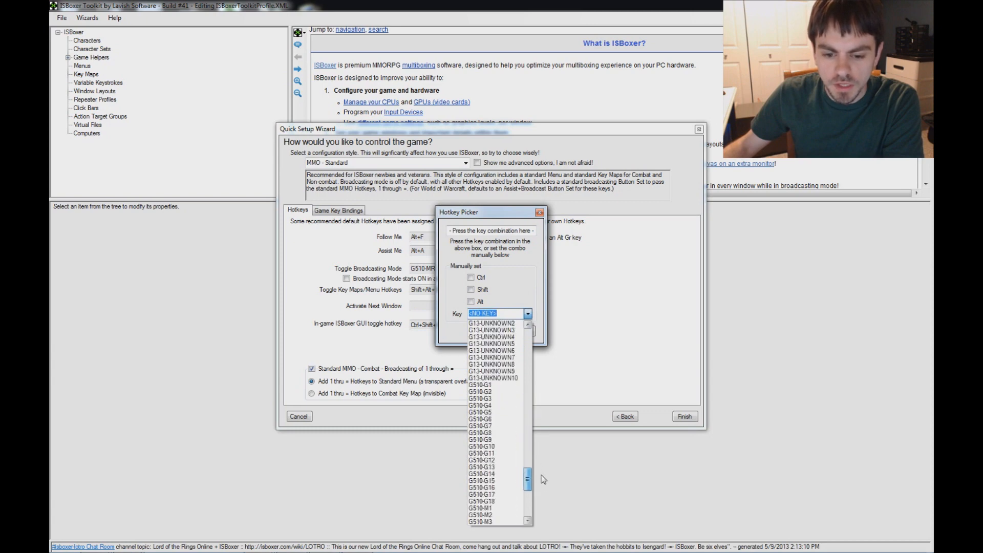
scroll(down, 3)
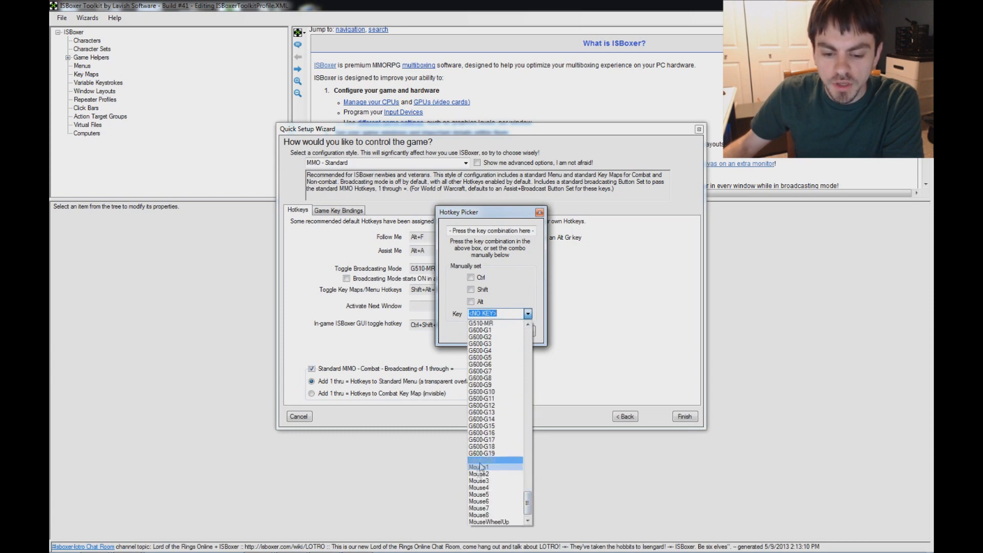
mouse_move(496, 461)
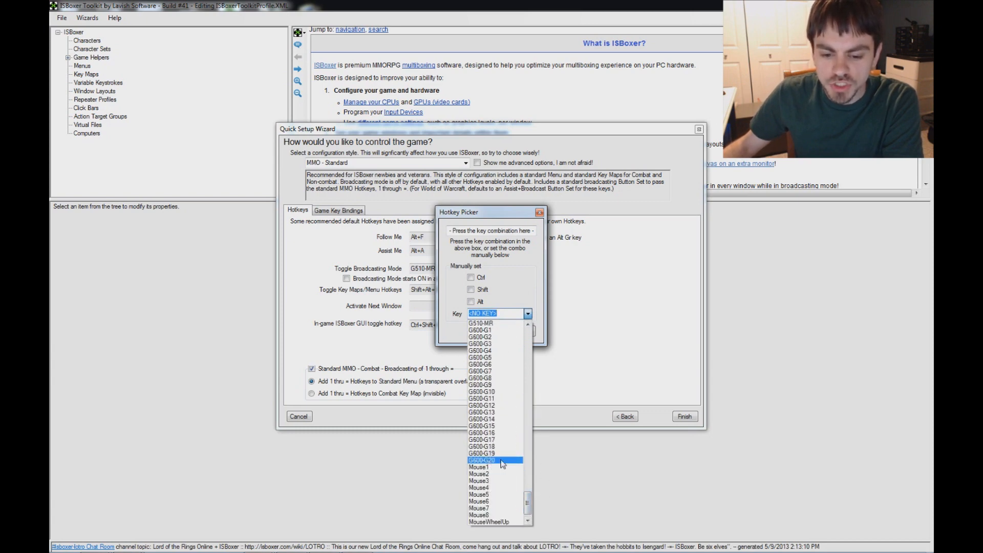
click(481, 461)
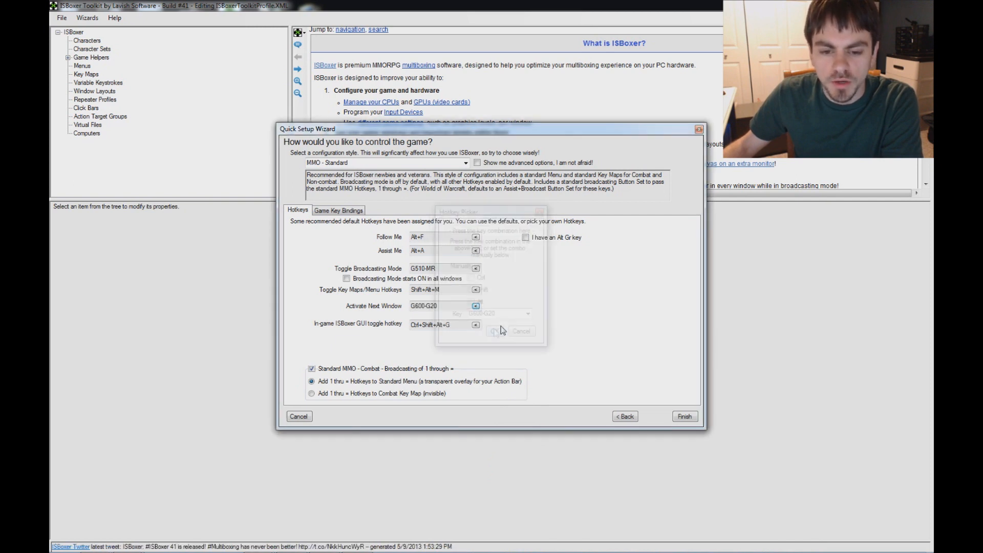
click(495, 332)
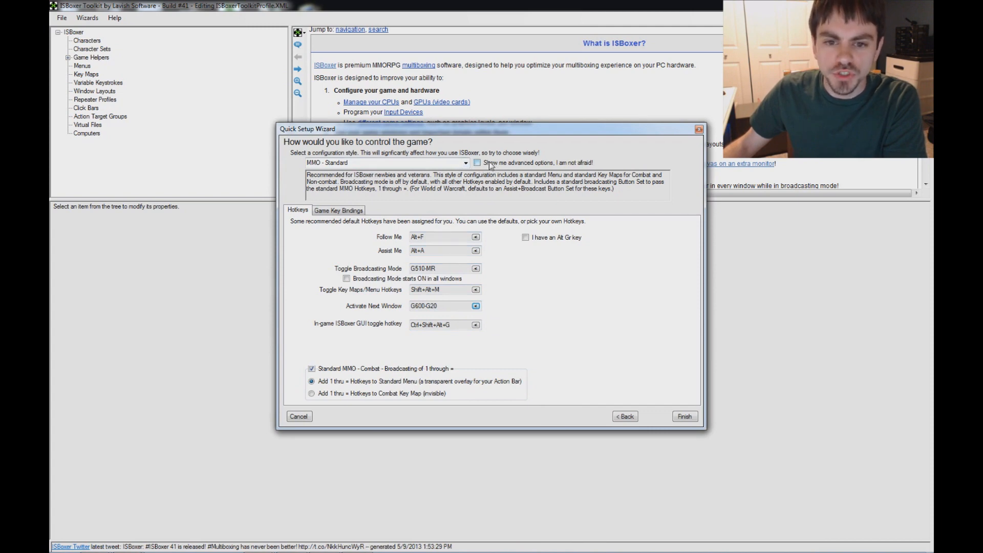
- Set the Inner Space console hotkey to Alt+` under advanced options, then hide them
click(477, 162)
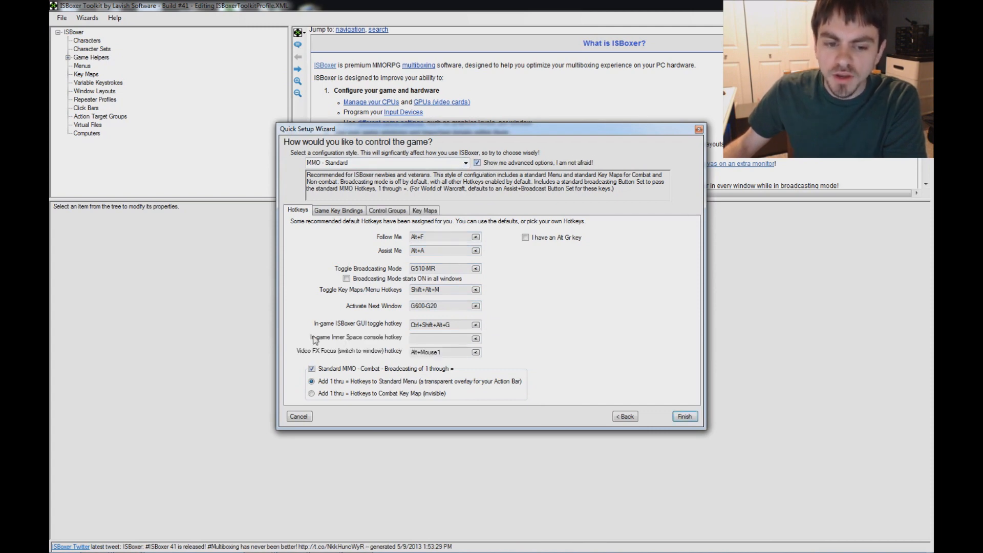
mouse_move(391, 349)
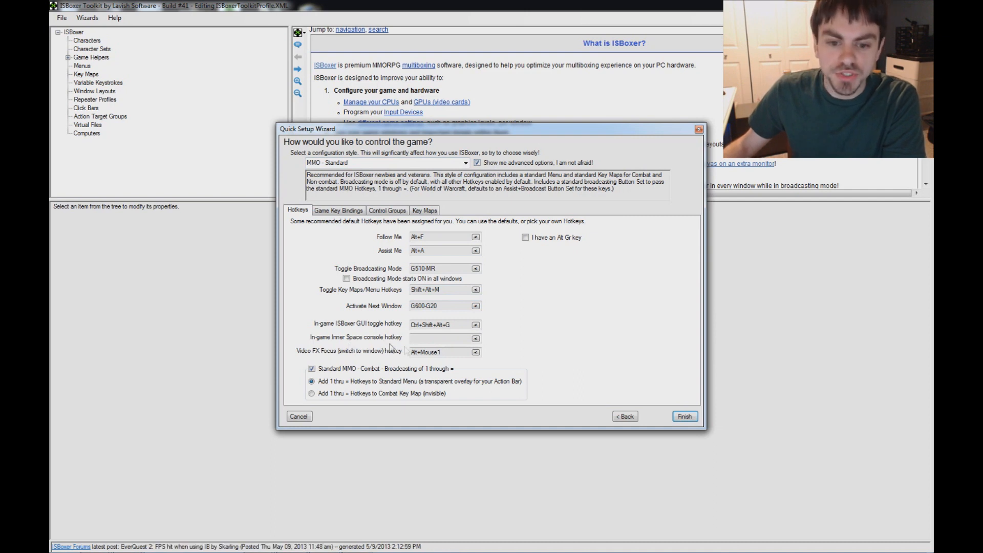
click(477, 162)
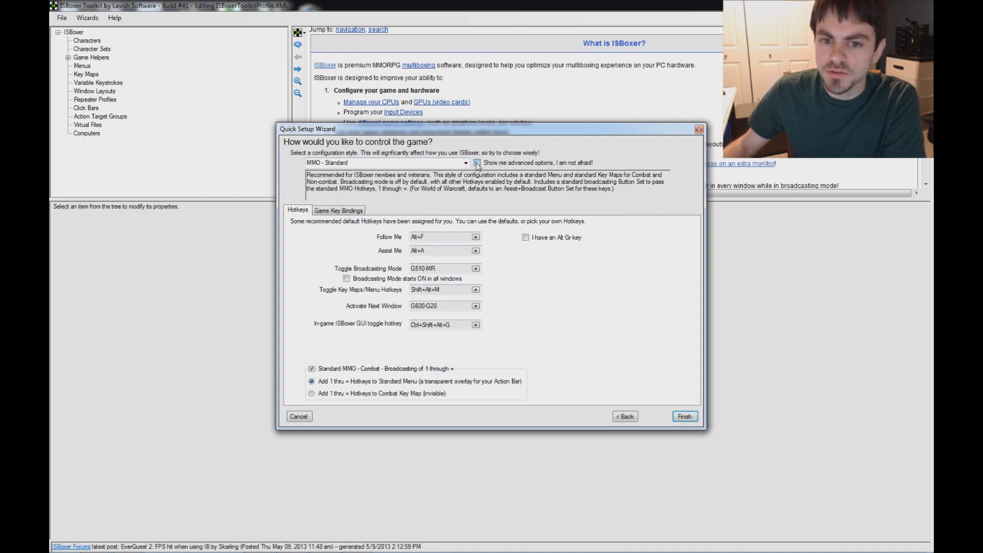
click(476, 163)
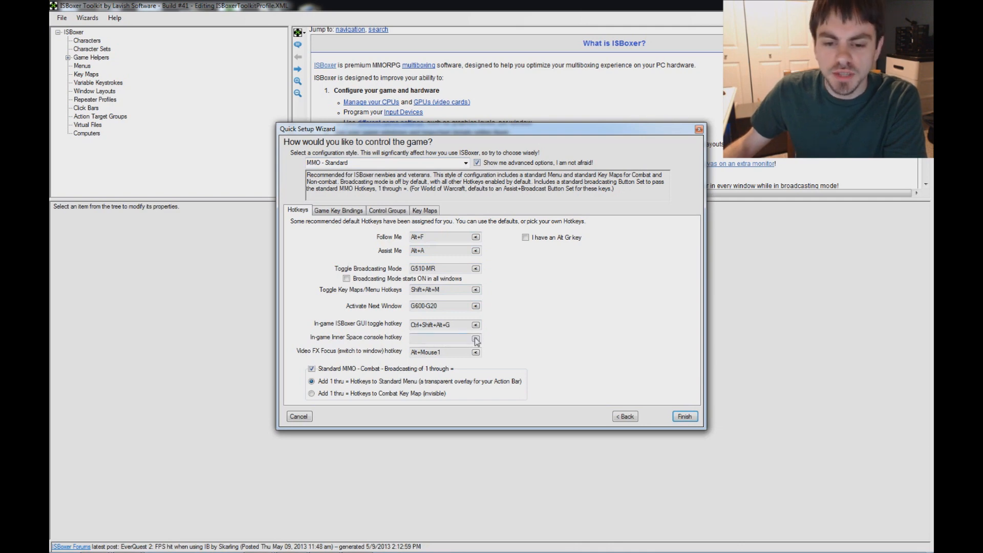
click(476, 340)
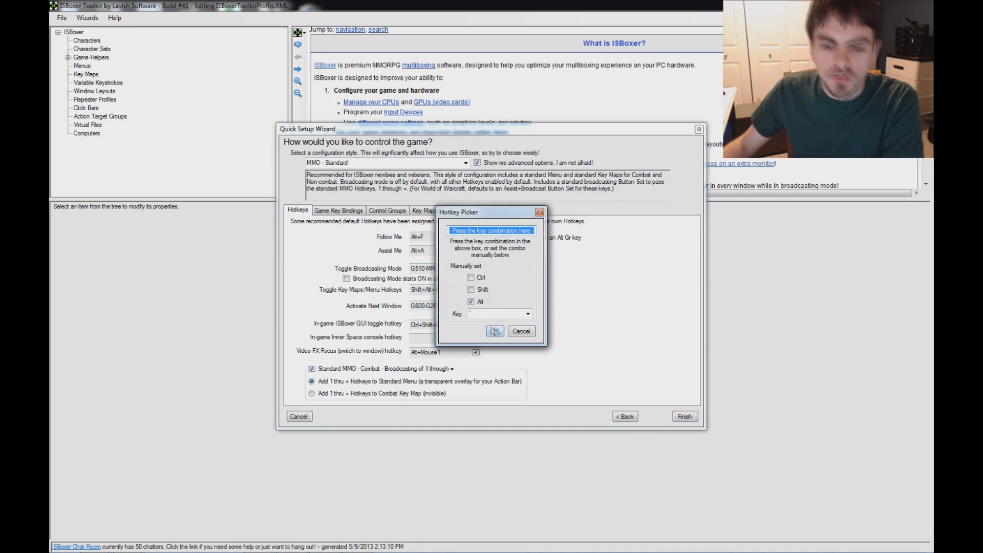
click(495, 331)
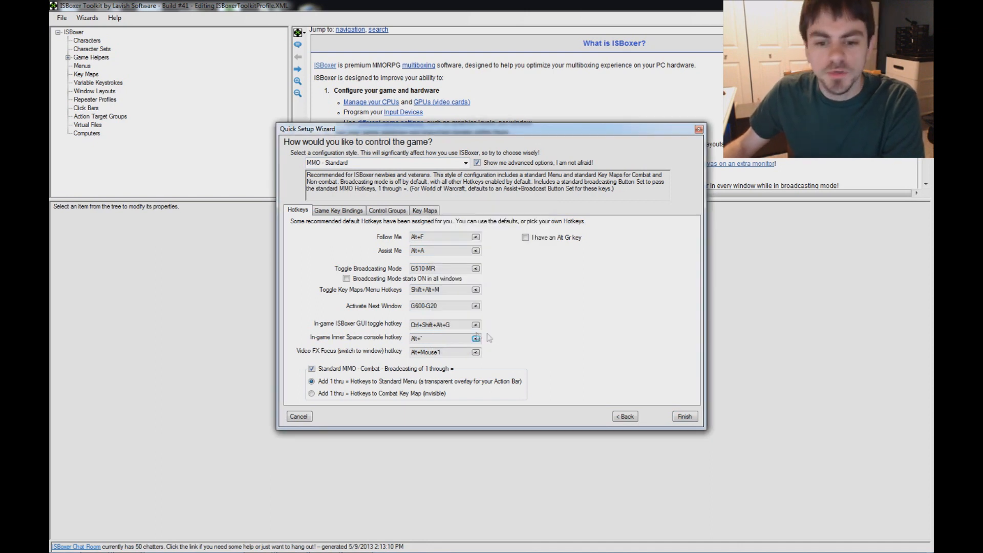
mouse_move(307, 380)
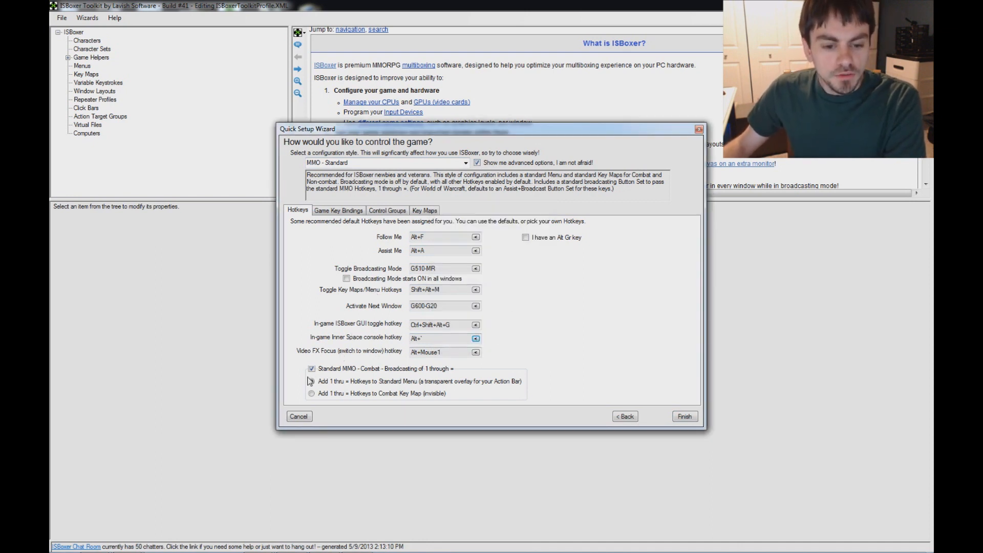
click(478, 163)
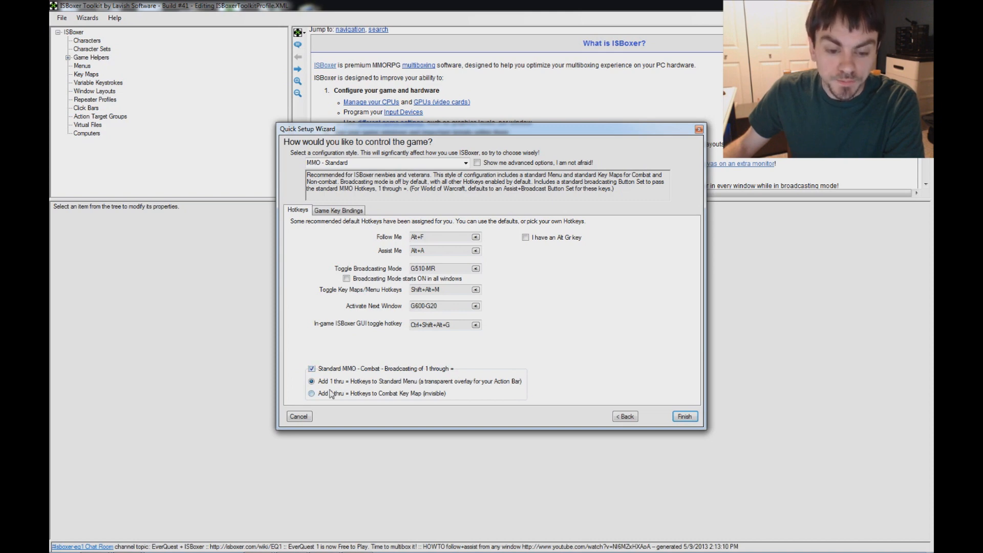
click(312, 369)
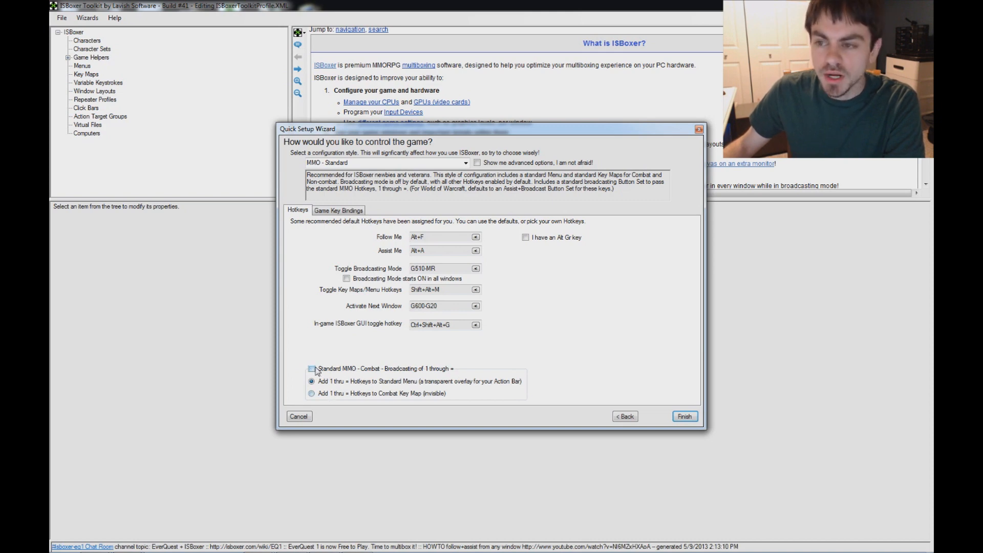
click(312, 369)
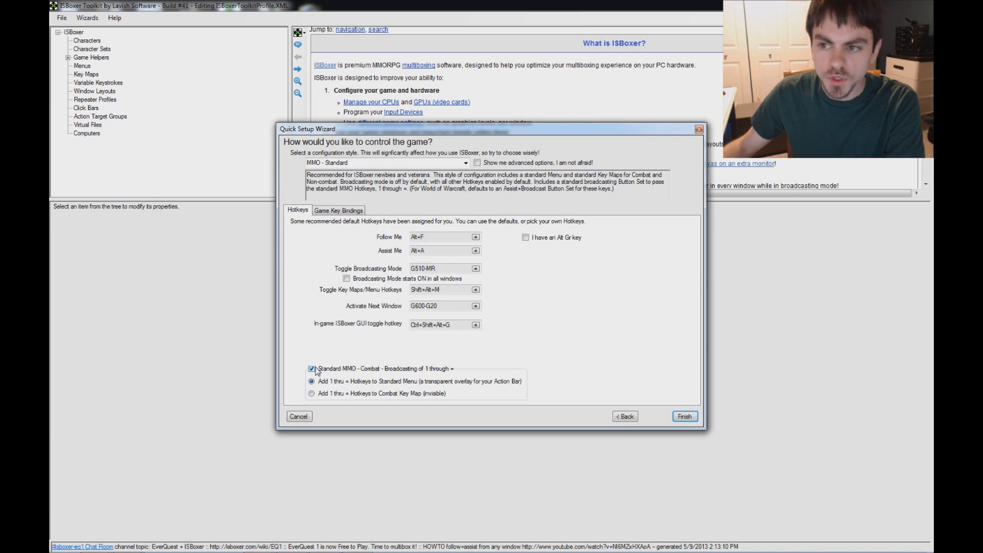
mouse_move(401, 348)
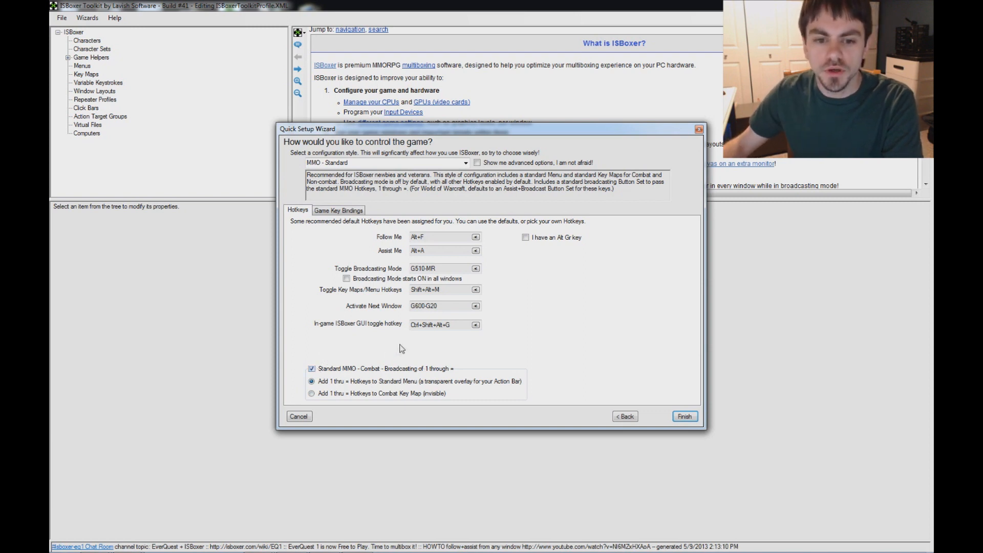
mouse_move(434, 316)
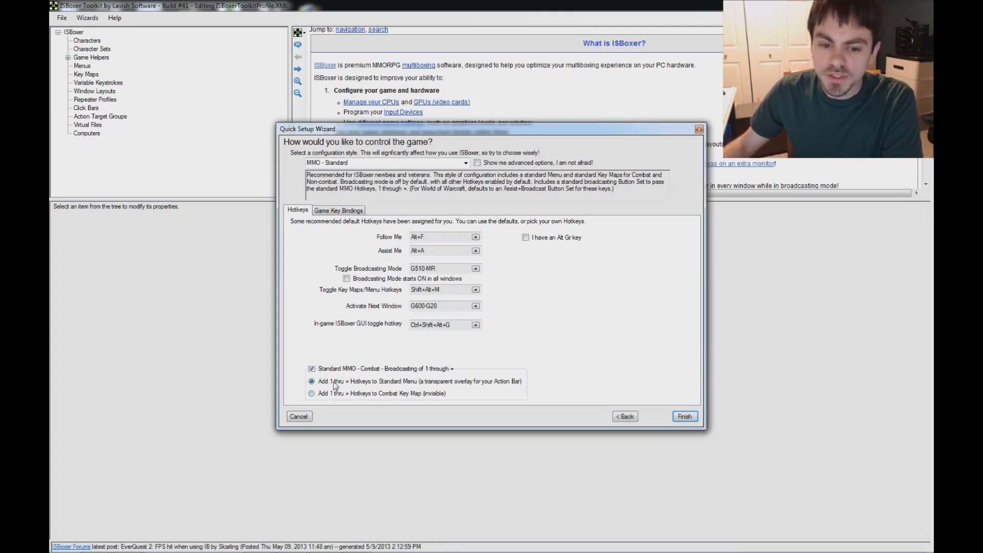
mouse_move(466, 382)
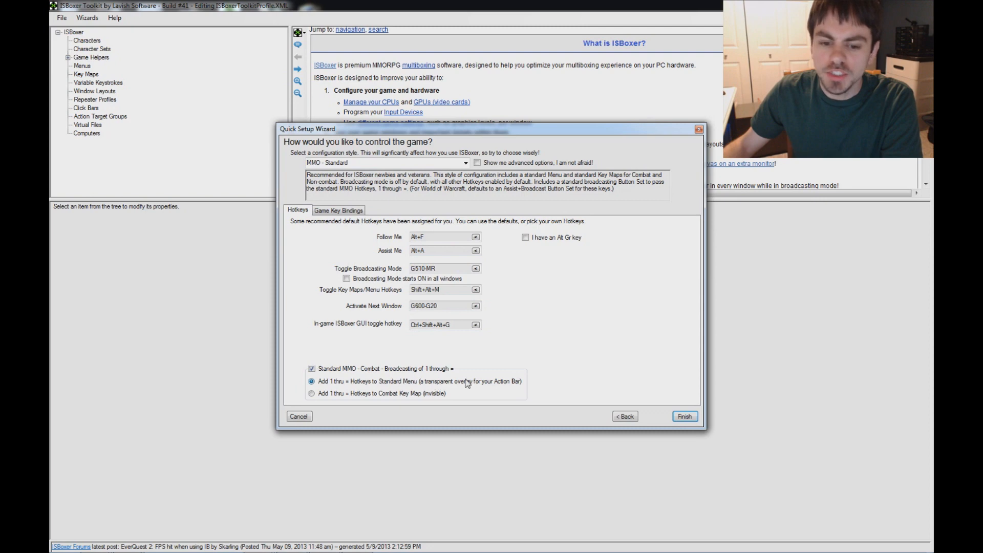
mouse_move(551, 332)
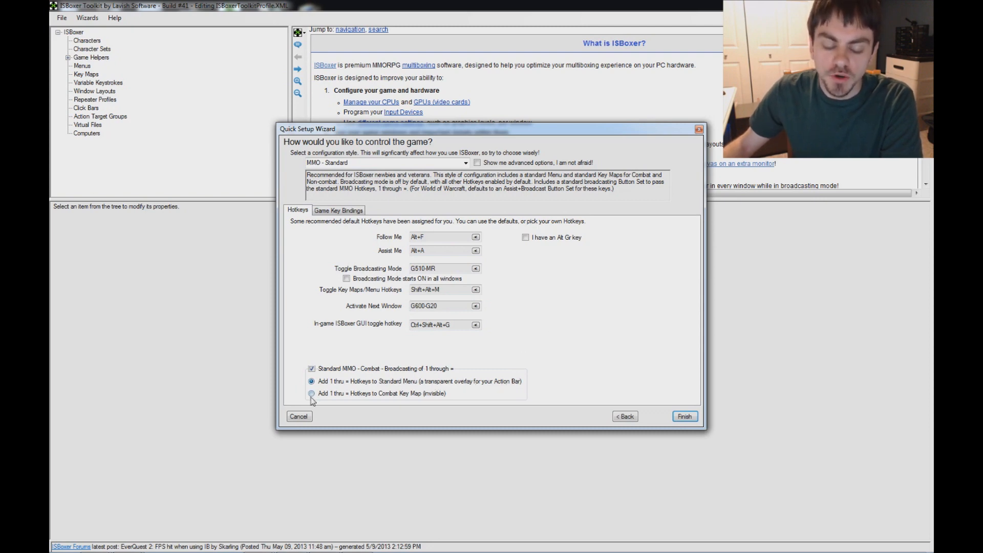
click(311, 393)
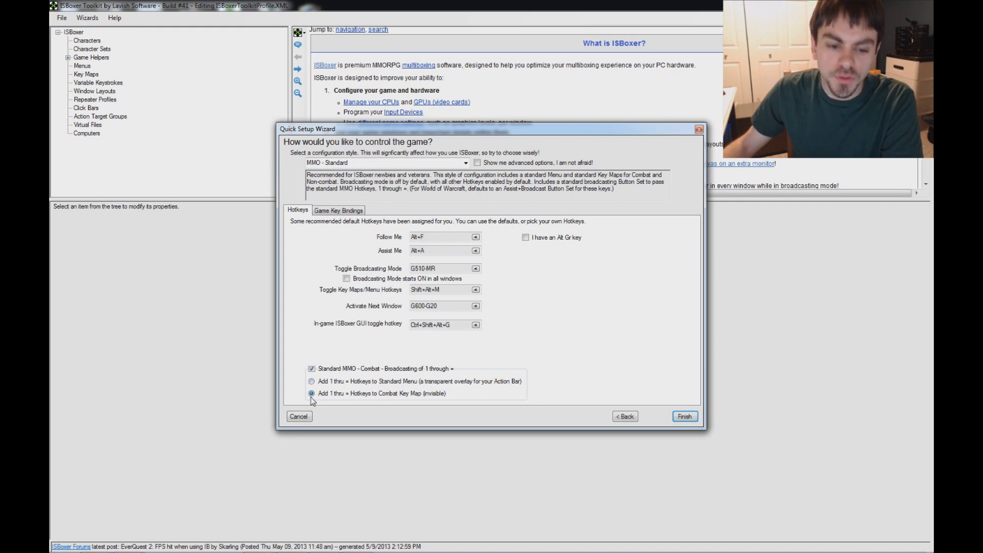
mouse_move(439, 397)
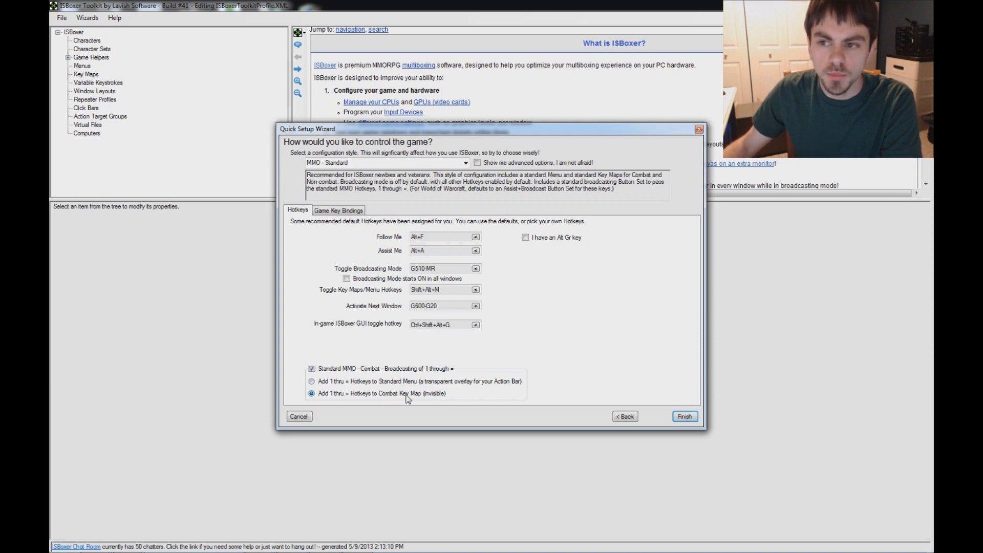
mouse_move(449, 395)
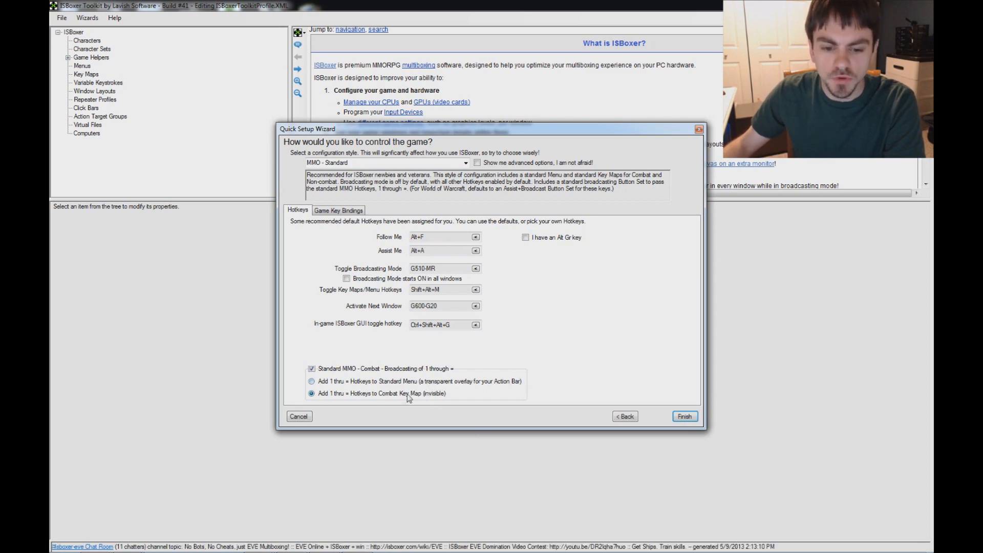
mouse_move(323, 386)
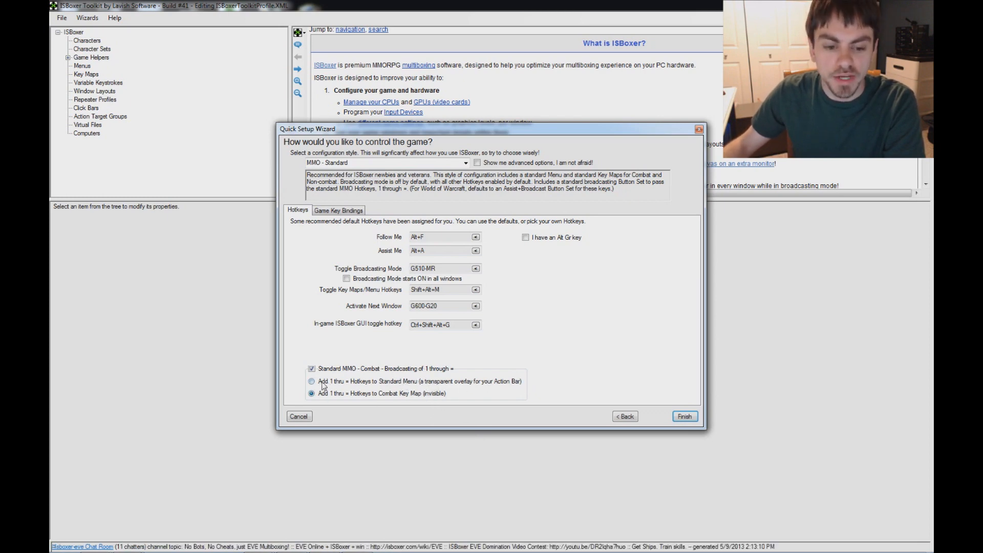
click(312, 381)
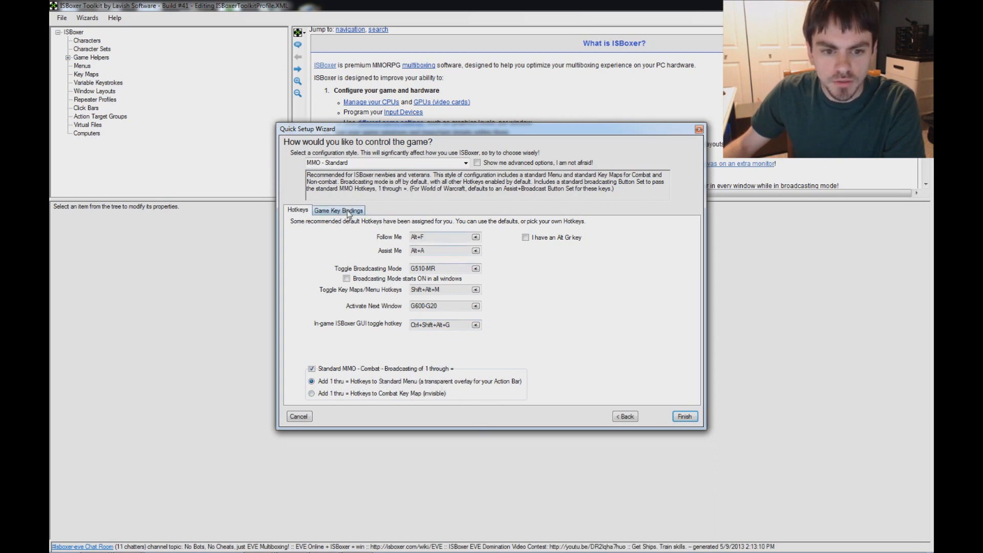
- Use per-character target buttons and set character 2's key for targeting character 1 to F2
click(338, 210)
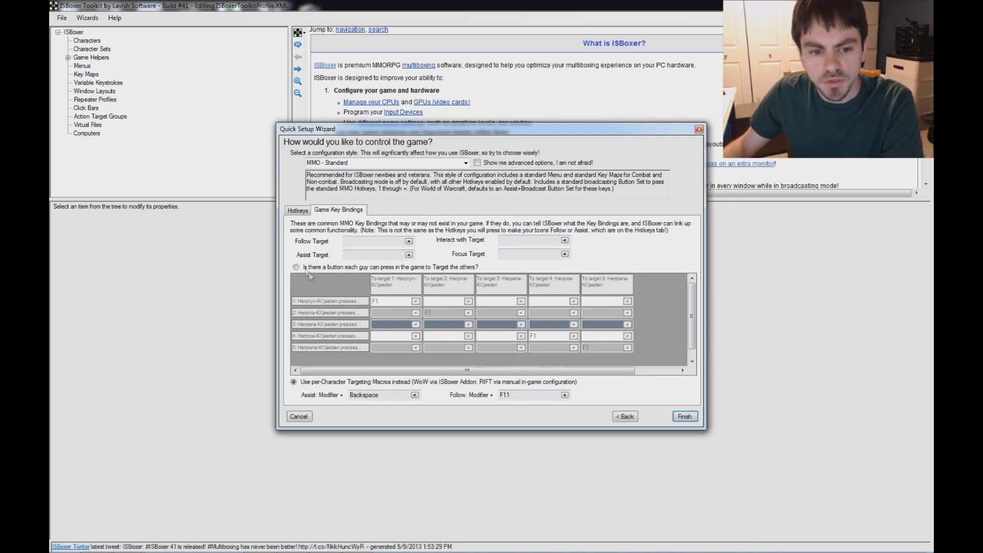
click(296, 266)
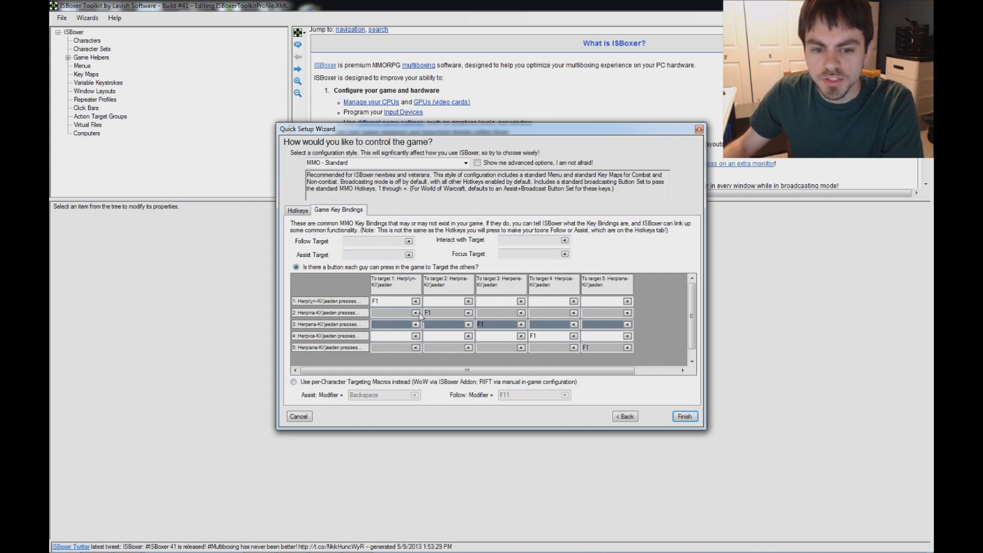
mouse_move(492, 316)
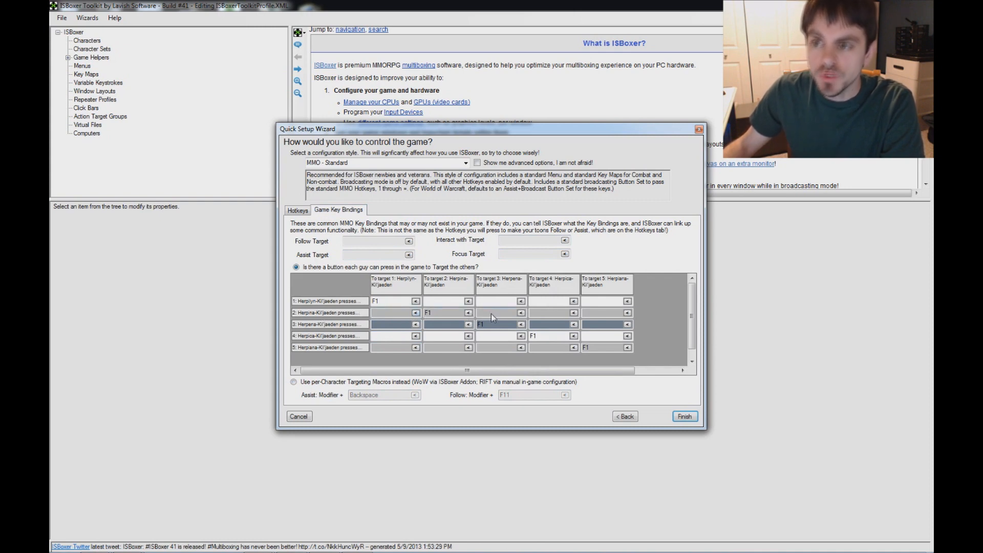
mouse_move(310, 320)
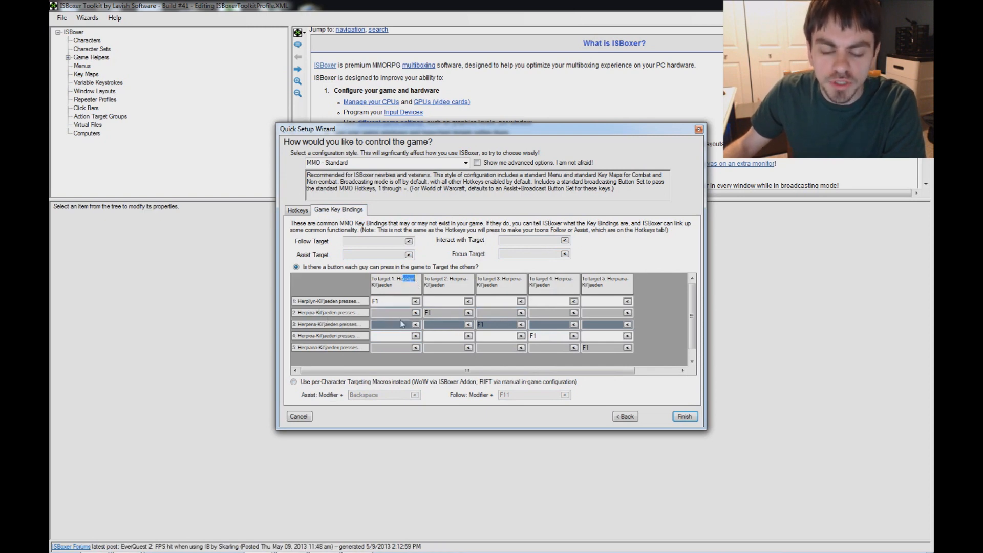
mouse_move(317, 239)
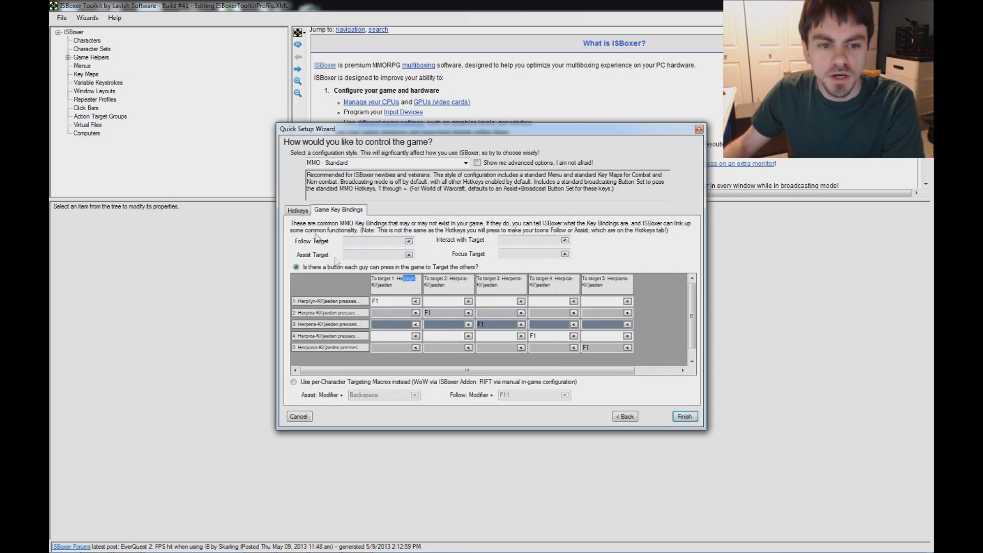
mouse_move(415, 318)
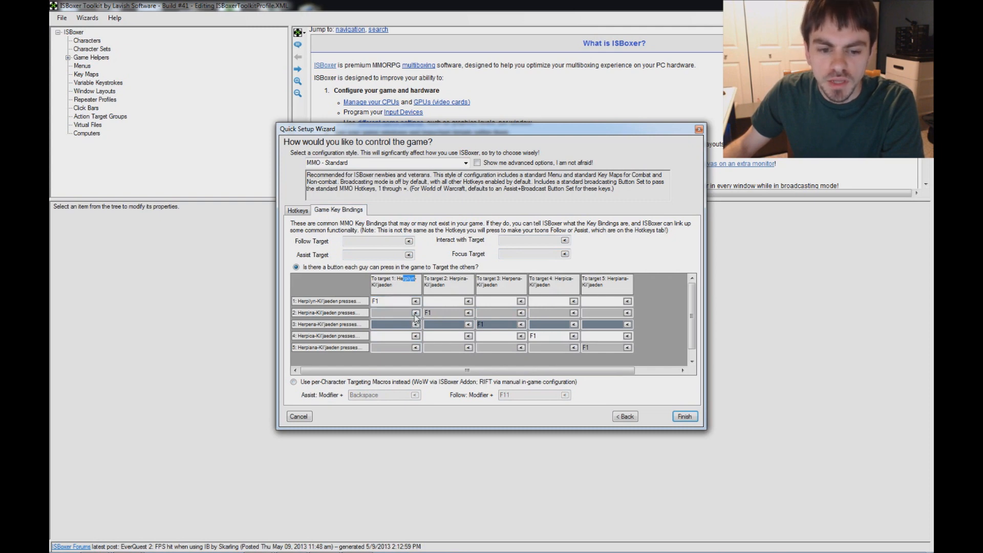
mouse_move(398, 317)
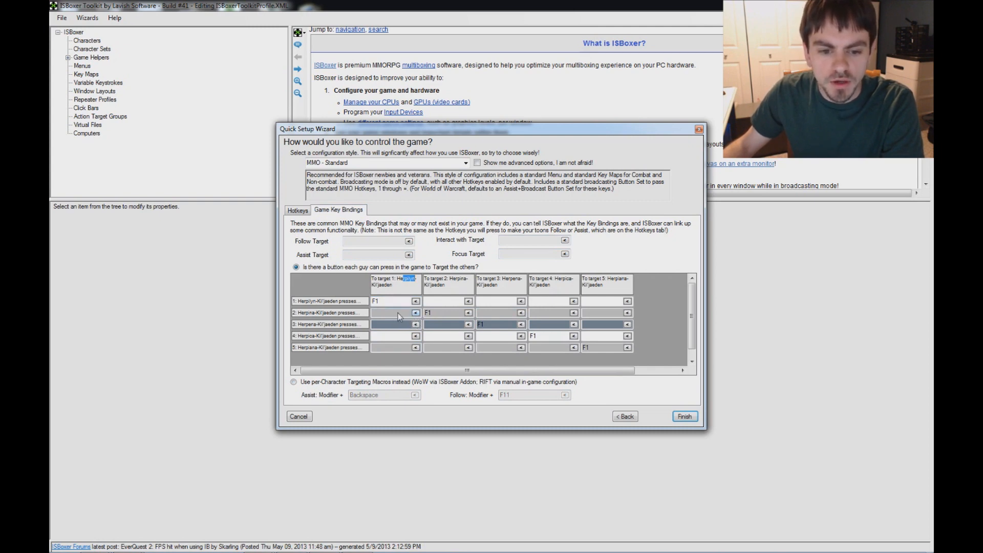
click(415, 312)
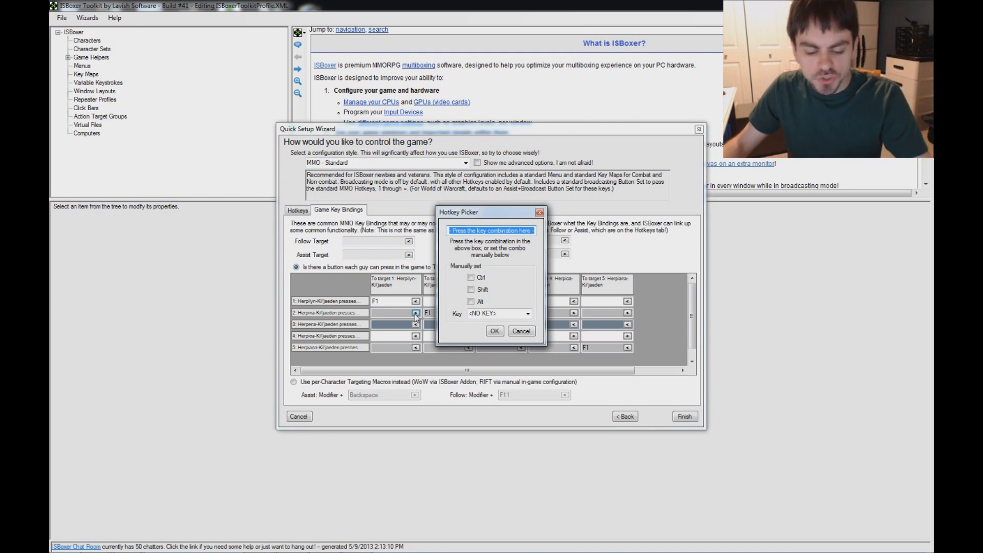
key(F2)
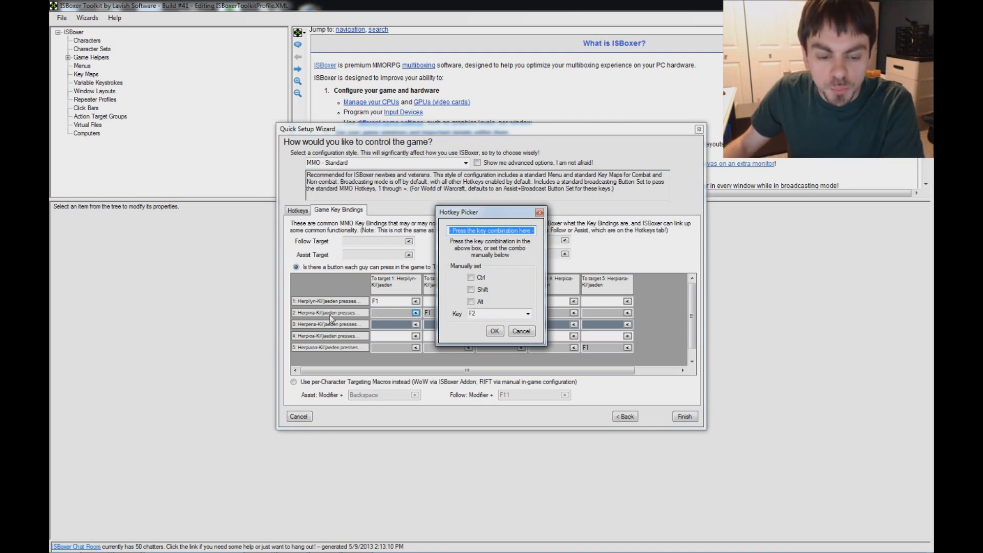
mouse_move(522, 330)
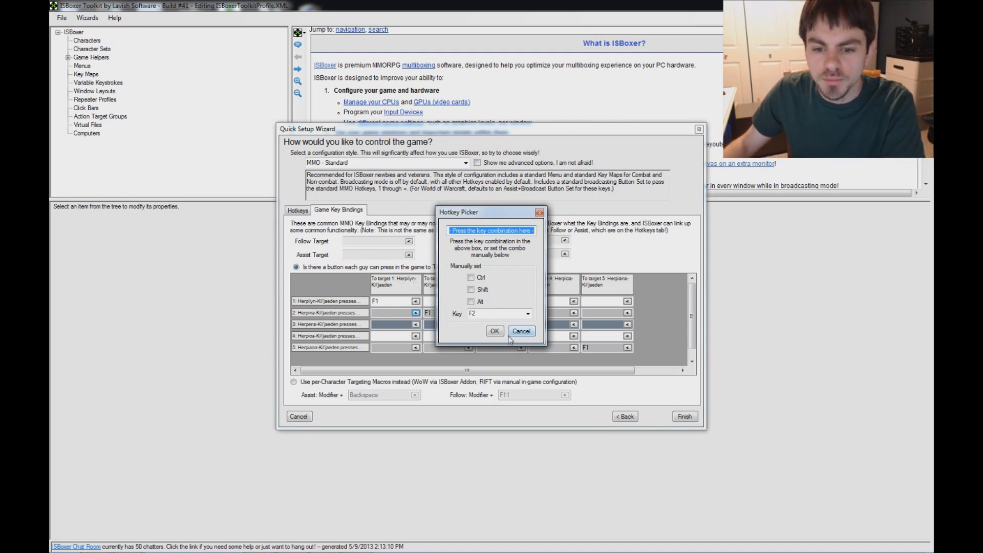
click(495, 331)
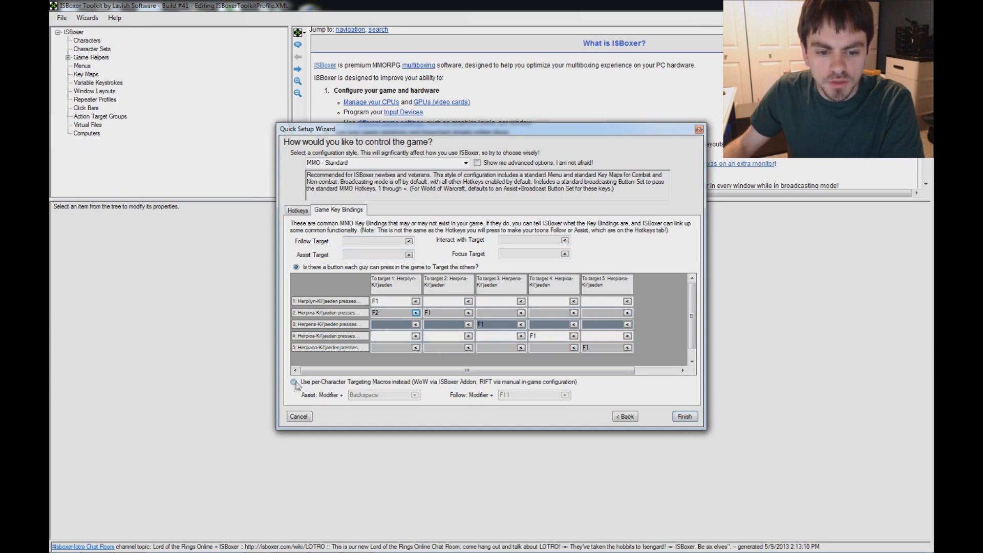
- Select per-character targeting macros, bind Interact with Target to J, and return to Hotkeys
click(294, 382)
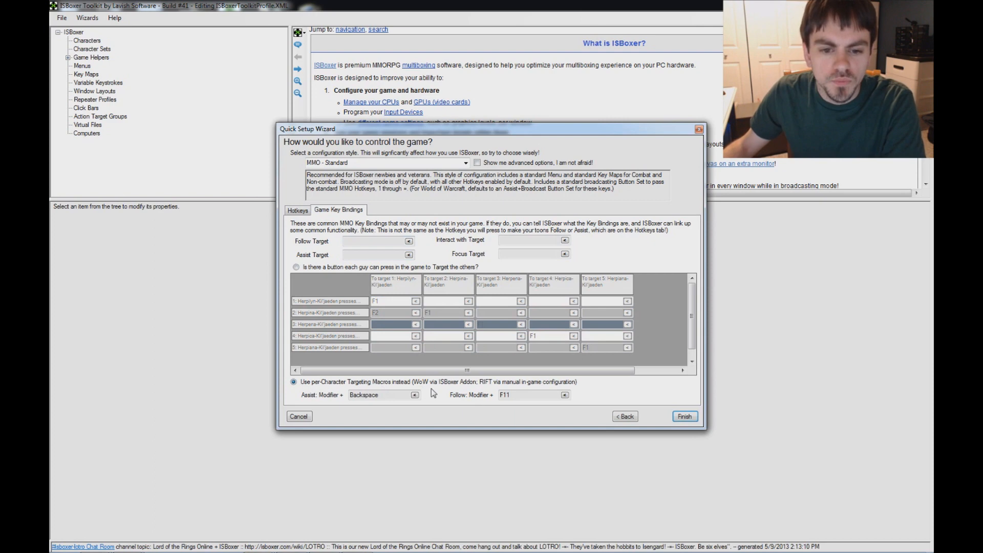
mouse_move(471, 395)
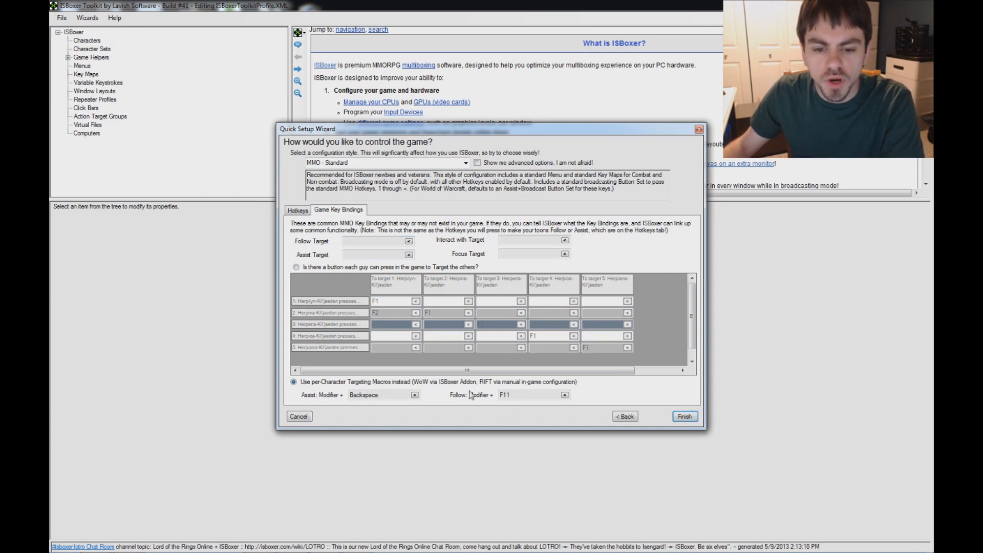
mouse_move(488, 388)
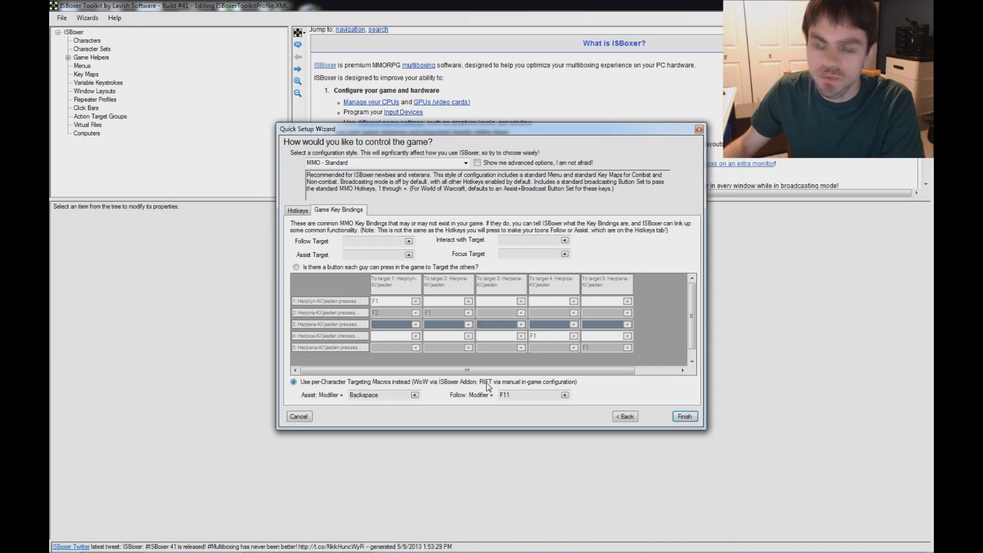
mouse_move(369, 397)
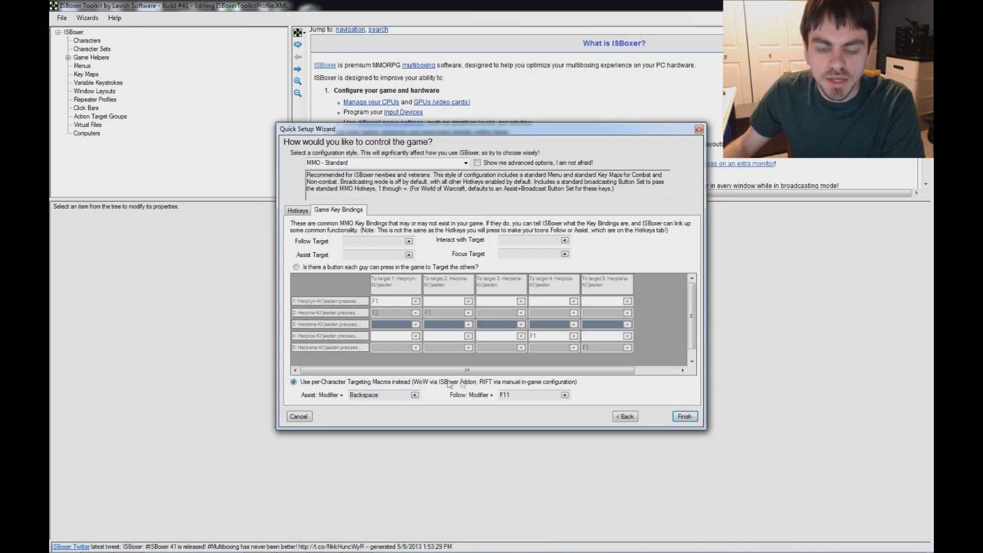
mouse_move(393, 249)
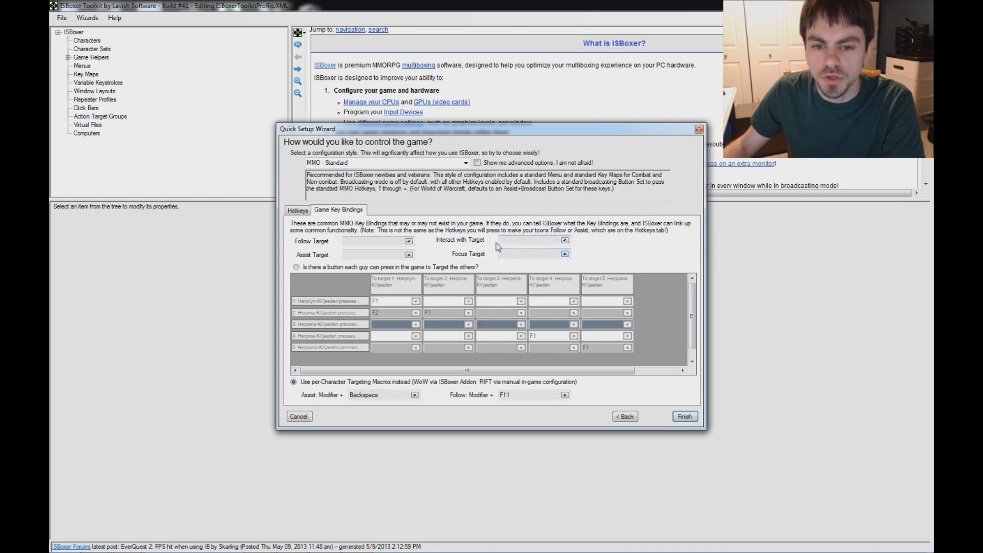
click(564, 241)
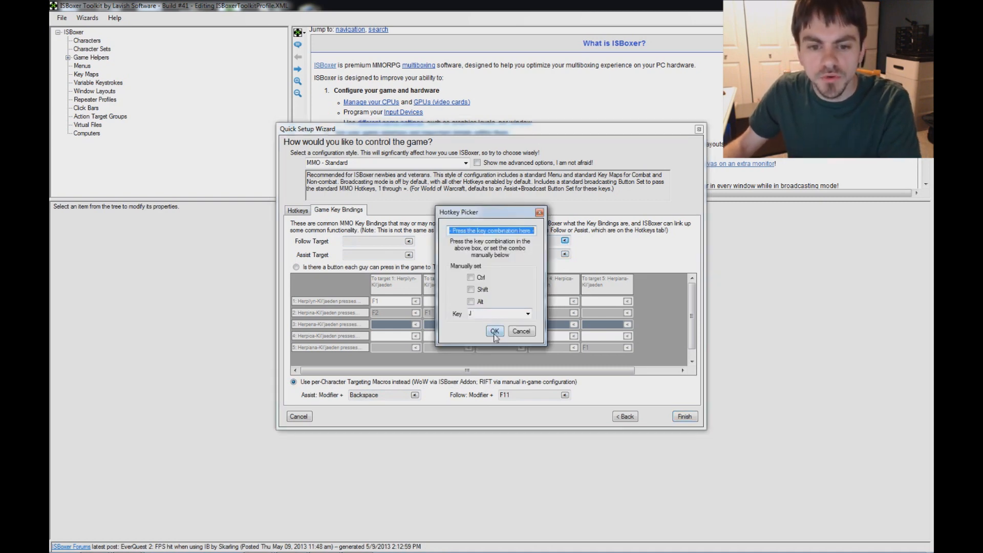
click(495, 331)
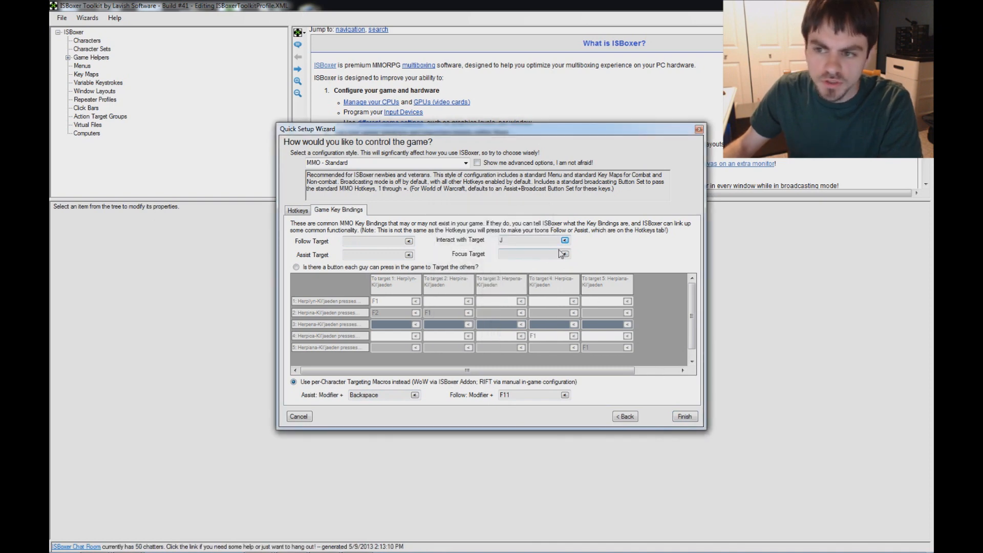
mouse_move(638, 350)
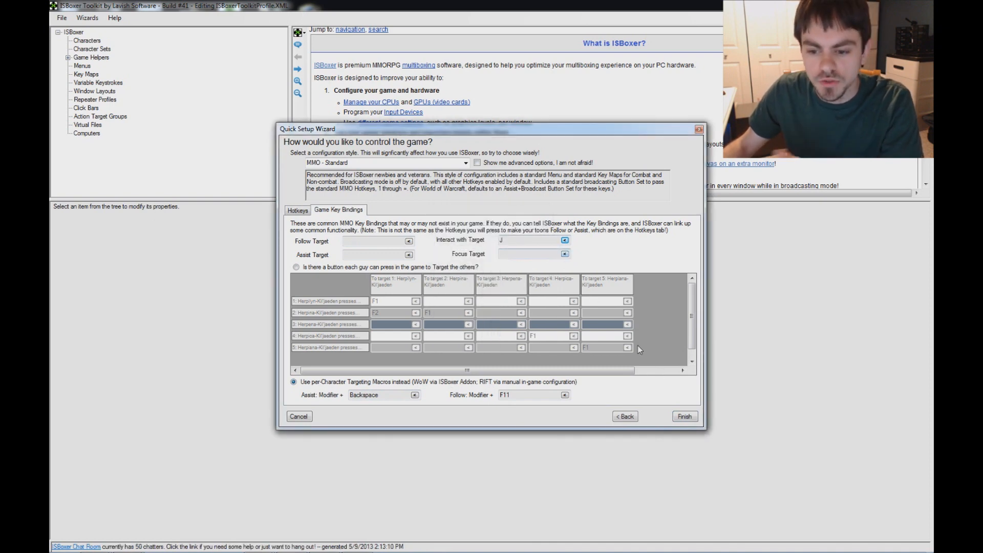
click(298, 210)
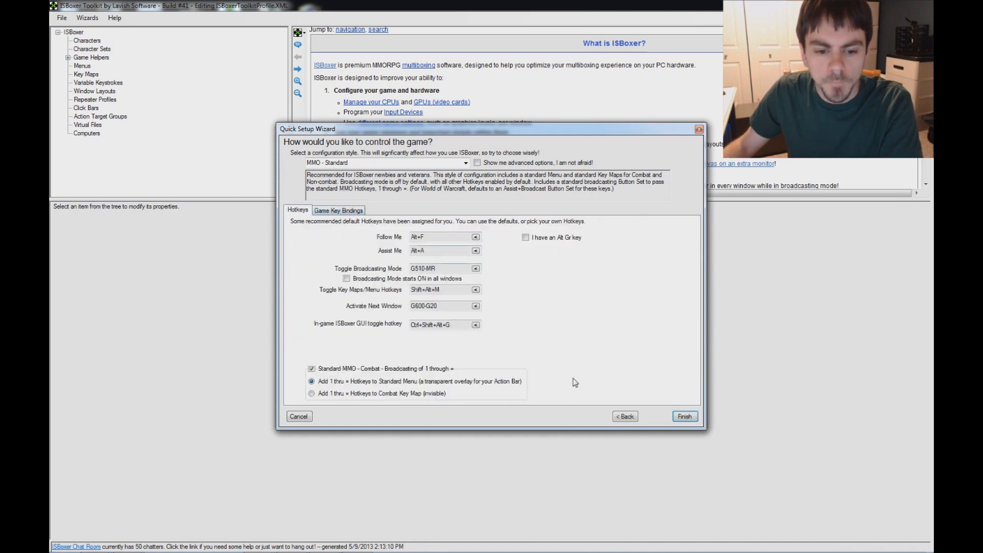
- Finish the Quick Setup Wizard and inspect the Non-combat key map's Follow Me key
click(684, 415)
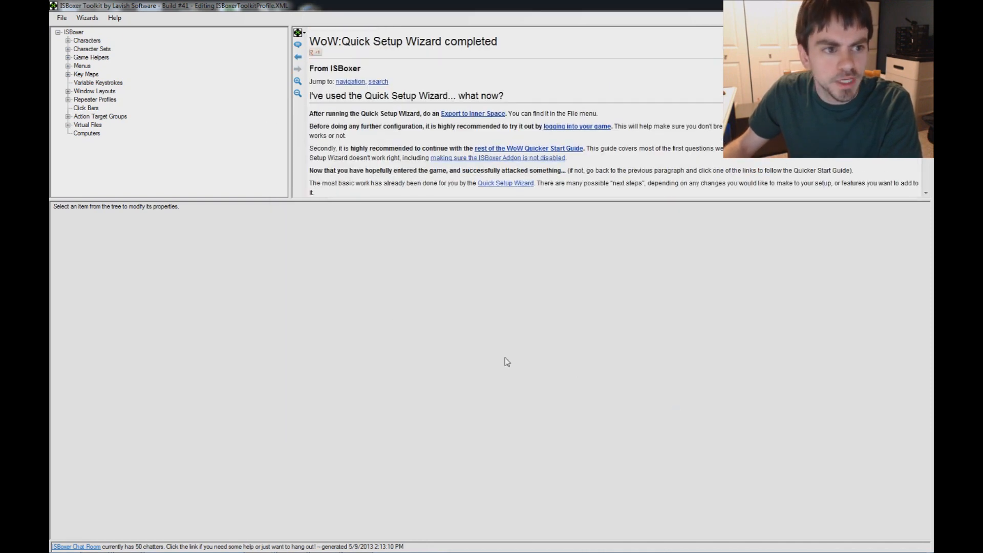
click(86, 74)
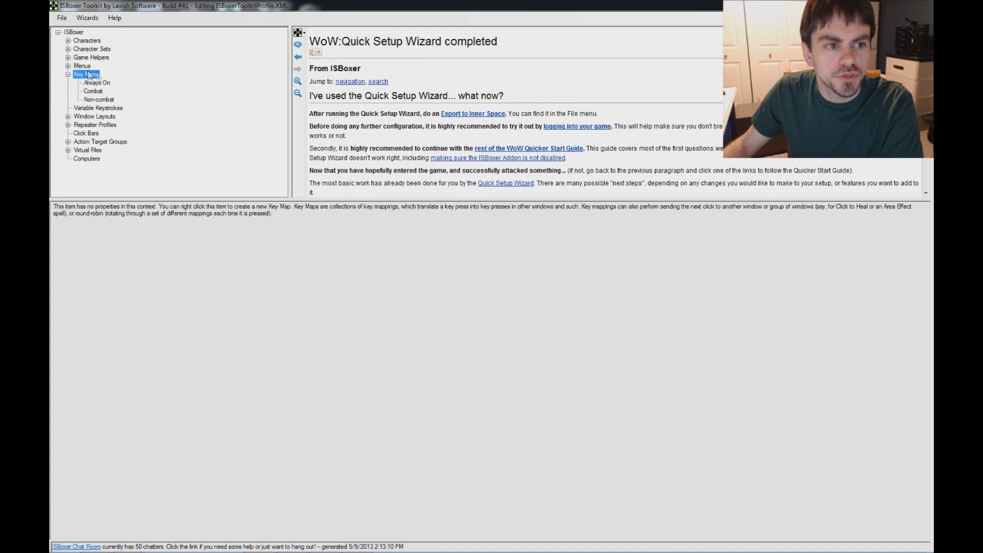
click(98, 99)
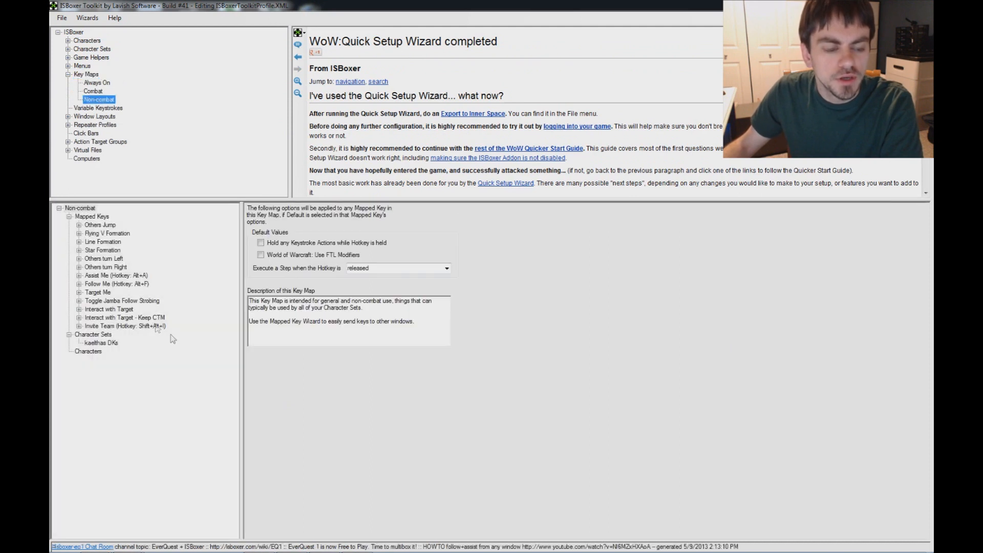
mouse_move(81, 282)
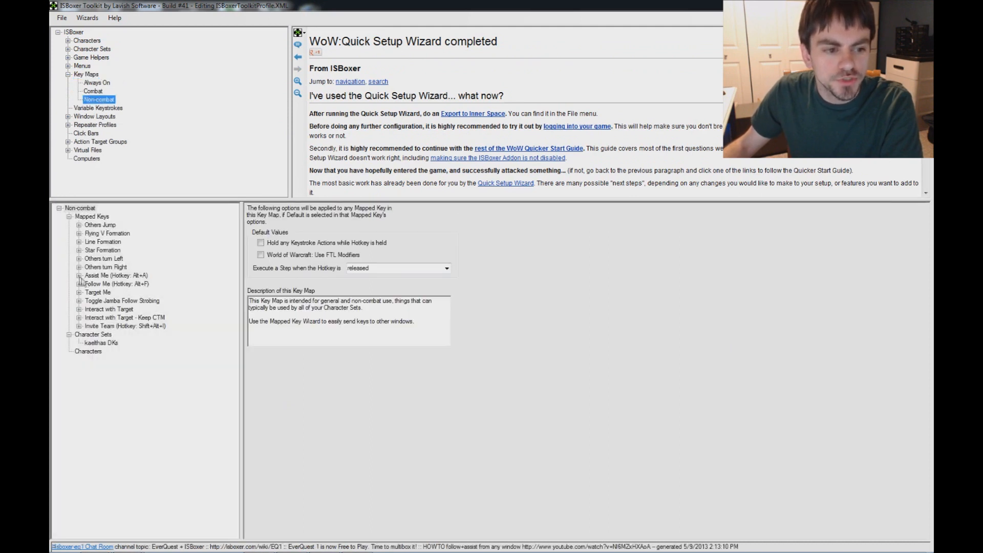
click(115, 283)
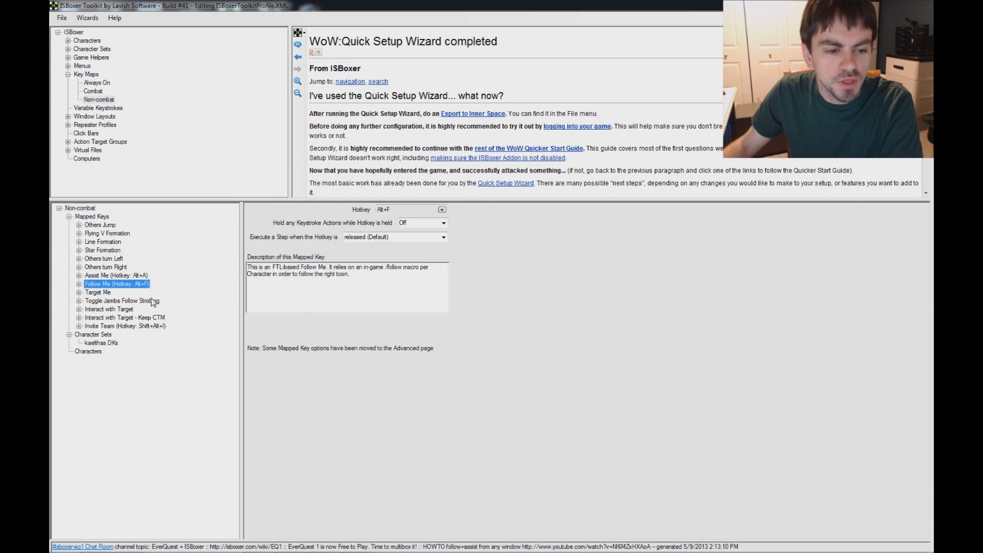
- Inspect Interact with Target and its Keep CTM entry's steps, ending on Interact with Target
click(109, 309)
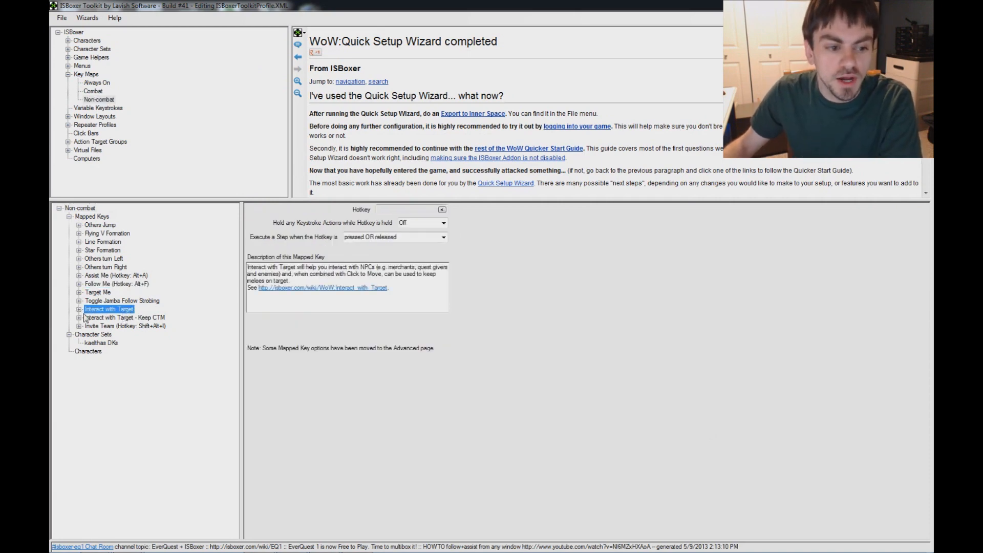
click(78, 309)
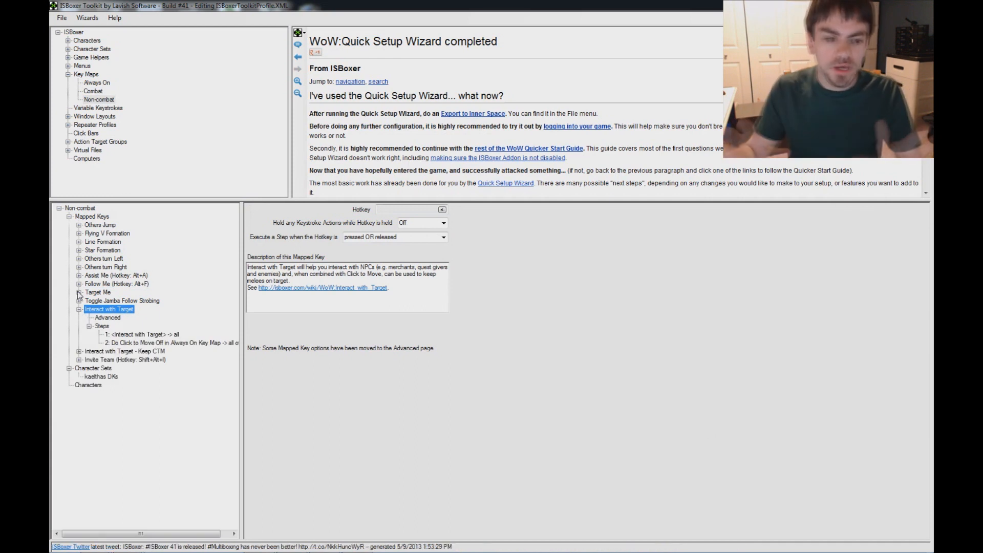
click(79, 350)
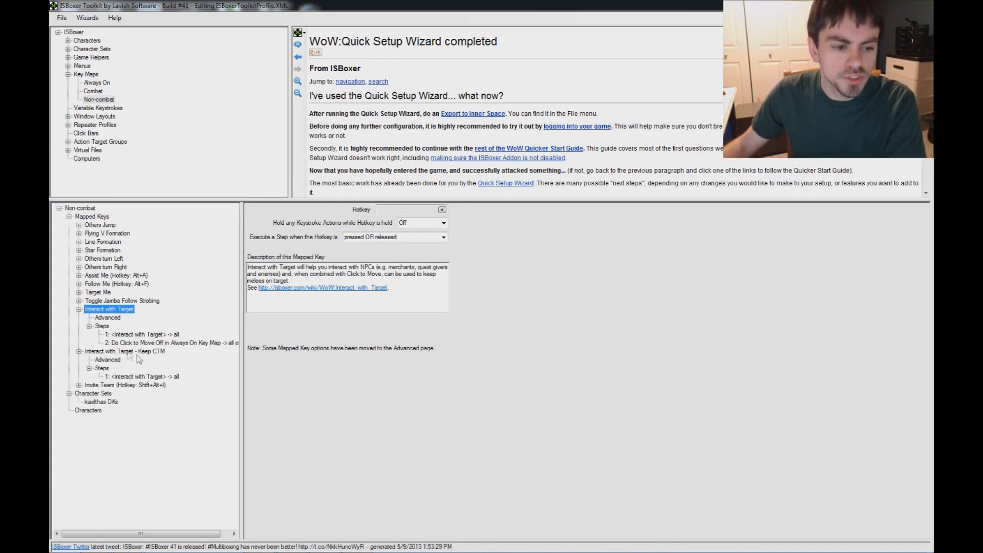
click(124, 351)
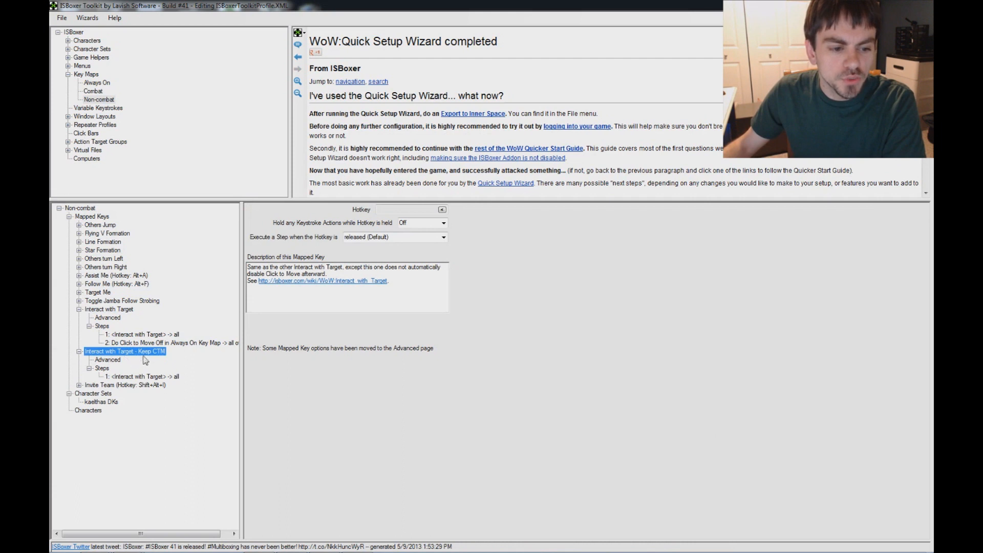
click(141, 377)
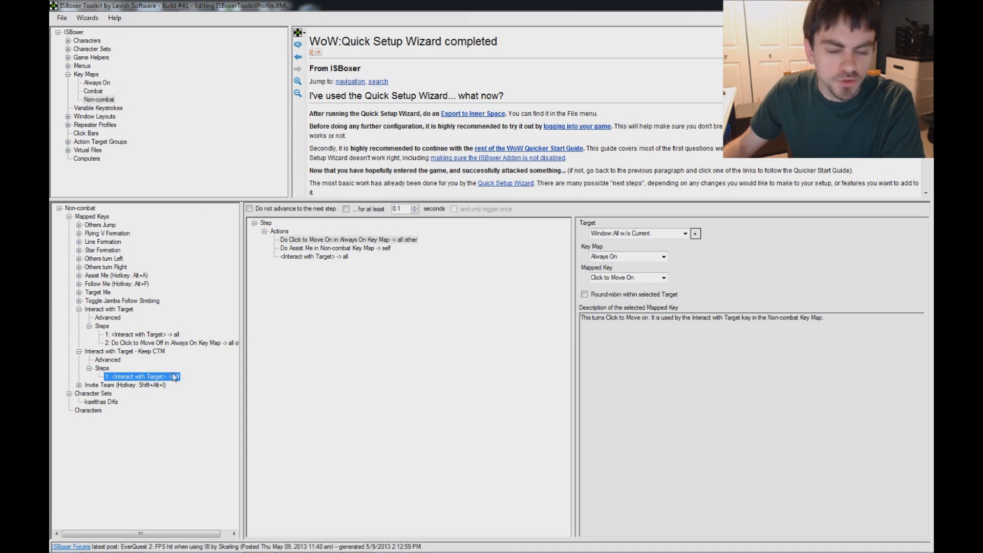
mouse_move(110, 352)
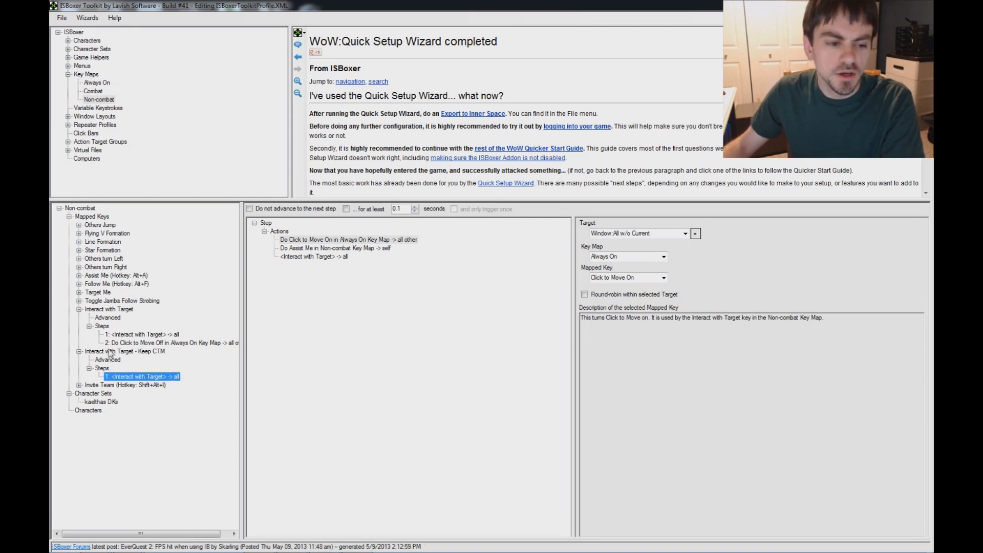
click(126, 352)
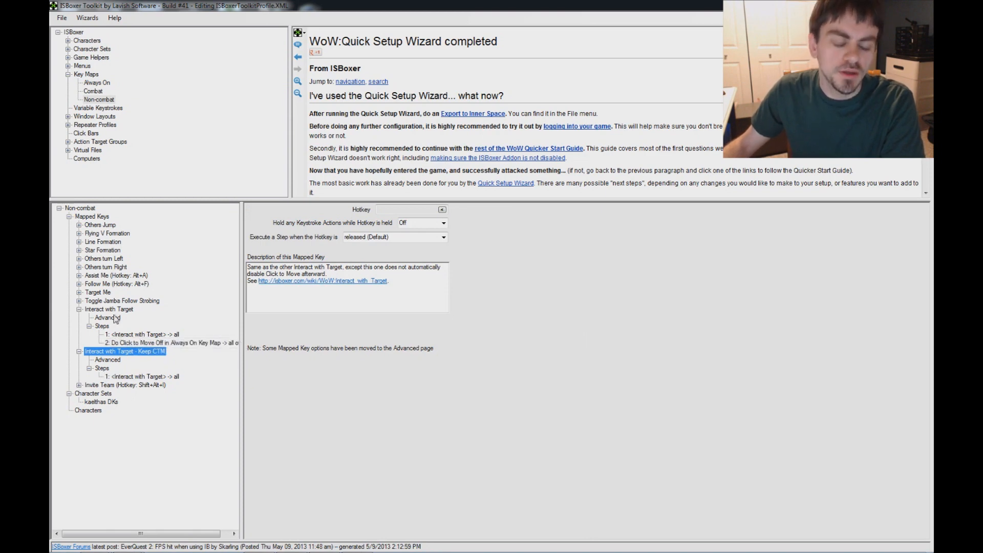
mouse_move(146, 366)
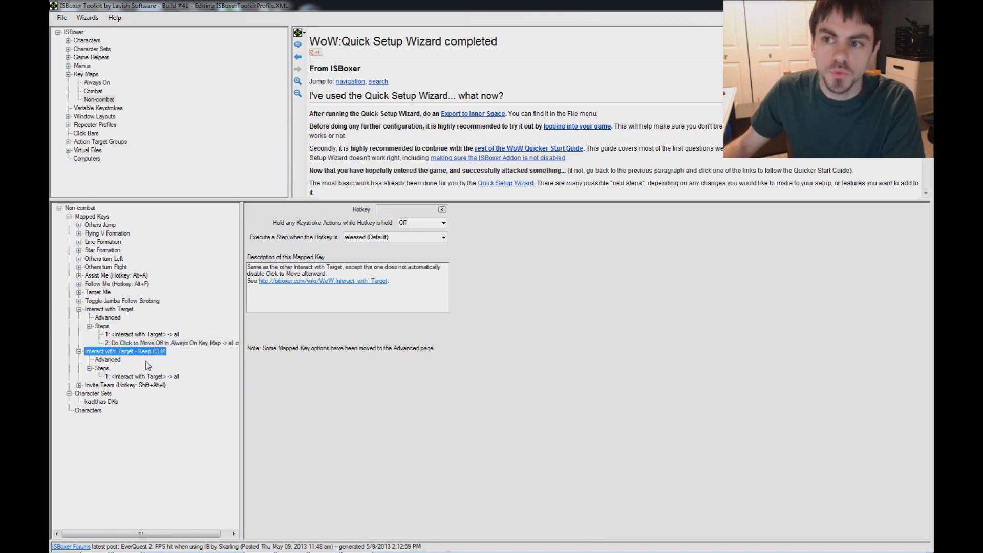
click(108, 308)
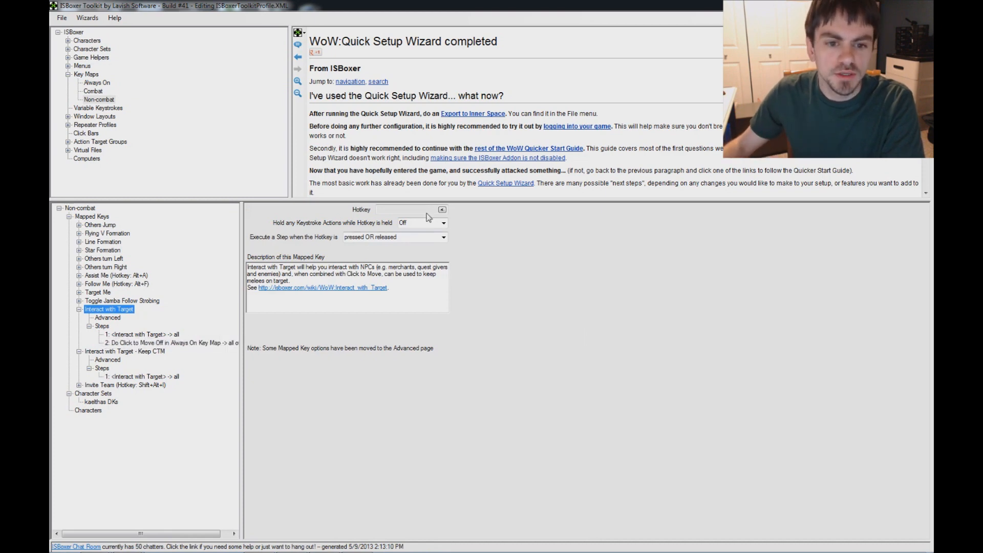
- Assign Alt+J to Interact with Target, then view Toggle Jamba Follow Strobing and Invite Team
click(442, 209)
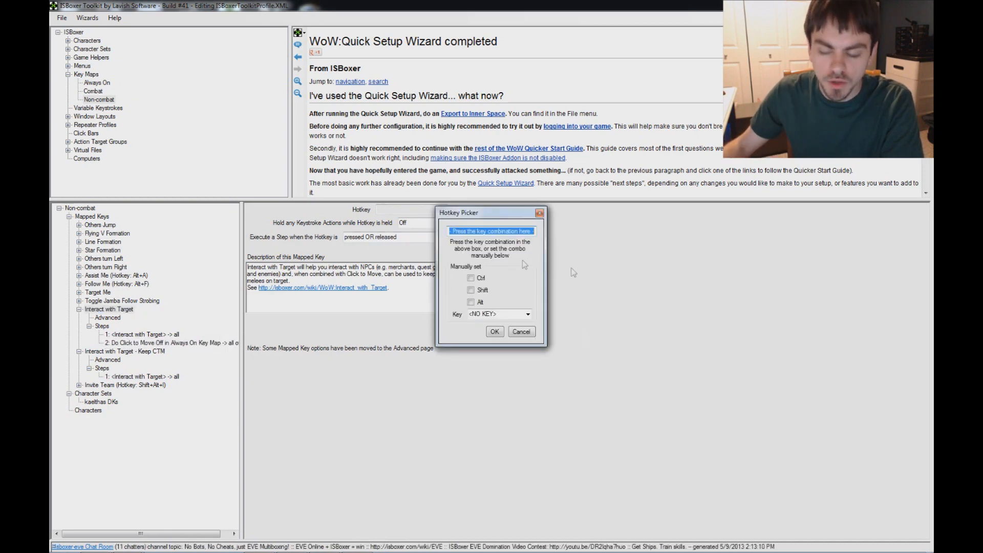
mouse_move(572, 291)
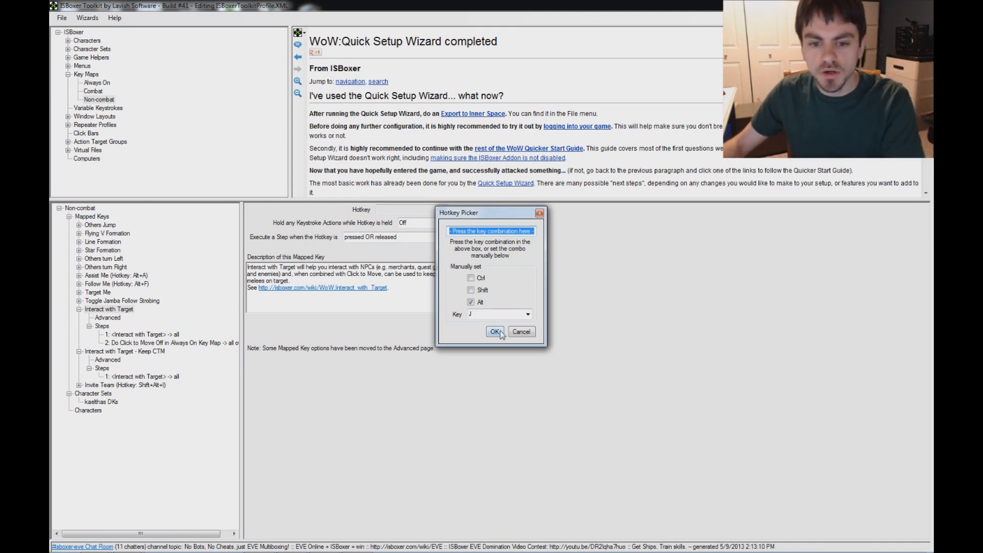
click(494, 331)
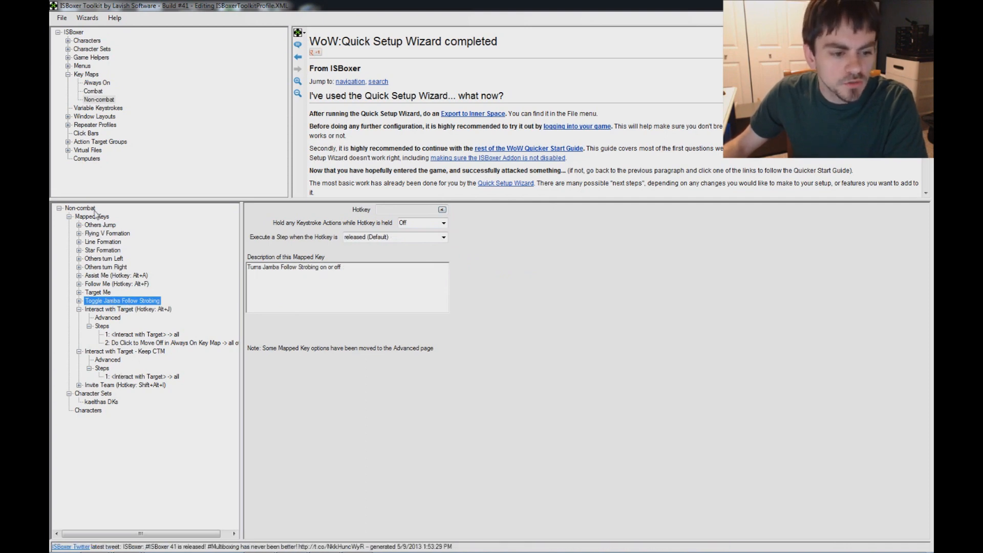
click(78, 308)
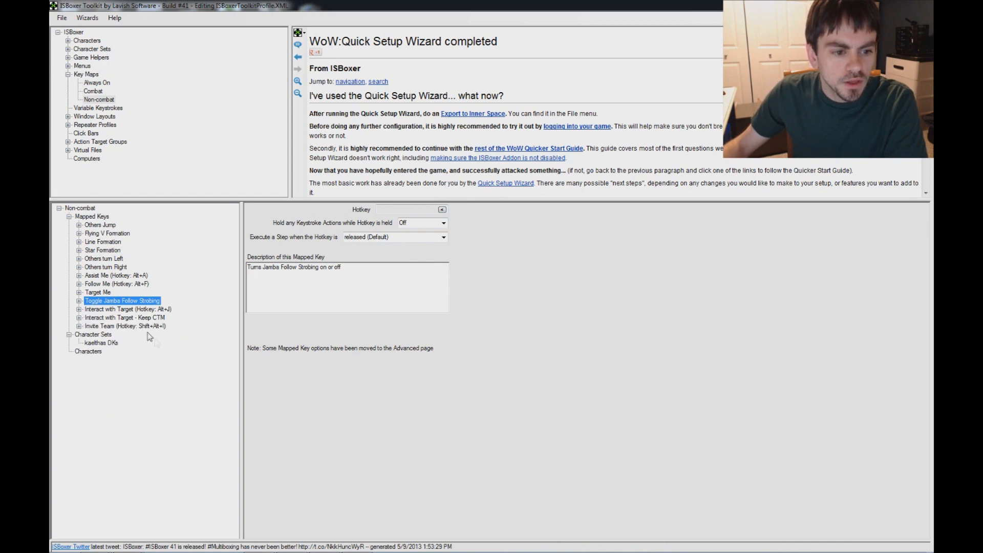
click(123, 326)
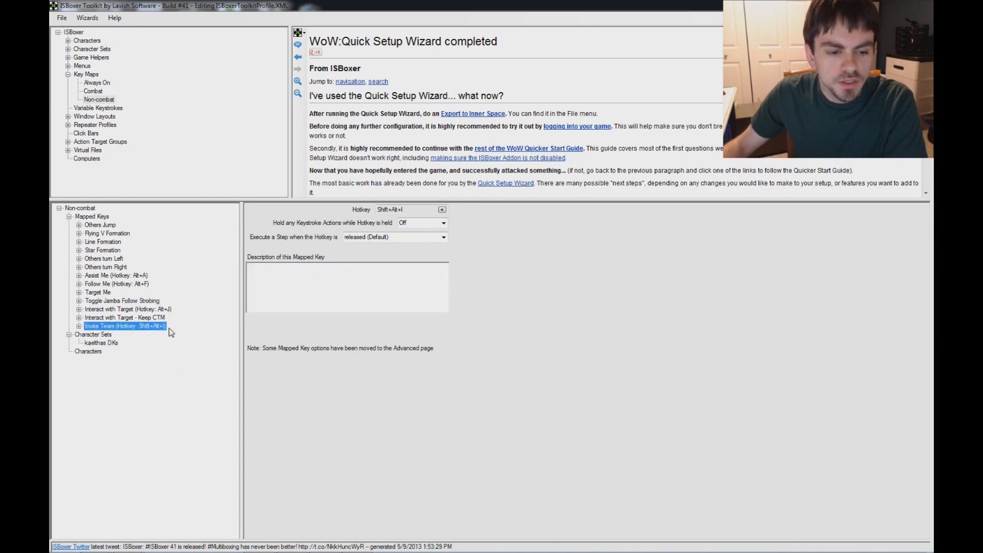
mouse_move(93, 93)
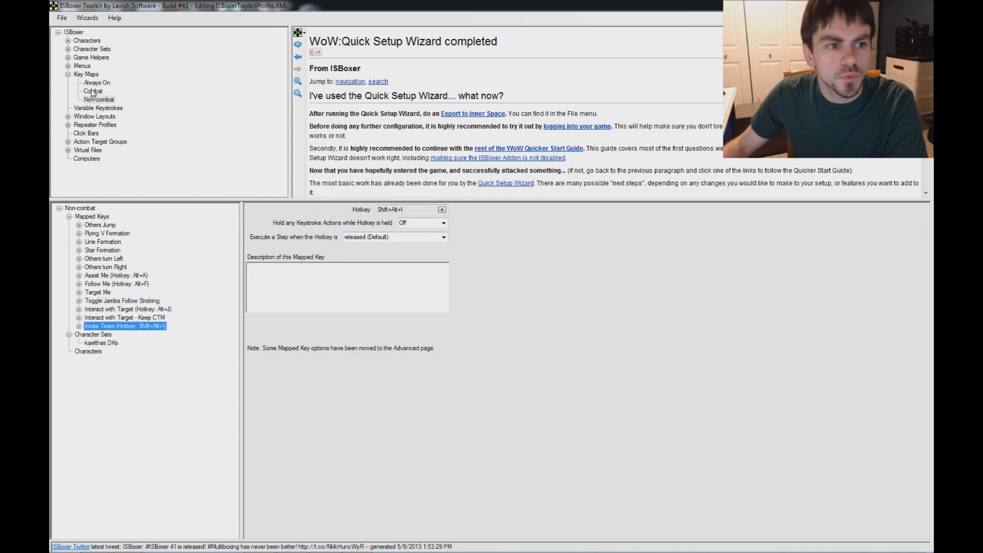
- View the empty Combat key map, then select the Always On key map
click(92, 91)
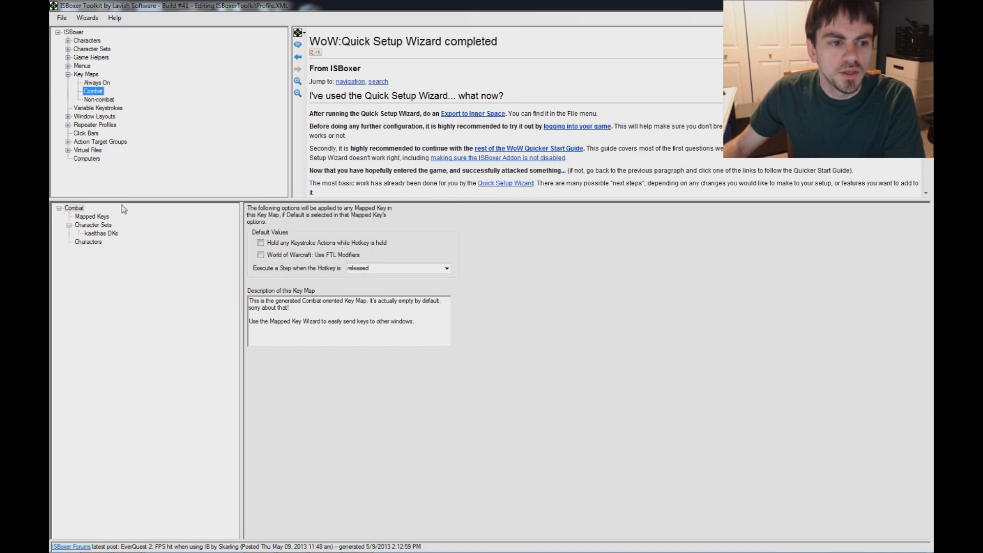
mouse_move(99, 223)
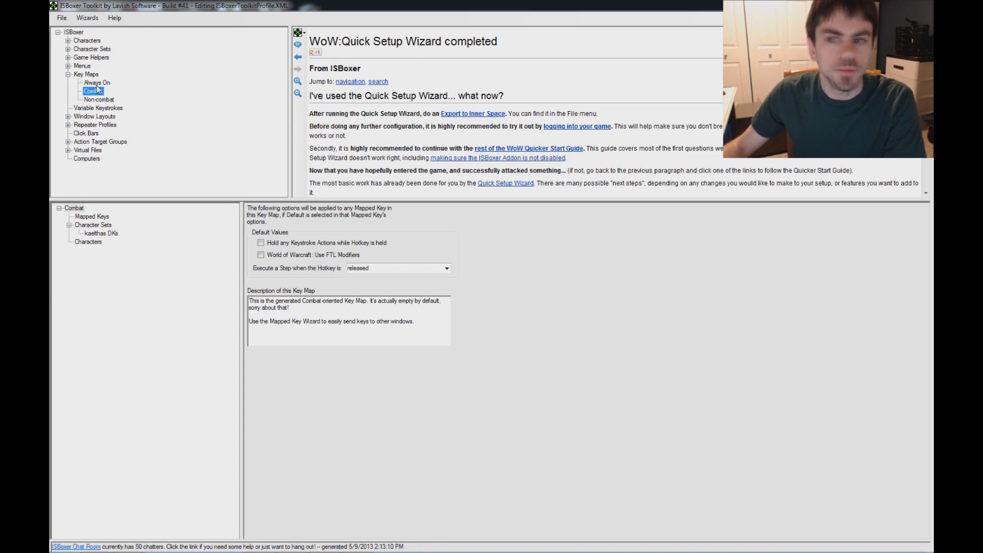
click(95, 82)
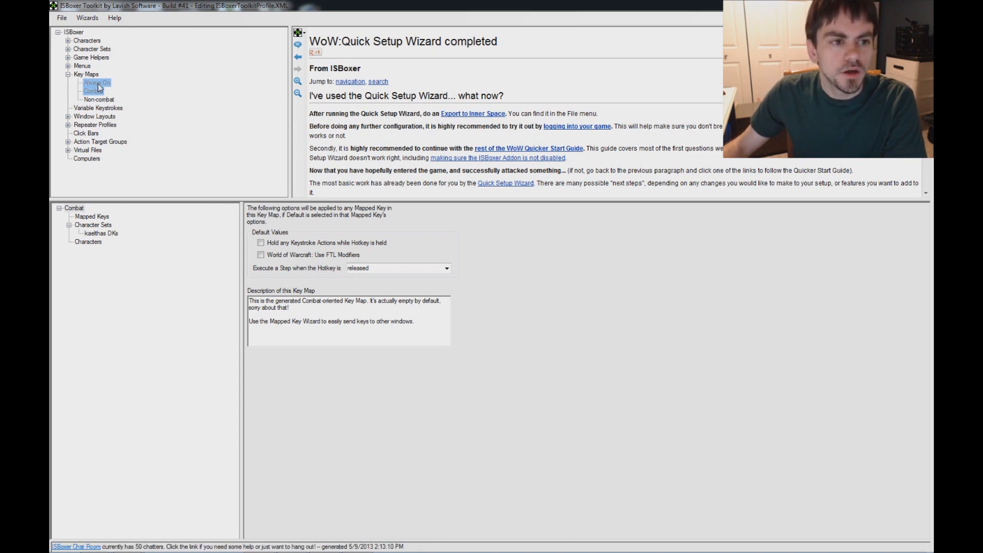
- Review Always On's Activate Maps, Activate Repeat, Next window, Toggle Formations Menu and Click to Move On keys
click(95, 82)
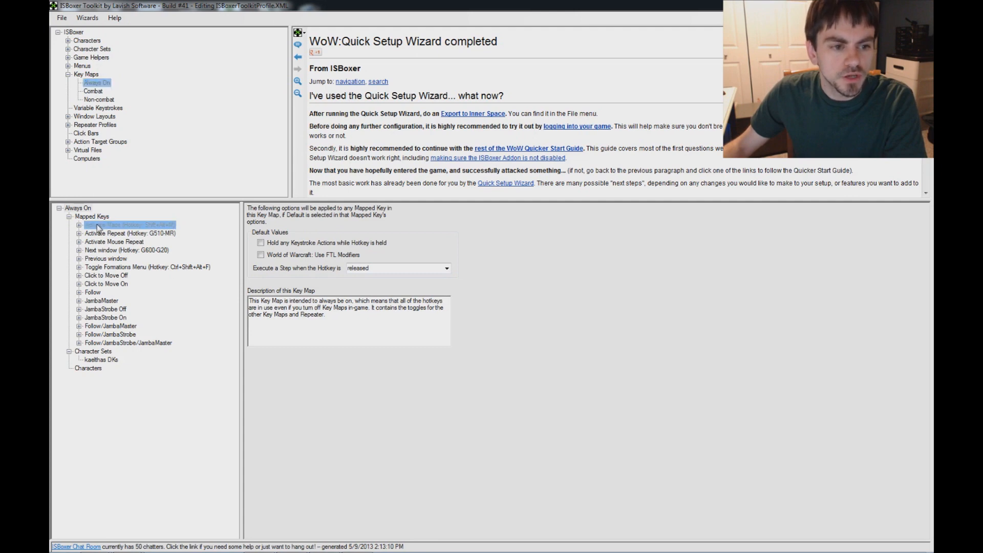
click(119, 224)
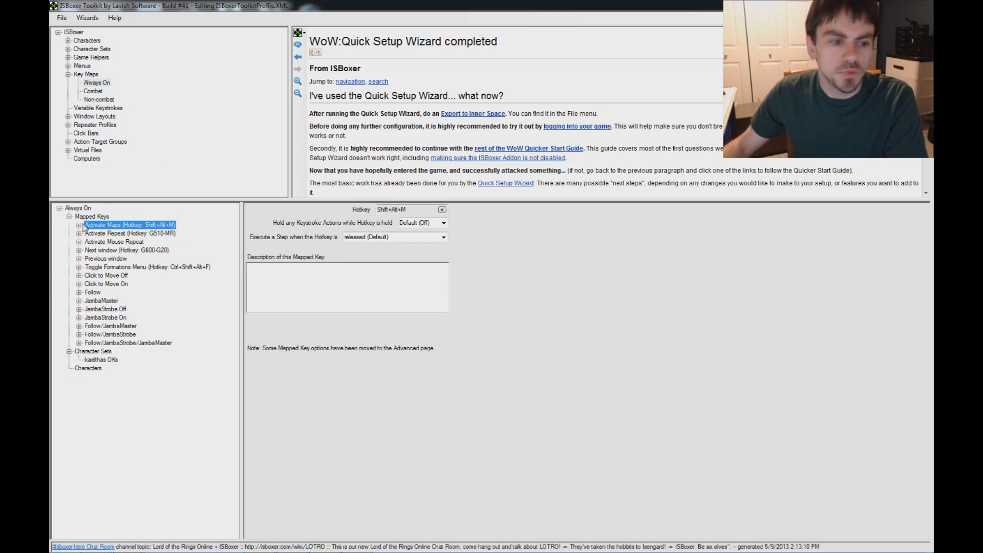
mouse_move(106, 235)
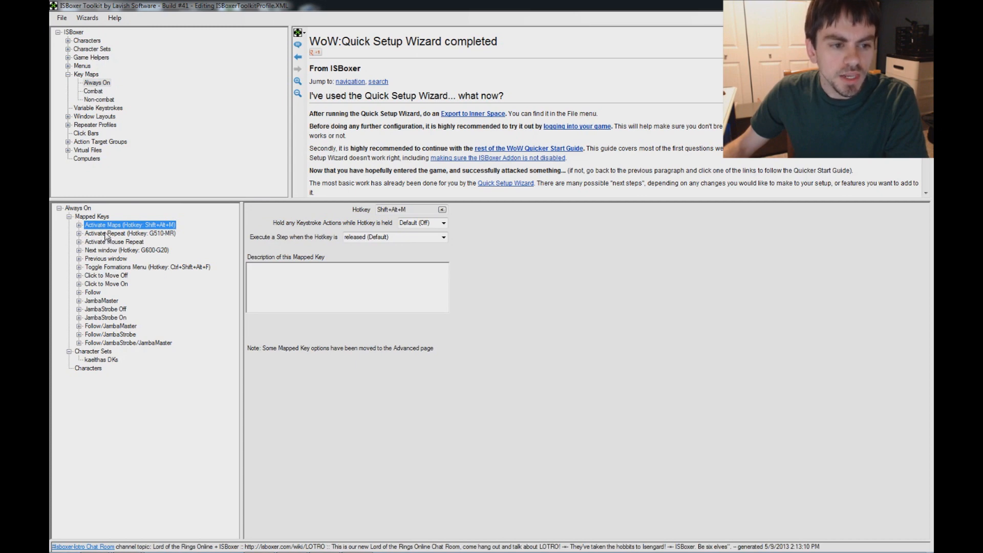
click(129, 233)
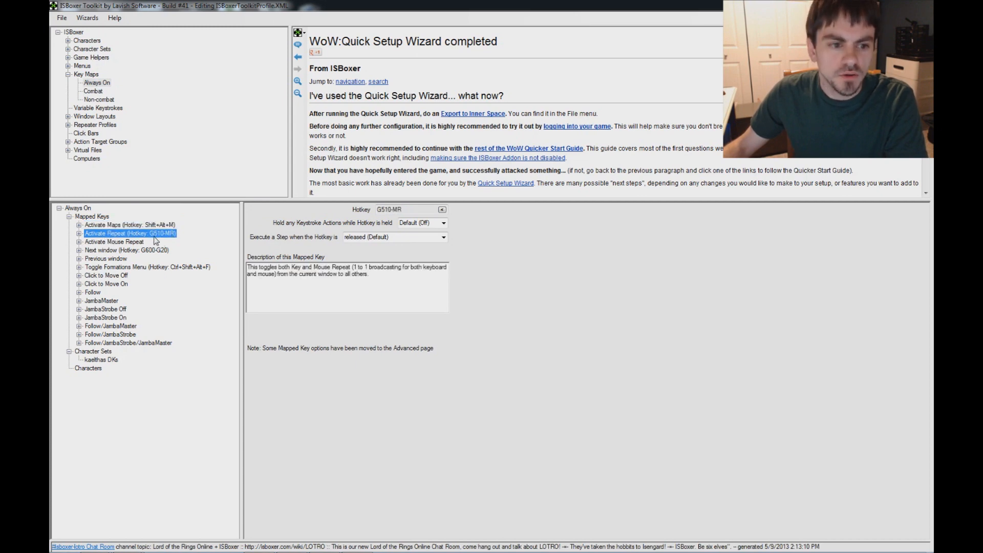
mouse_move(88, 258)
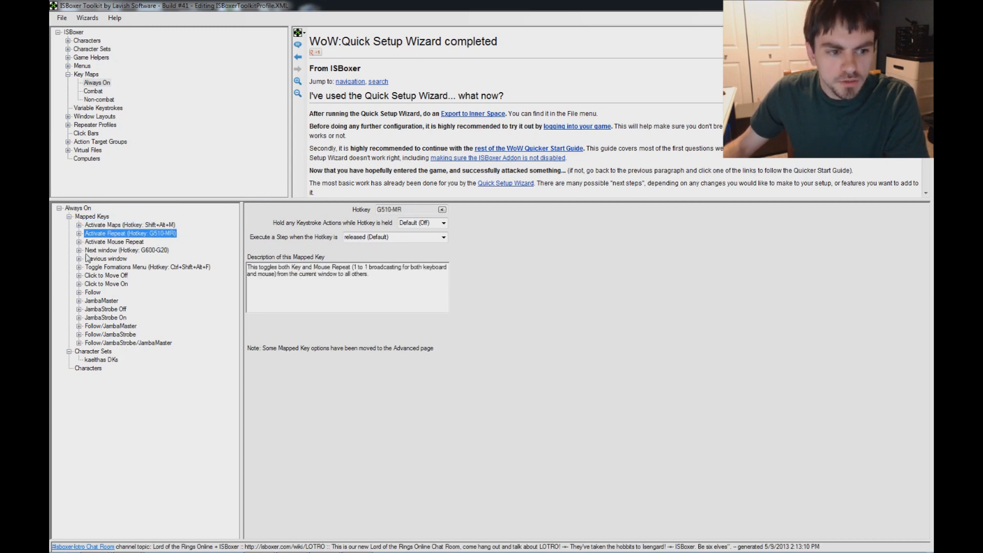
click(125, 250)
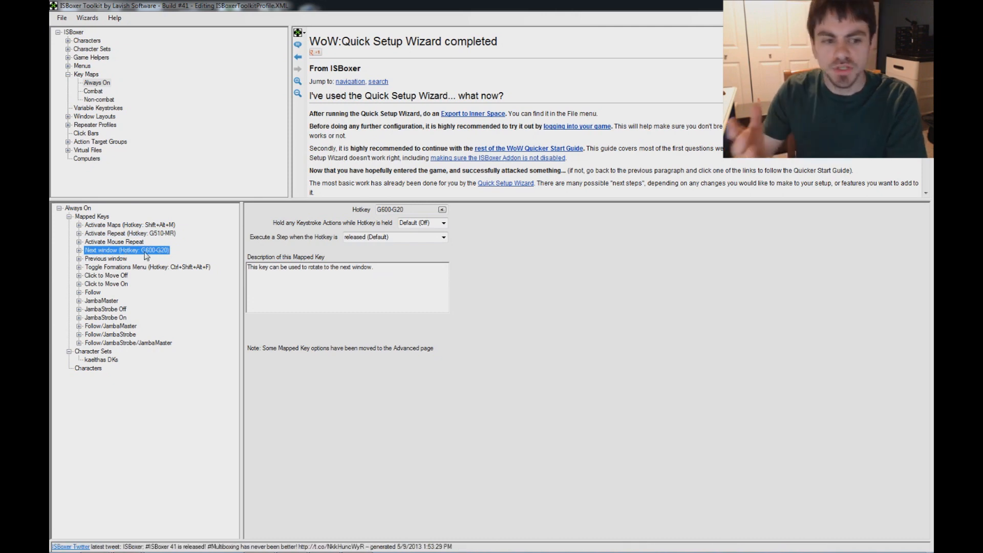
mouse_move(105, 263)
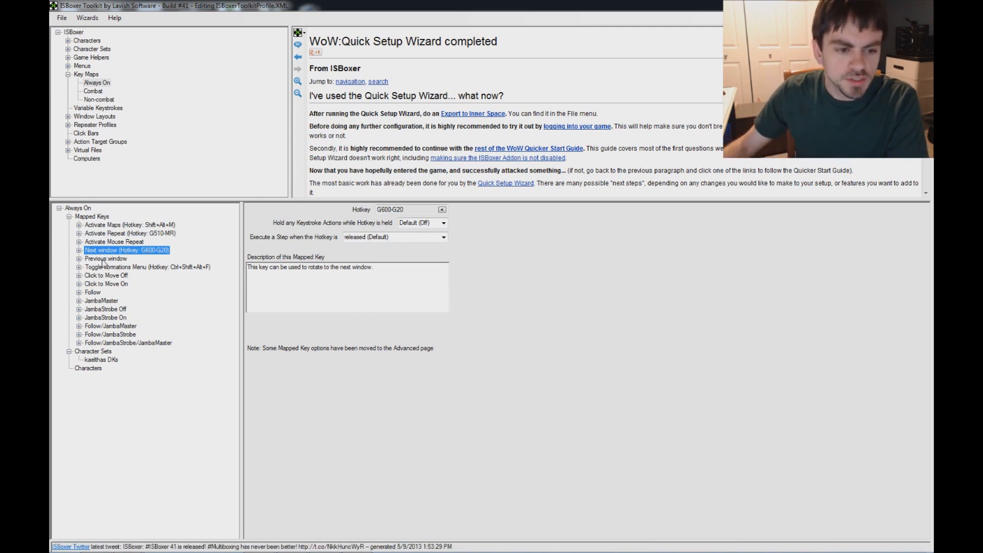
click(147, 266)
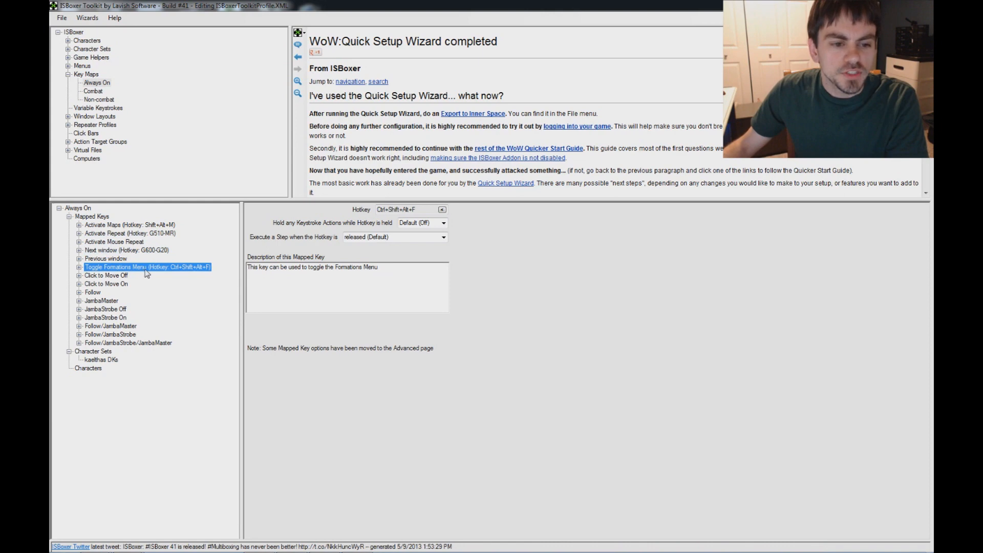
mouse_move(176, 271)
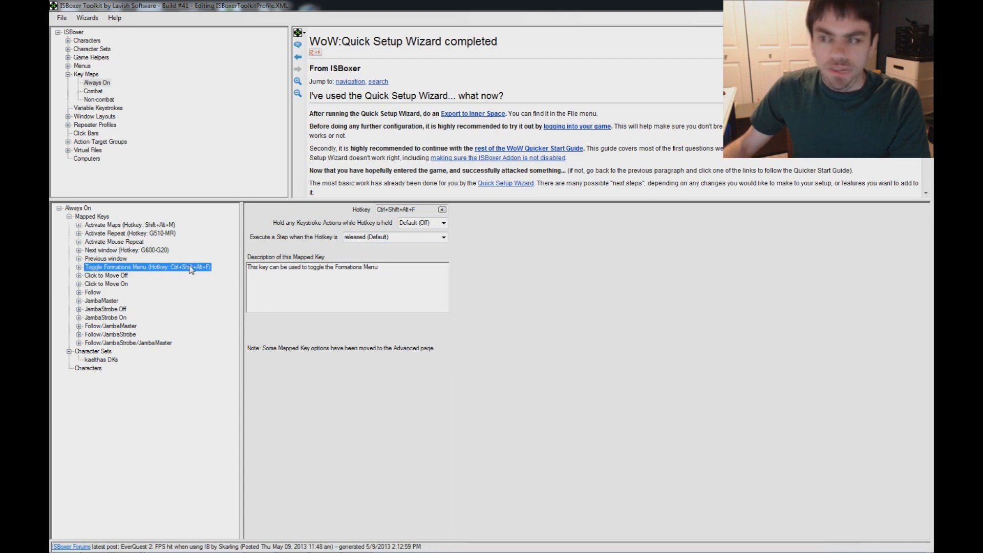
mouse_move(126, 275)
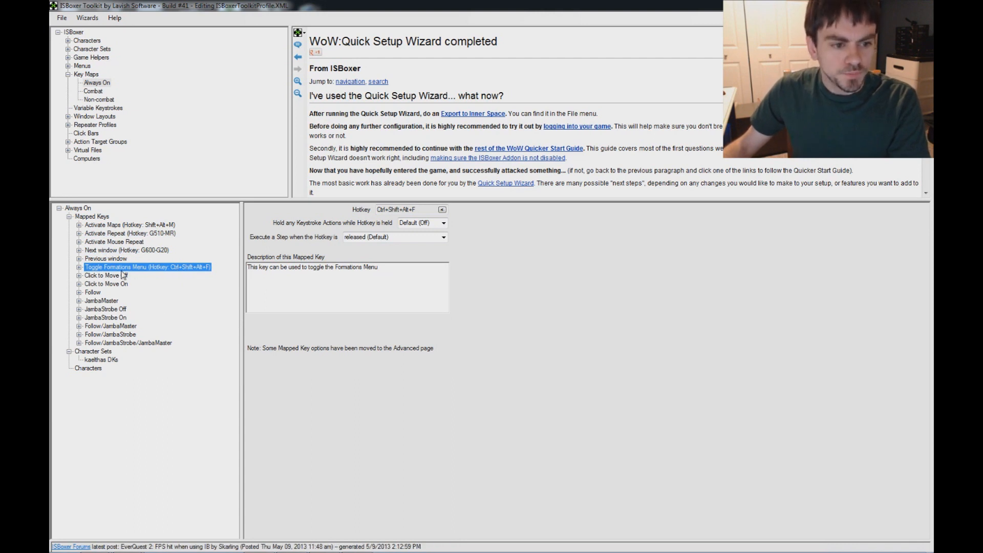
mouse_move(143, 284)
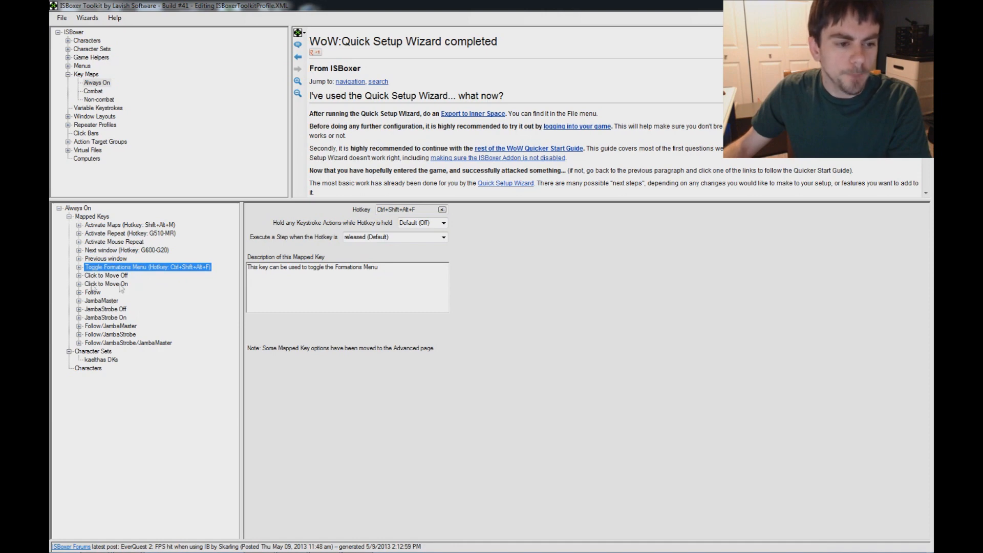
mouse_move(103, 287)
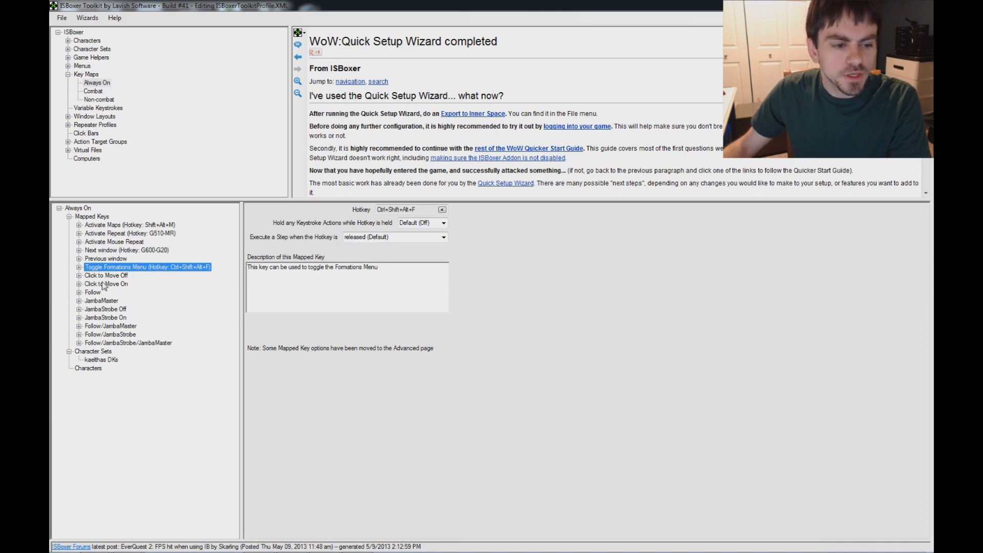
click(107, 283)
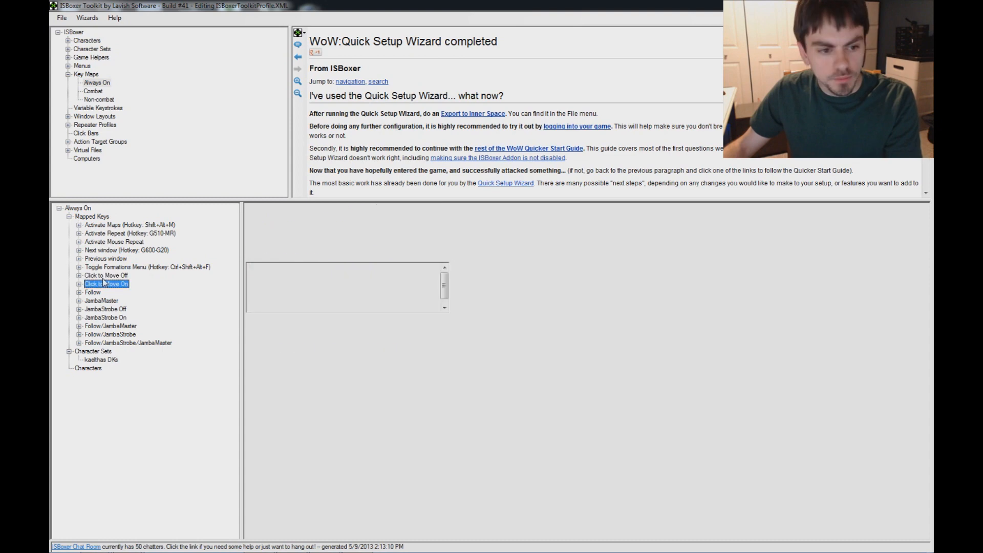
- Expand Click to Move Off, Follow and JambaMaster to view their steps, then collapse Key Maps
click(126, 342)
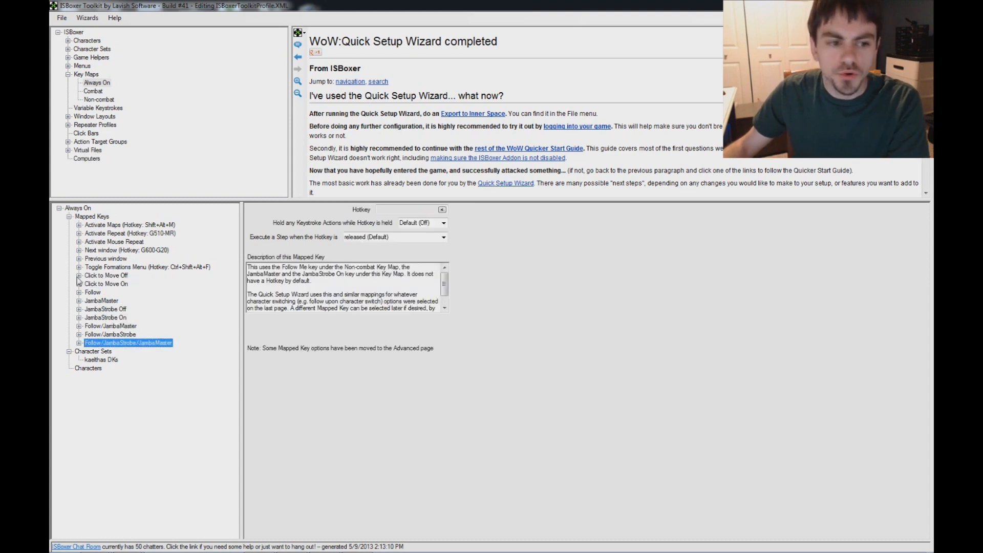
click(78, 275)
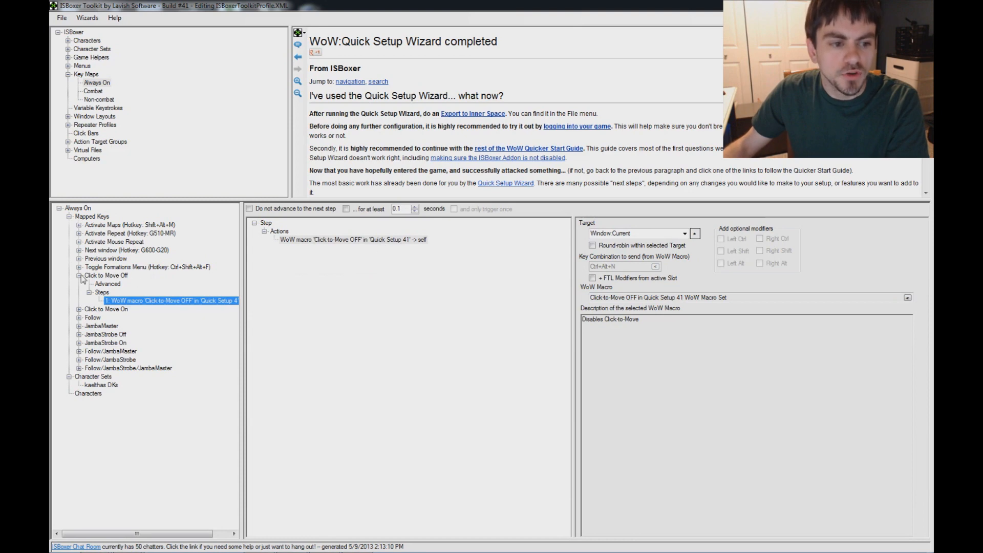
click(106, 275)
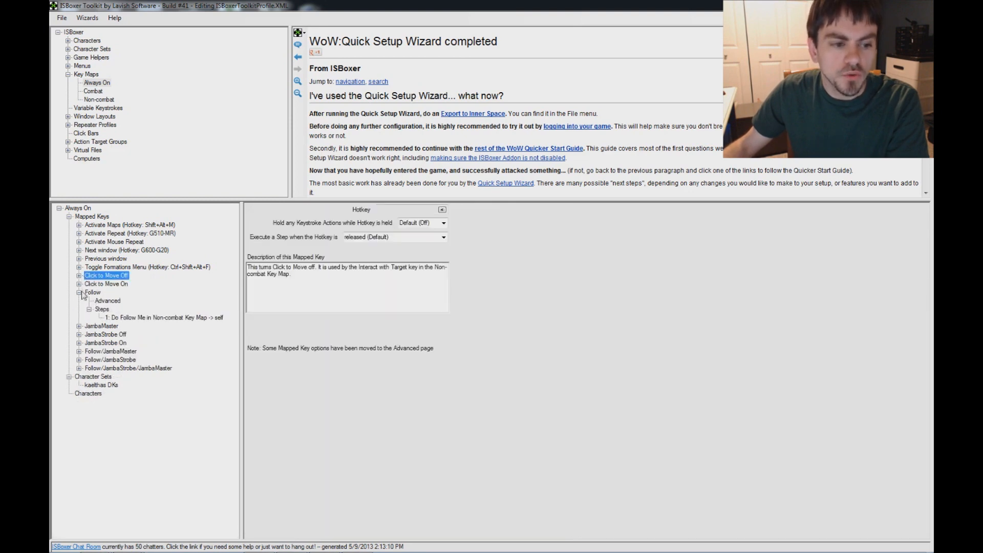
click(100, 301)
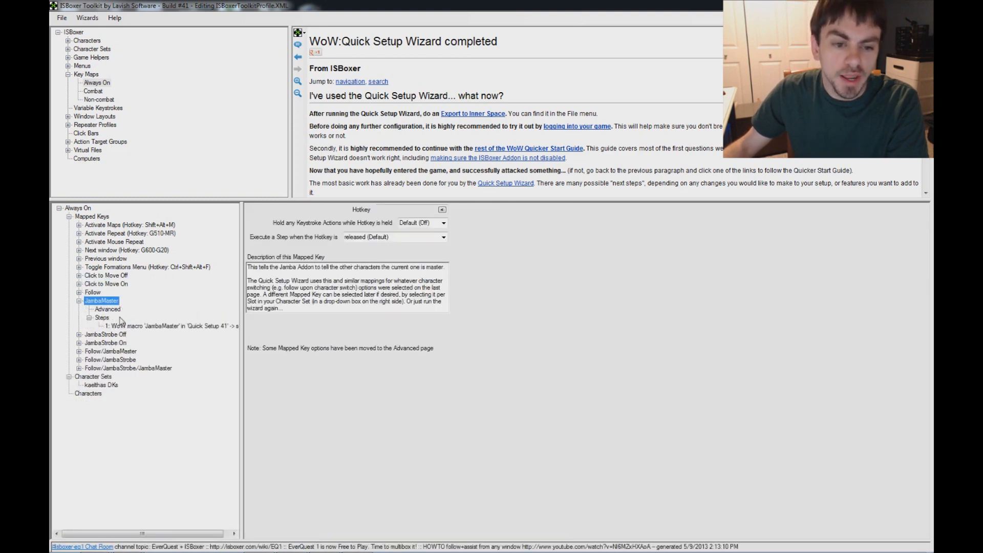
click(78, 300)
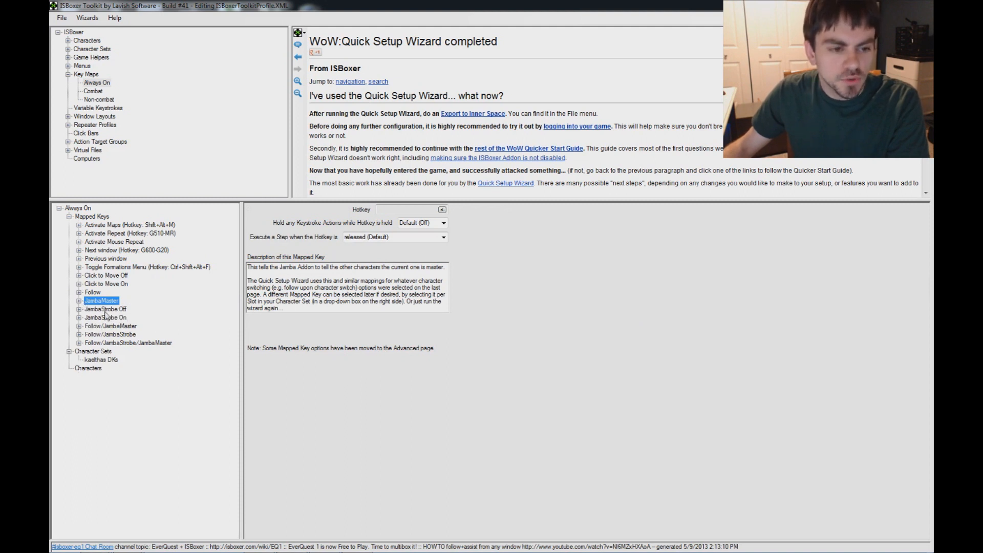
mouse_move(113, 337)
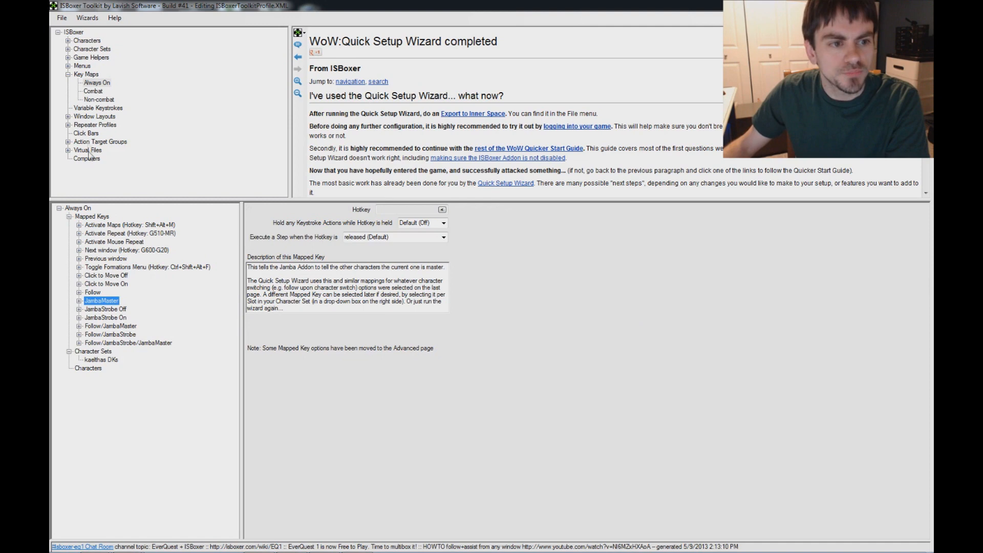
click(86, 73)
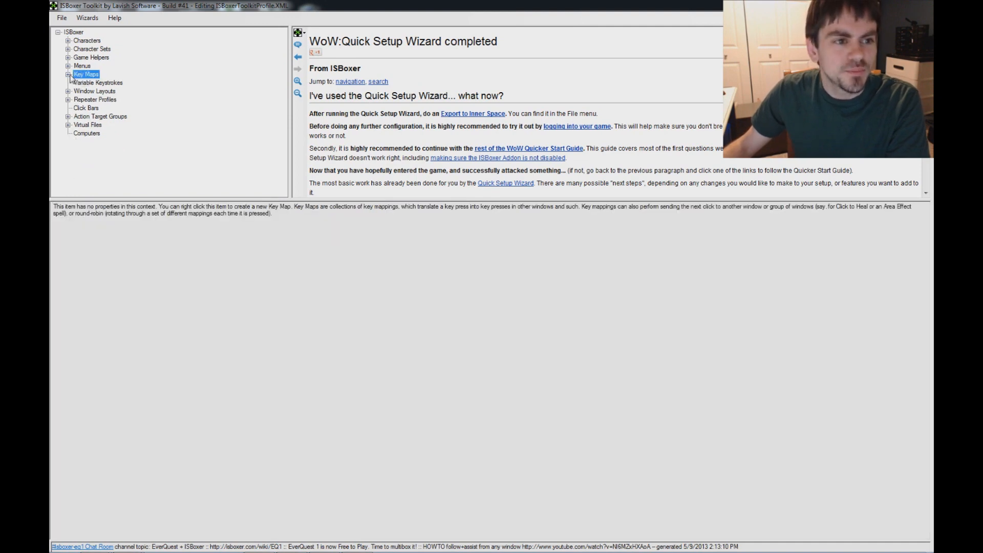
- Expand Menus and open the Standard menu template's 12-button, 1x12 layout settings
click(82, 65)
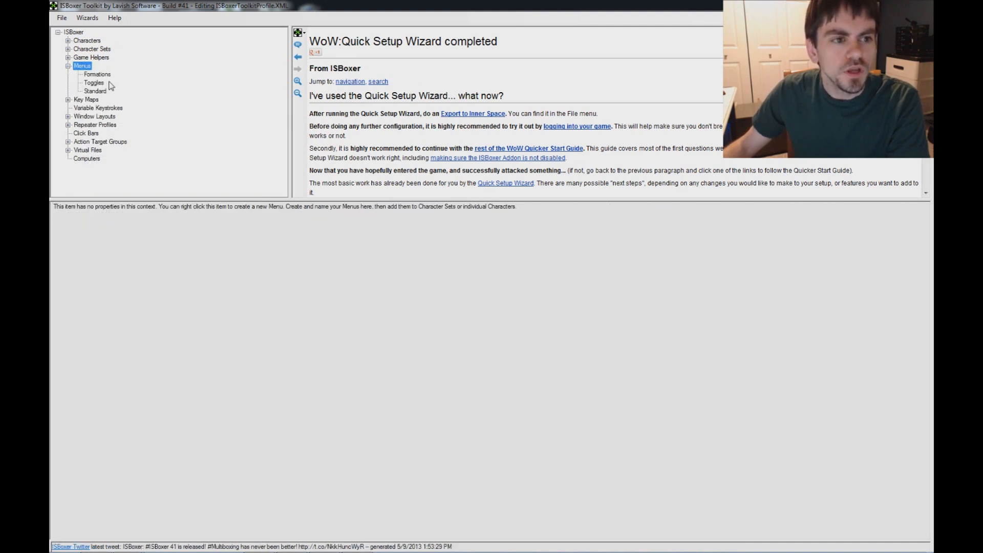
click(95, 91)
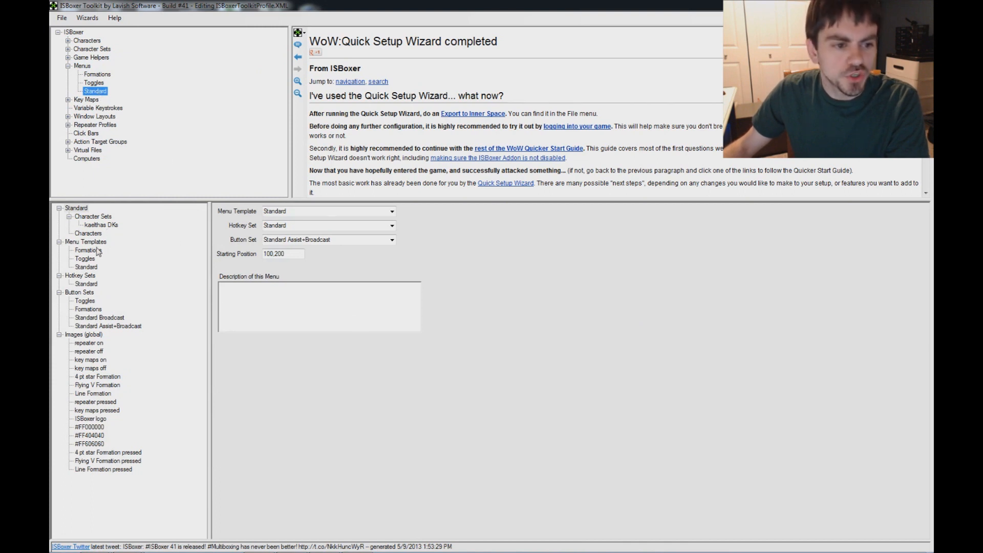
click(86, 266)
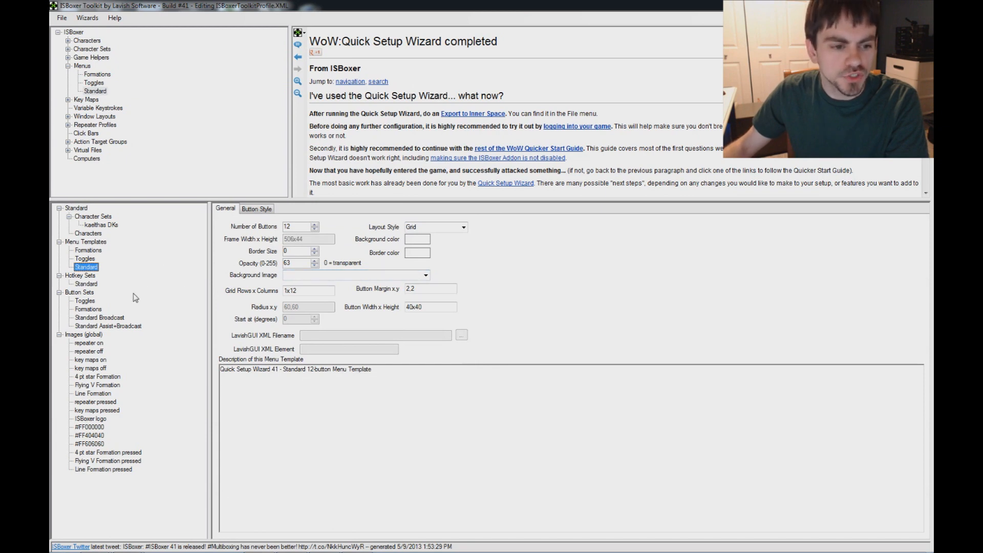
mouse_move(416, 256)
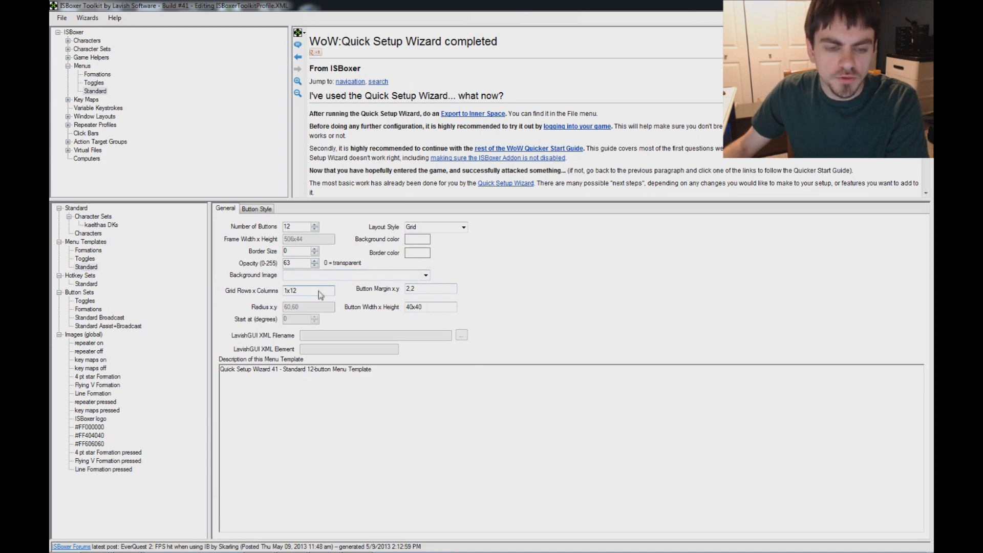
triple_click(308, 290)
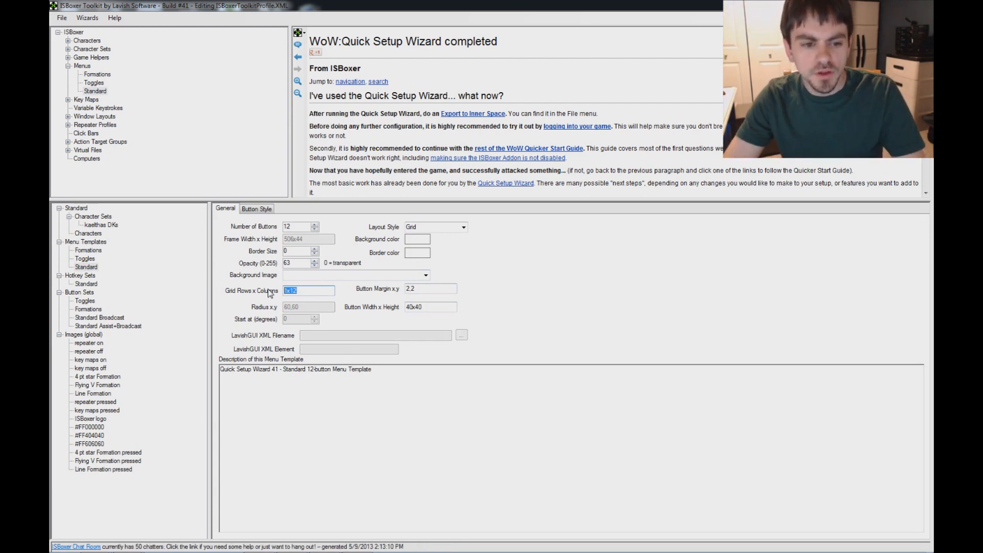
text(5)
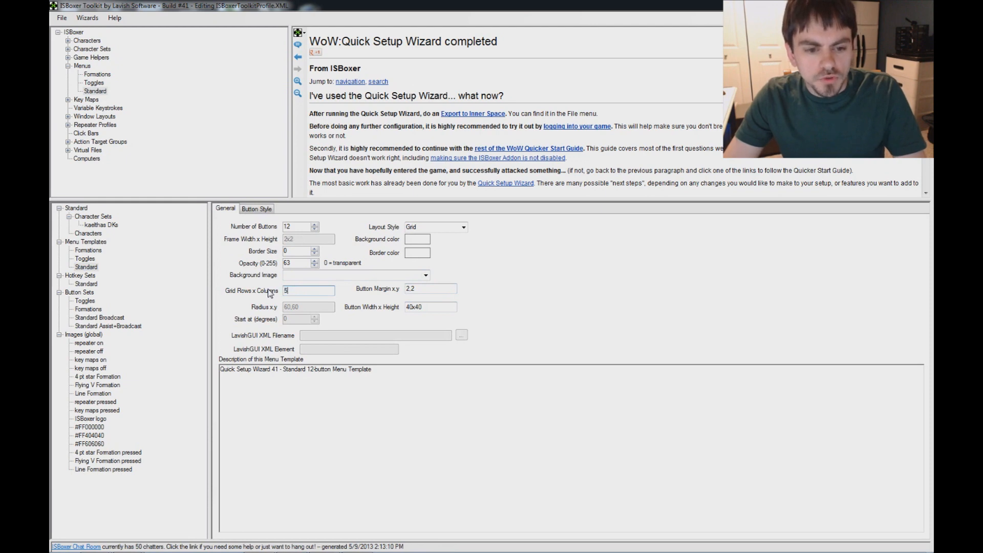
text(x2)
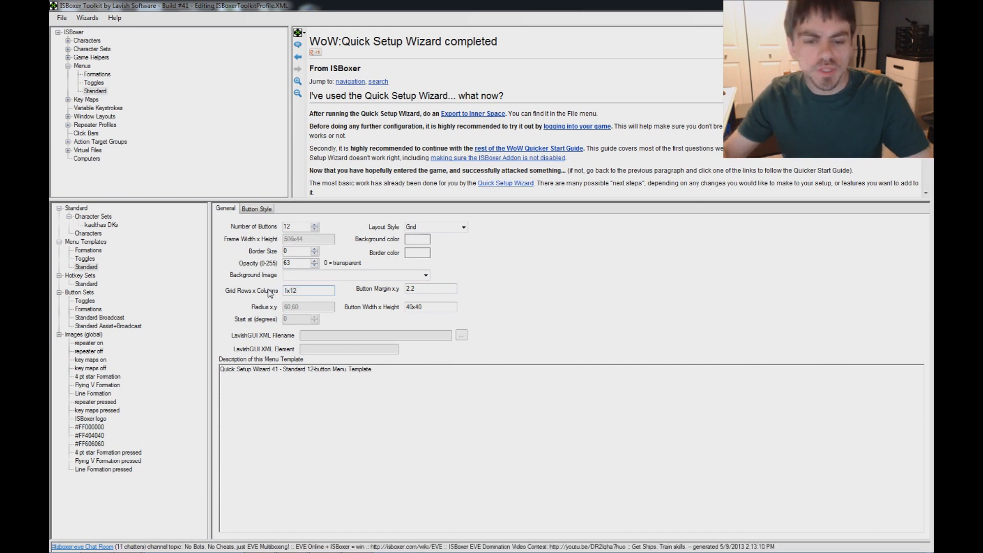
mouse_move(364, 292)
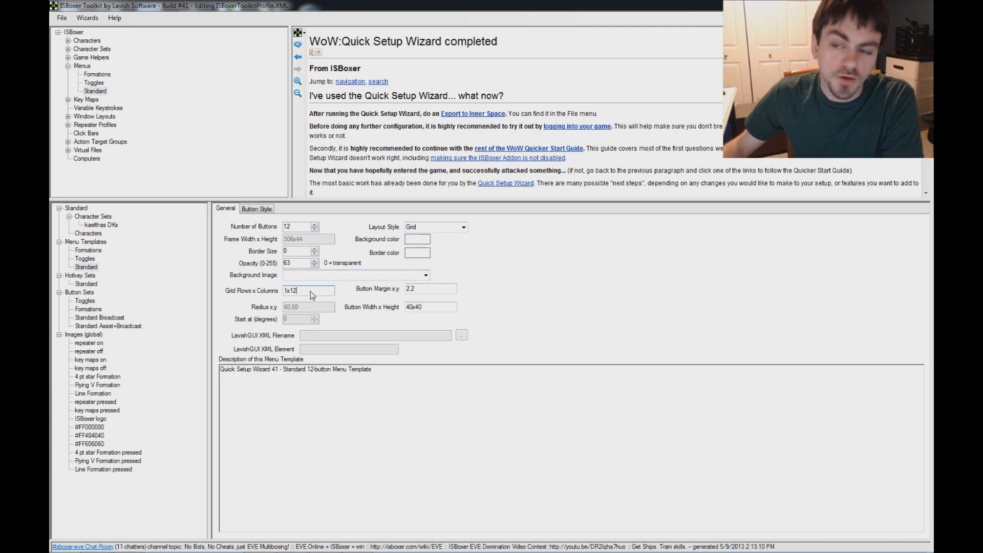
mouse_move(307, 299)
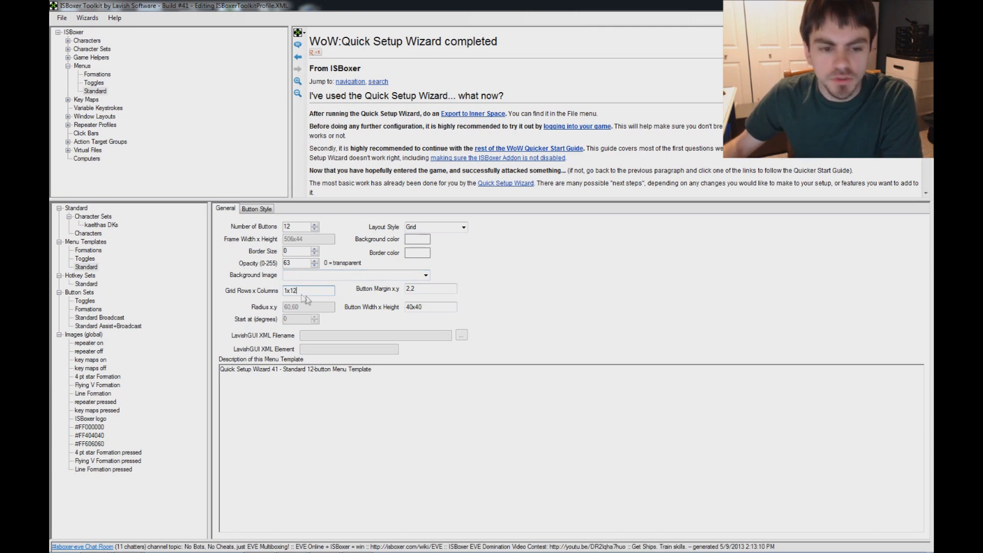
mouse_move(432, 319)
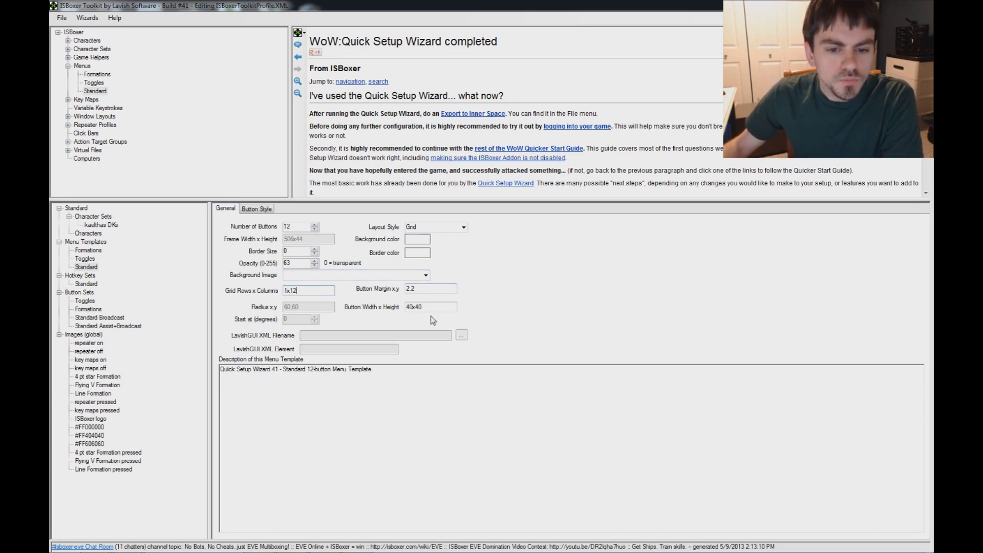
mouse_move(418, 284)
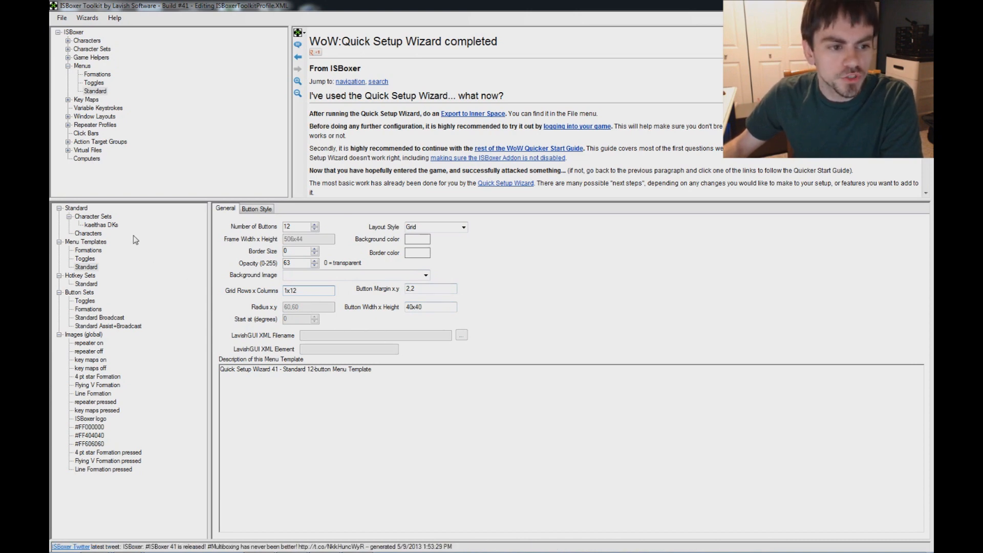
mouse_move(100, 290)
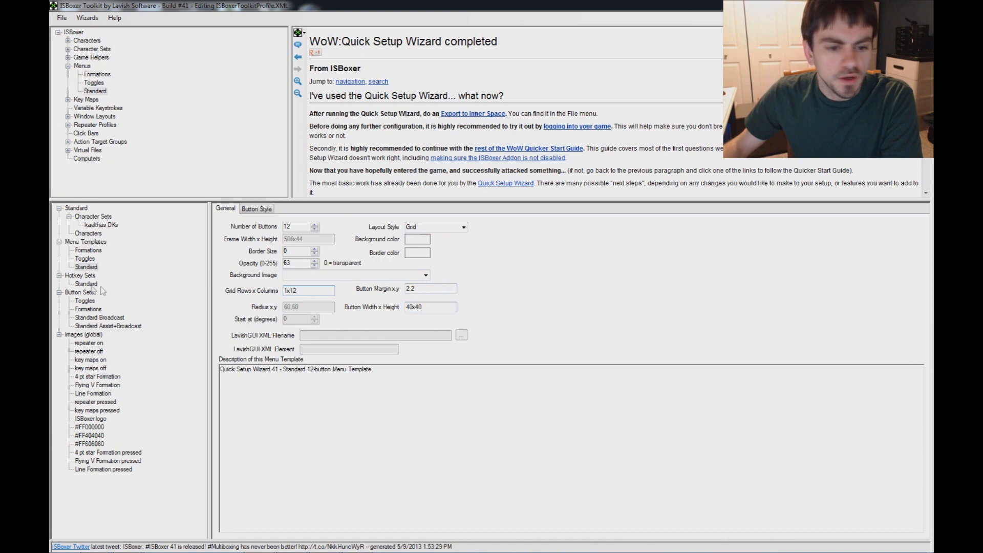
click(86, 283)
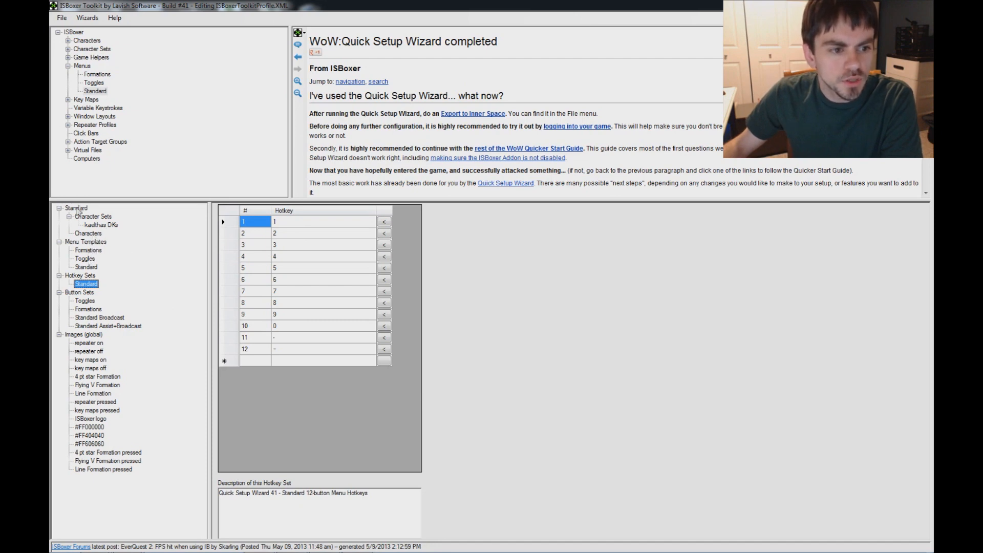
- Browse the Standard menu, its hotkey set, character set overrides and menu template
click(75, 207)
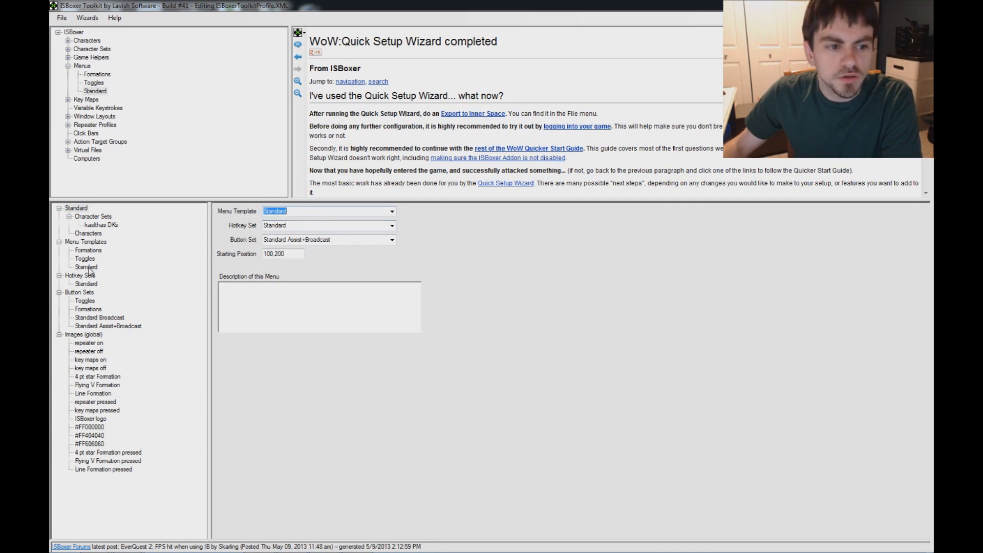
click(326, 226)
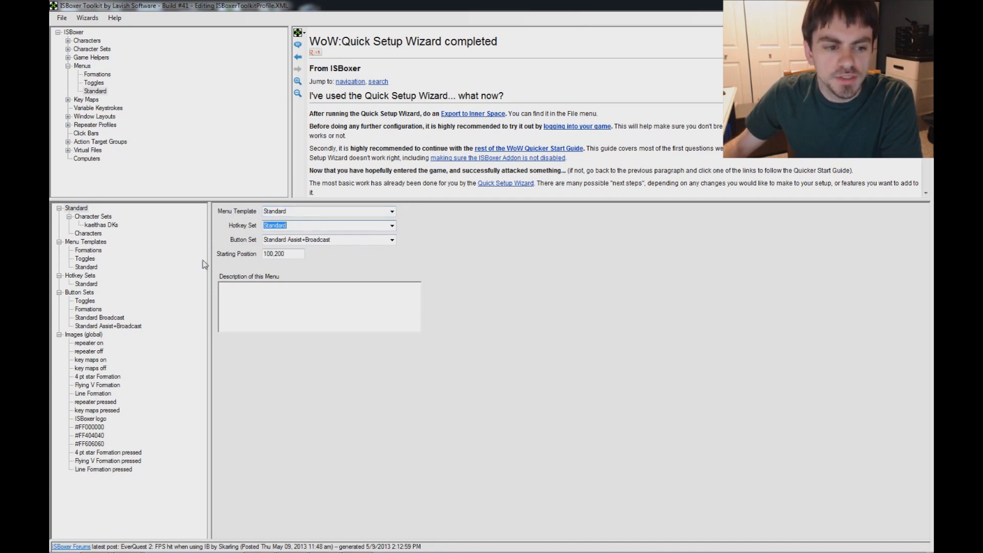
click(86, 283)
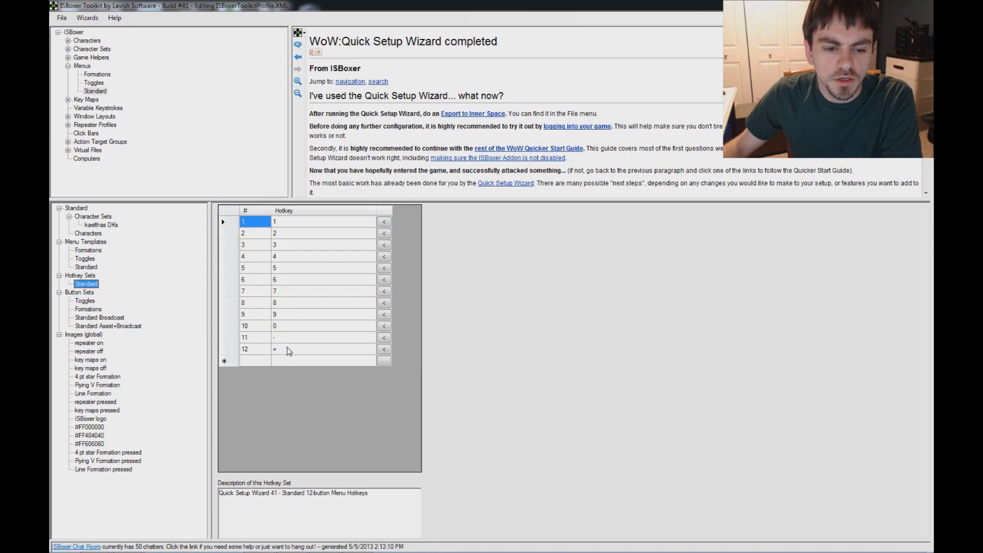
click(101, 224)
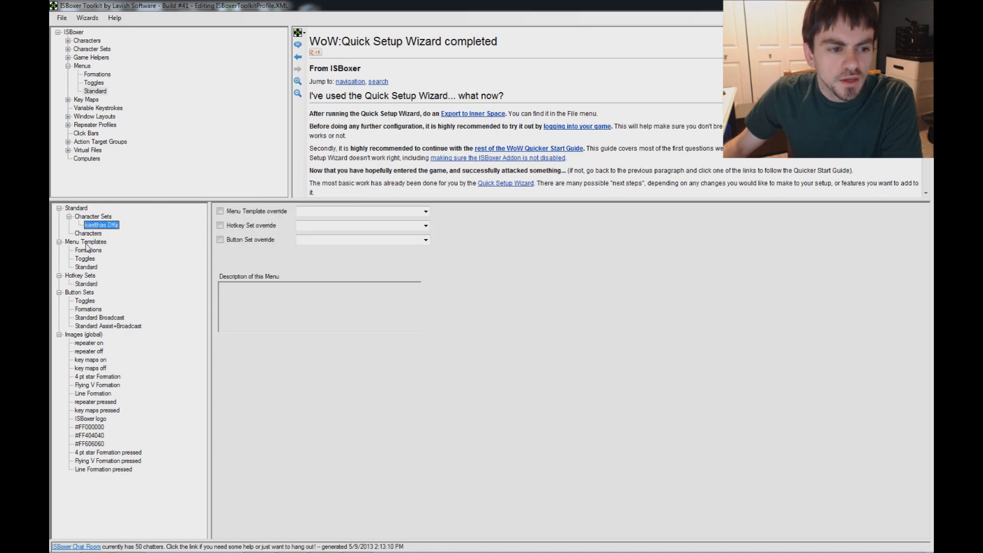
click(86, 266)
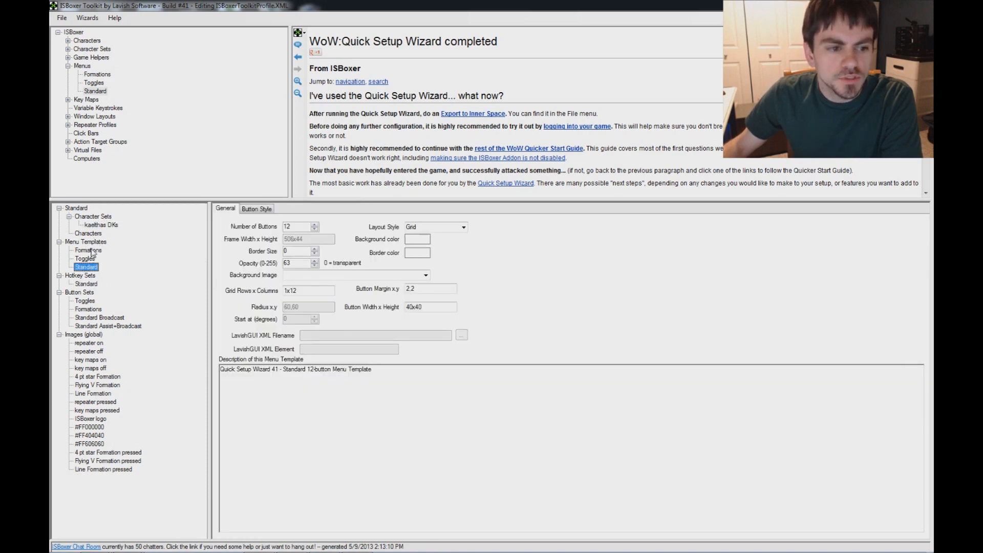
click(77, 208)
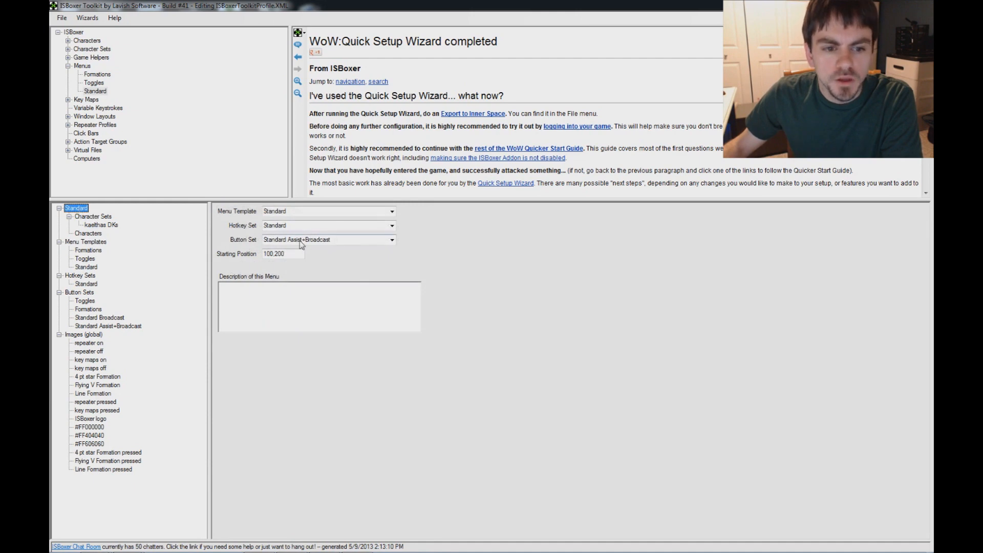
mouse_move(385, 247)
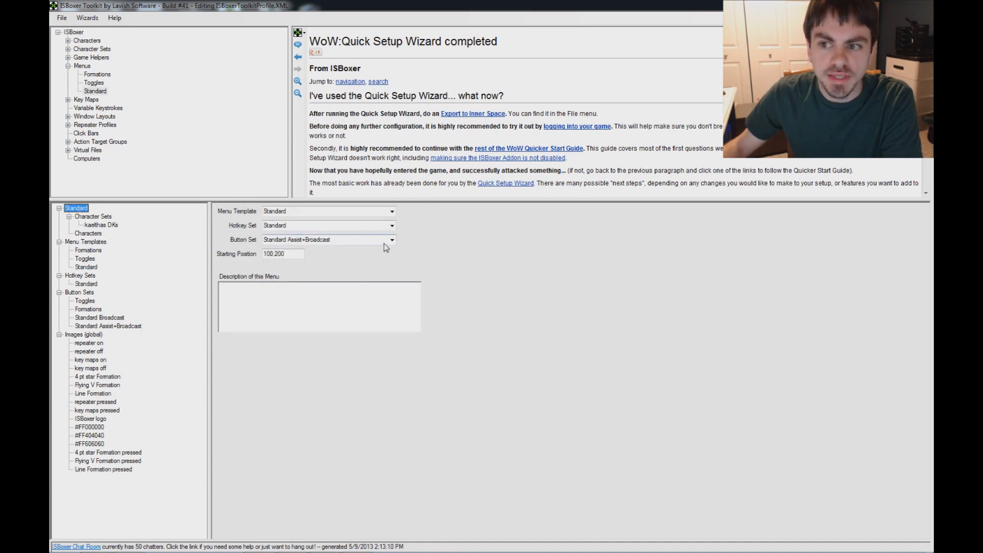
- Keep the Standard Assist+Broadcast button set, view its buttons, and return to Menus
click(392, 240)
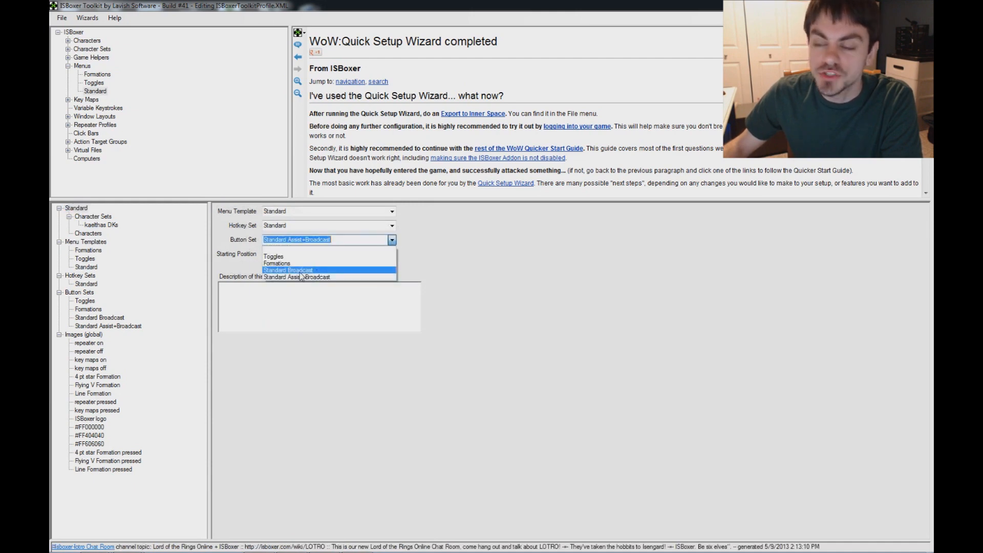
click(289, 270)
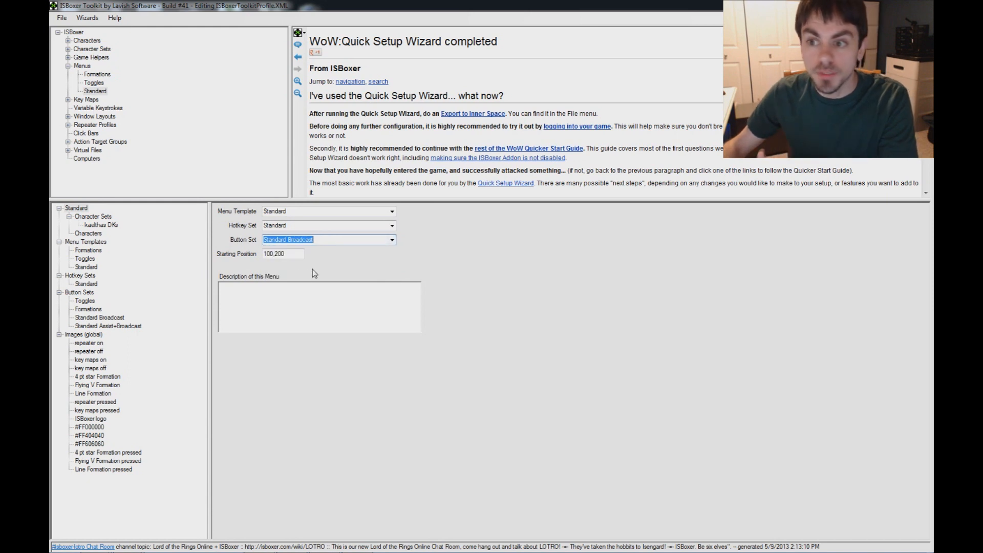
click(392, 240)
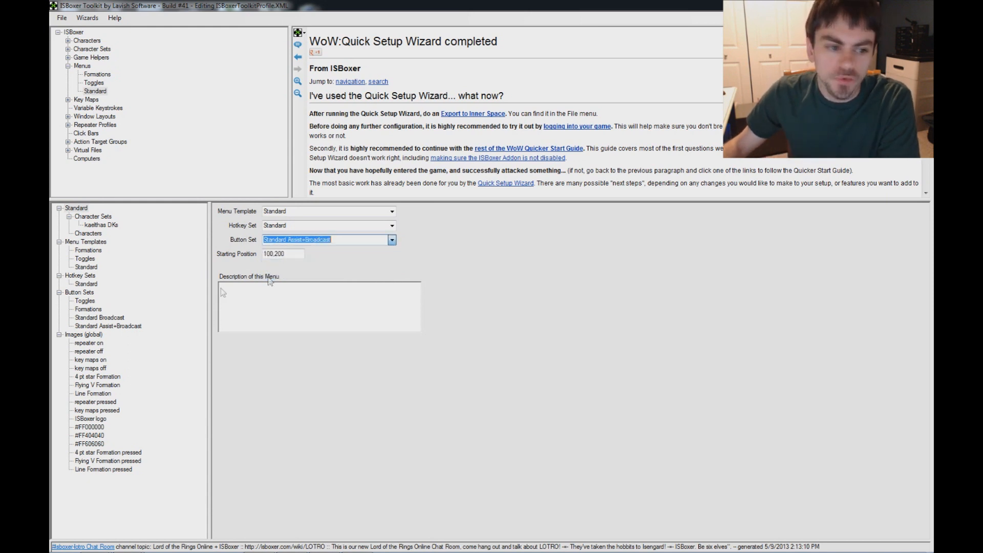
click(108, 326)
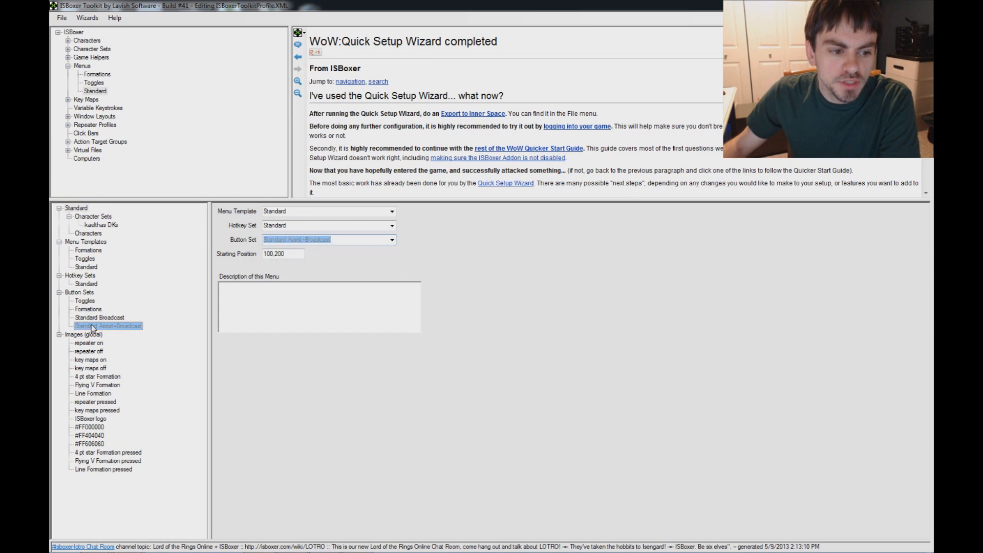
click(108, 326)
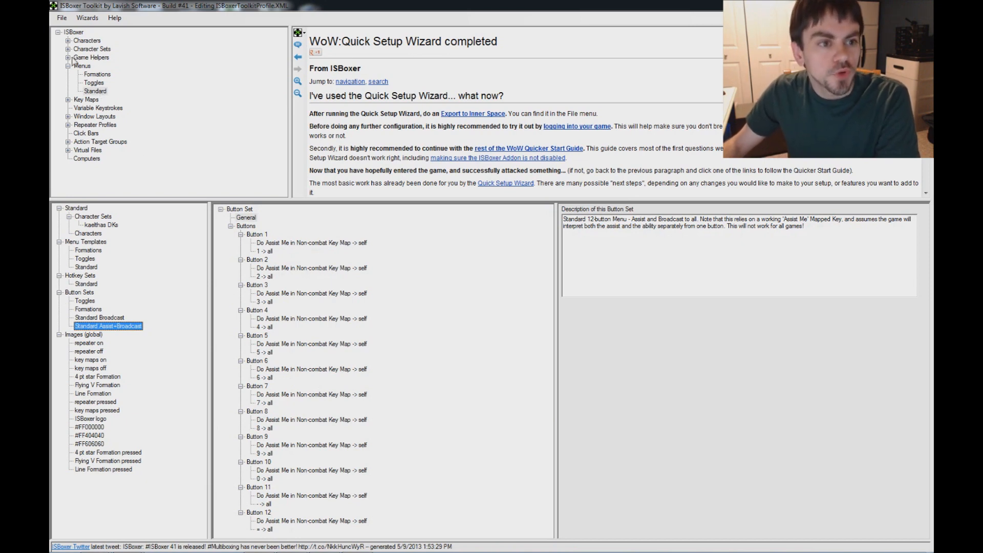
click(81, 65)
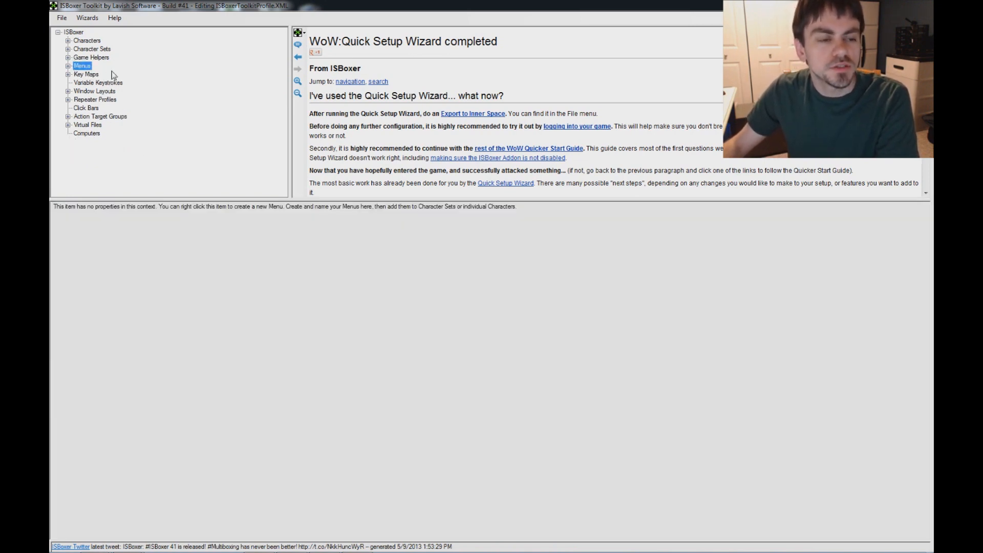
mouse_move(169, 103)
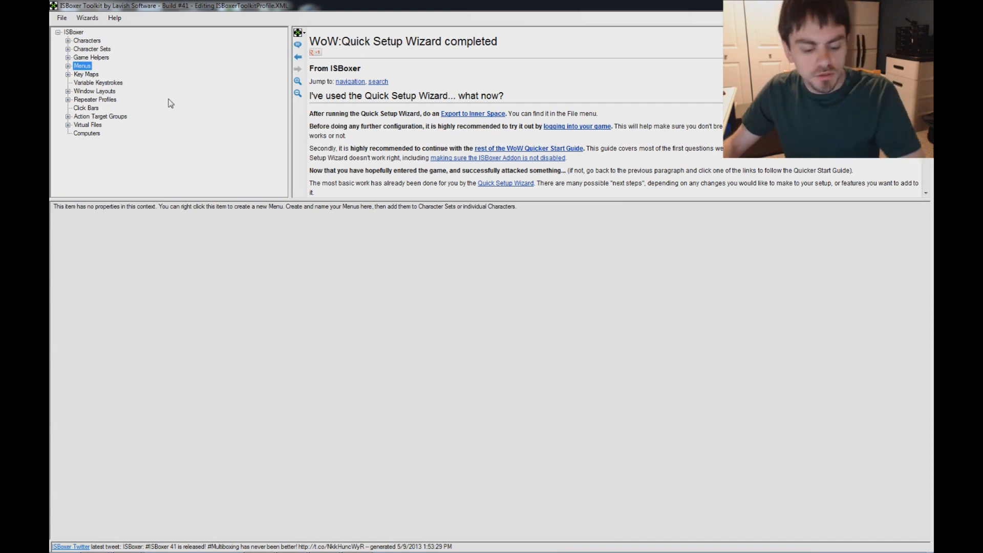
- Export the entire configuration to Inner Space and dismiss the success message
click(61, 17)
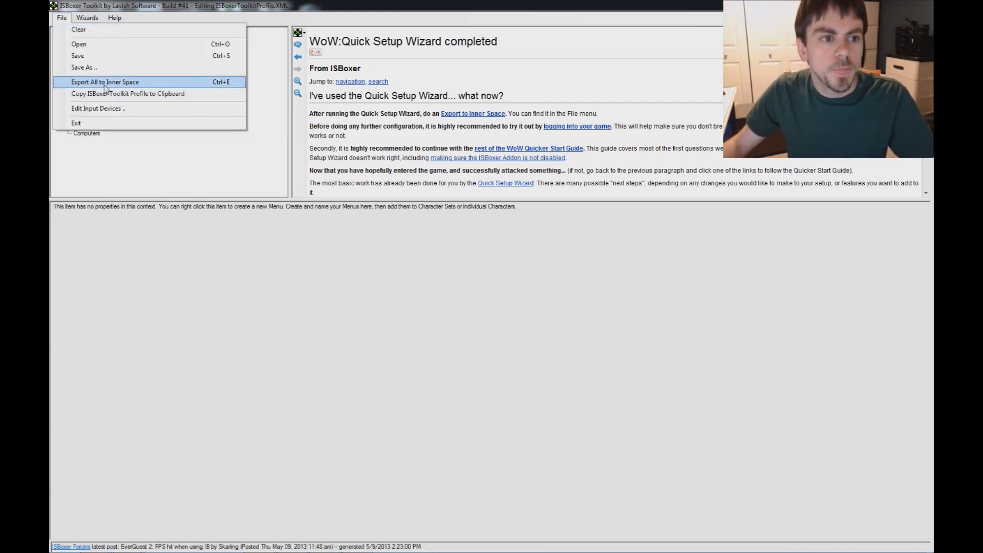
click(105, 81)
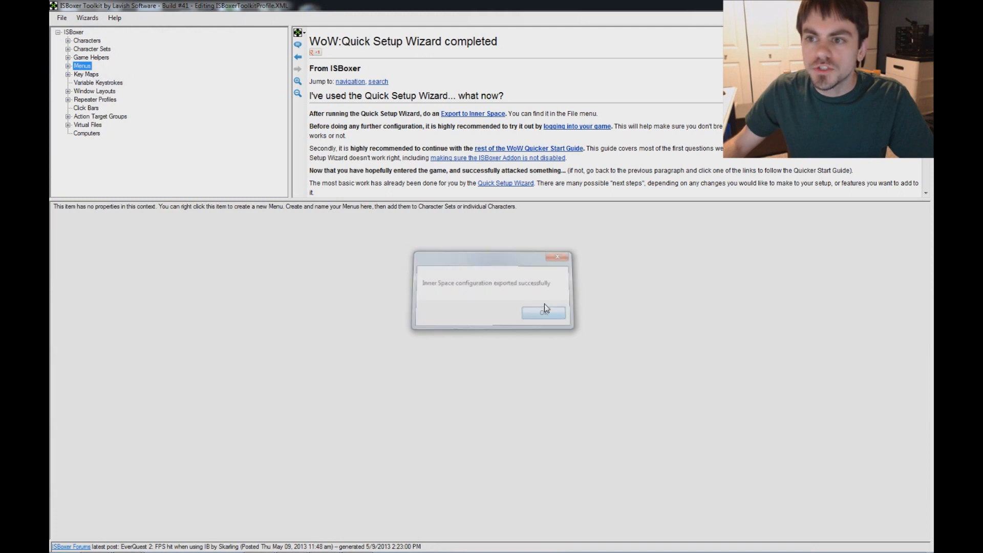
click(542, 312)
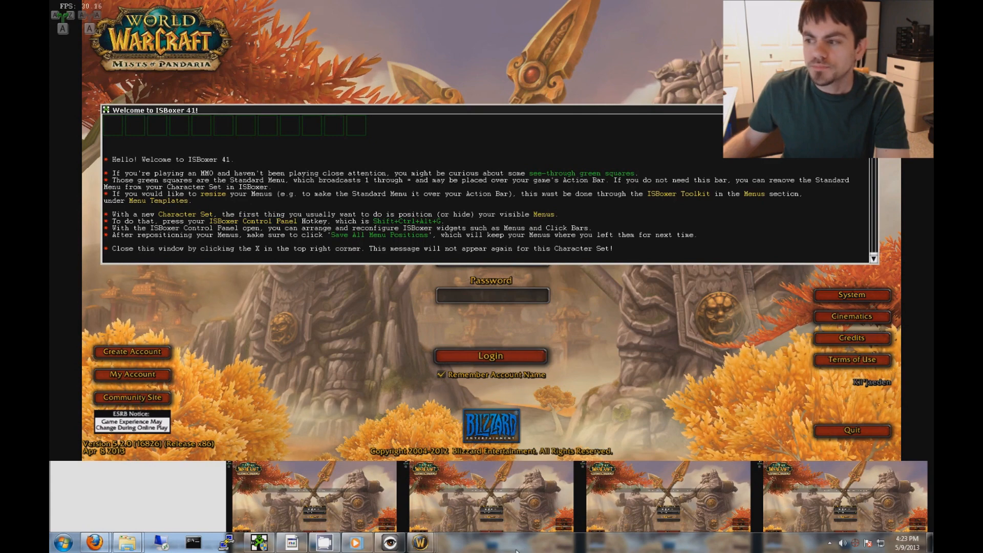
mouse_move(726, 547)
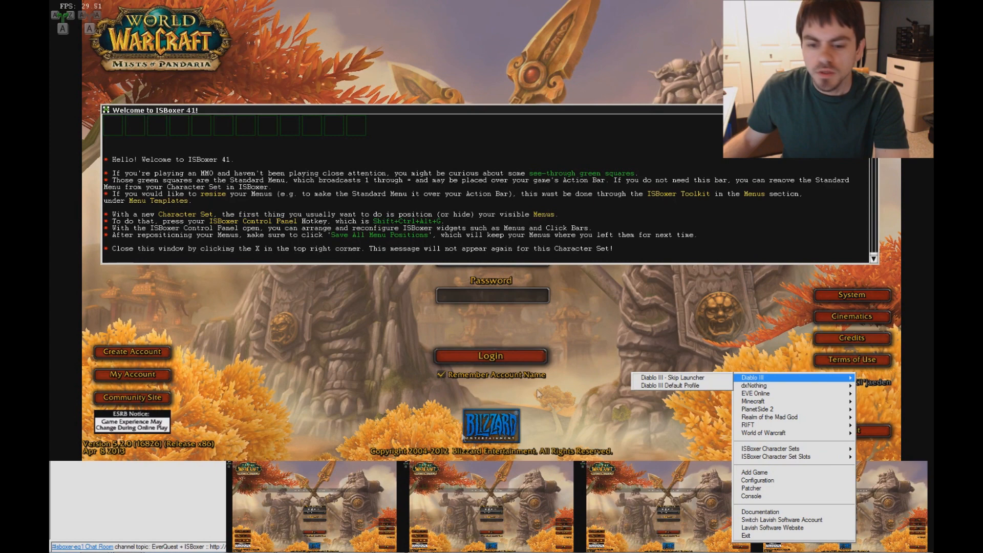
- Dismiss the launch menu, log in with the account password, then view the AddOn List
click(391, 368)
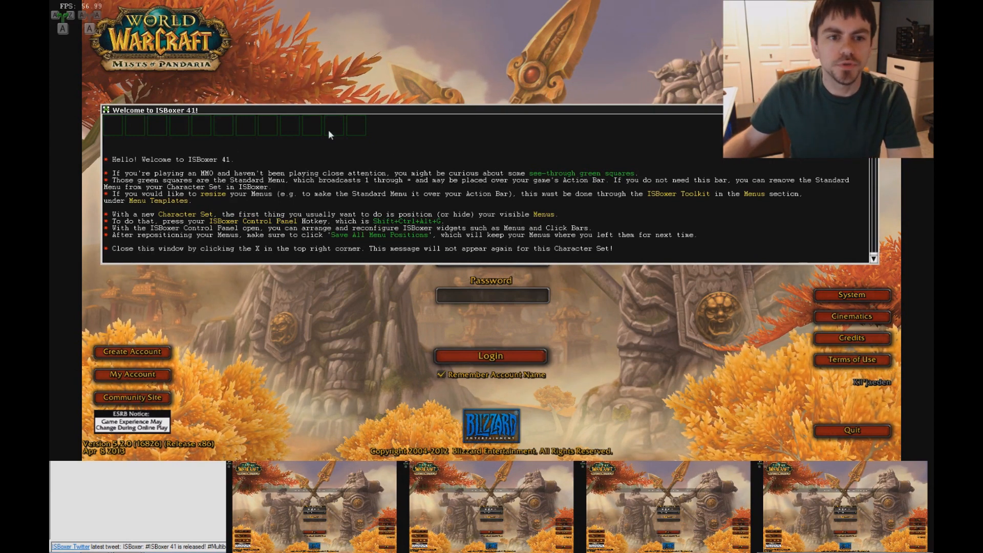
mouse_move(308, 208)
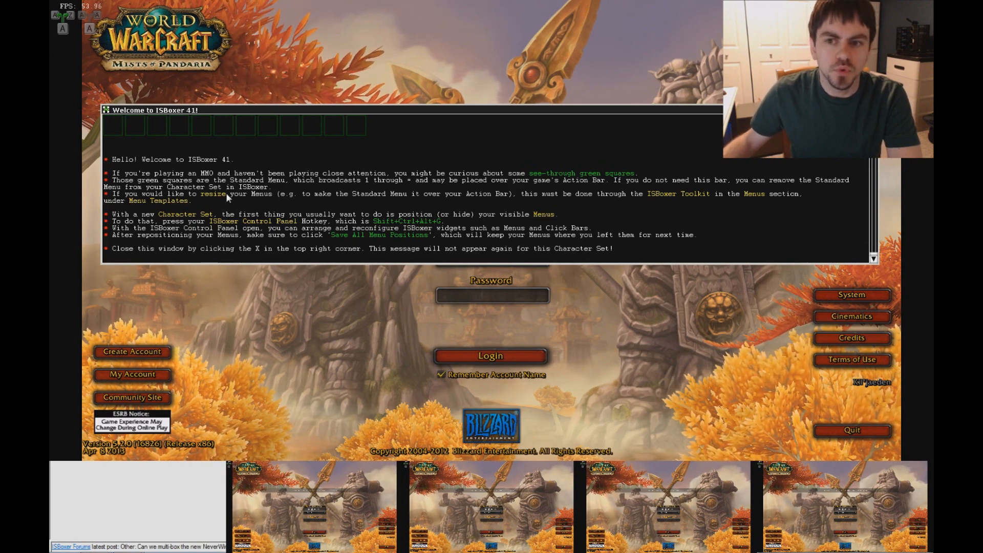
mouse_move(354, 126)
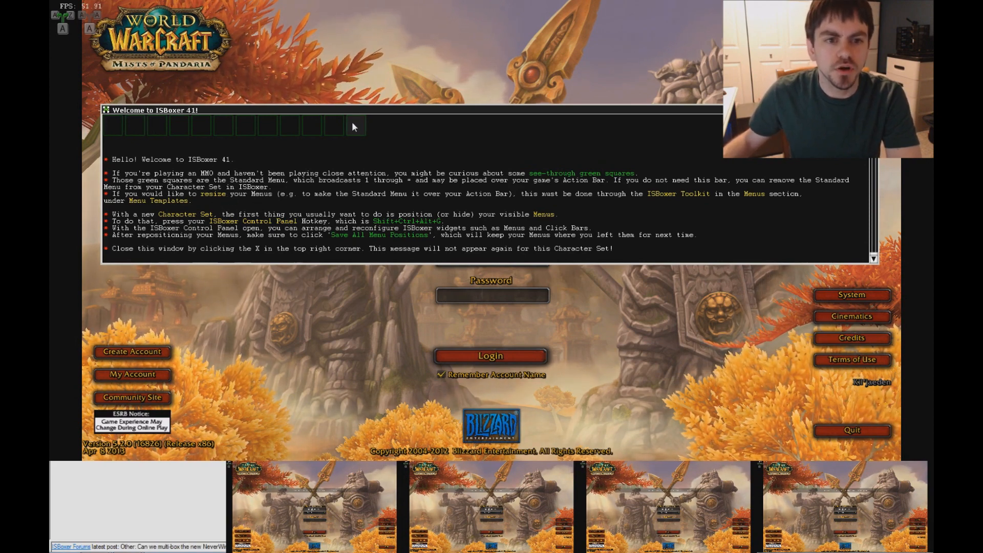
click(492, 295)
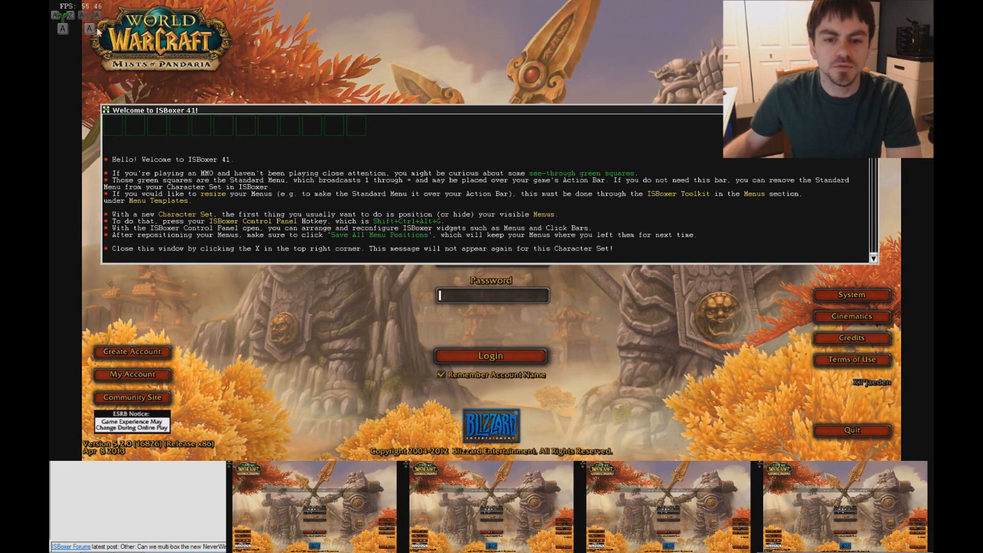
mouse_move(332, 328)
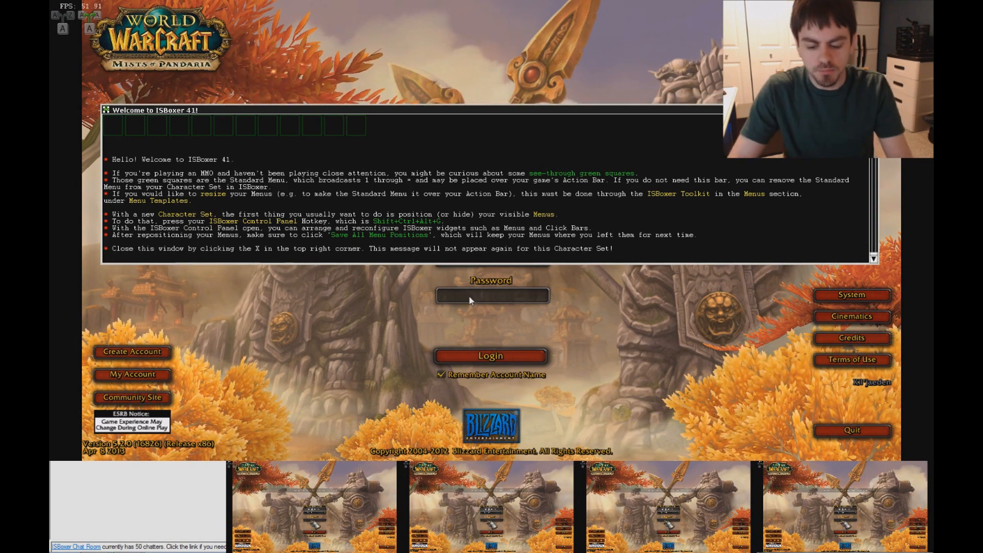
text(password)
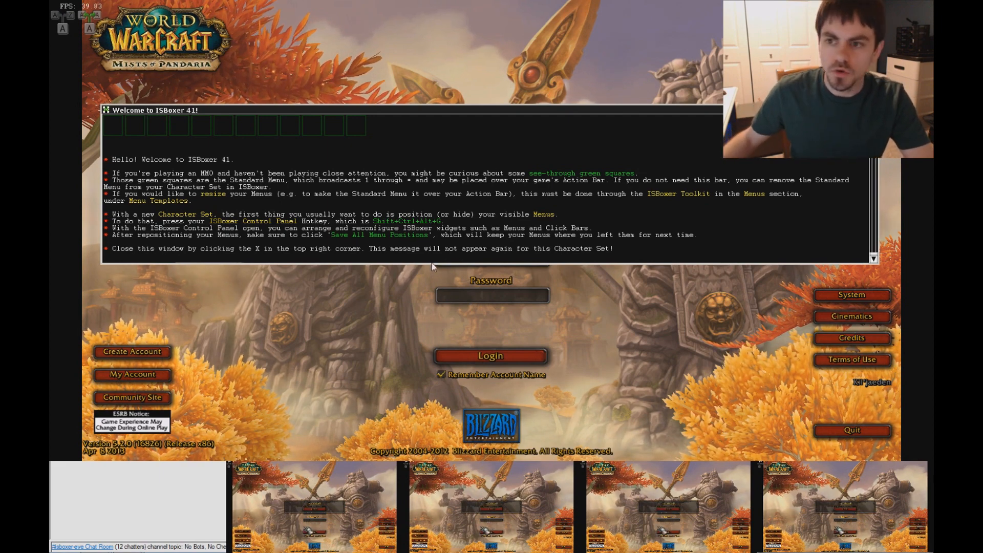
click(490, 355)
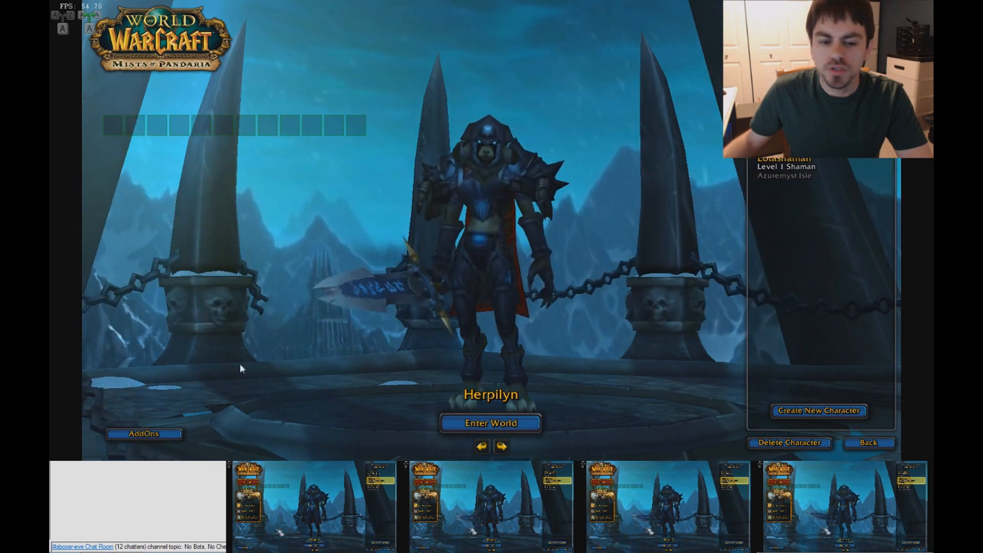
click(143, 433)
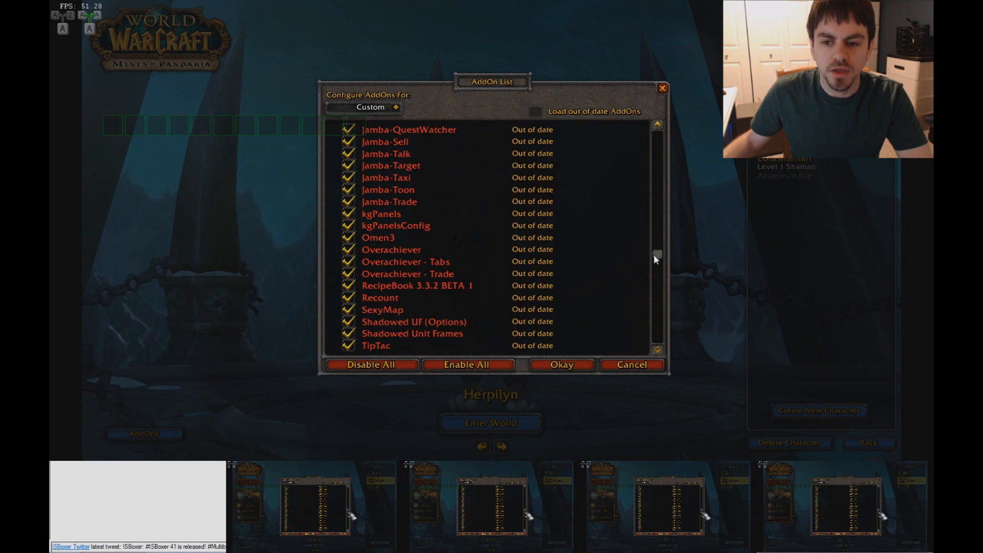
scroll(up, 3)
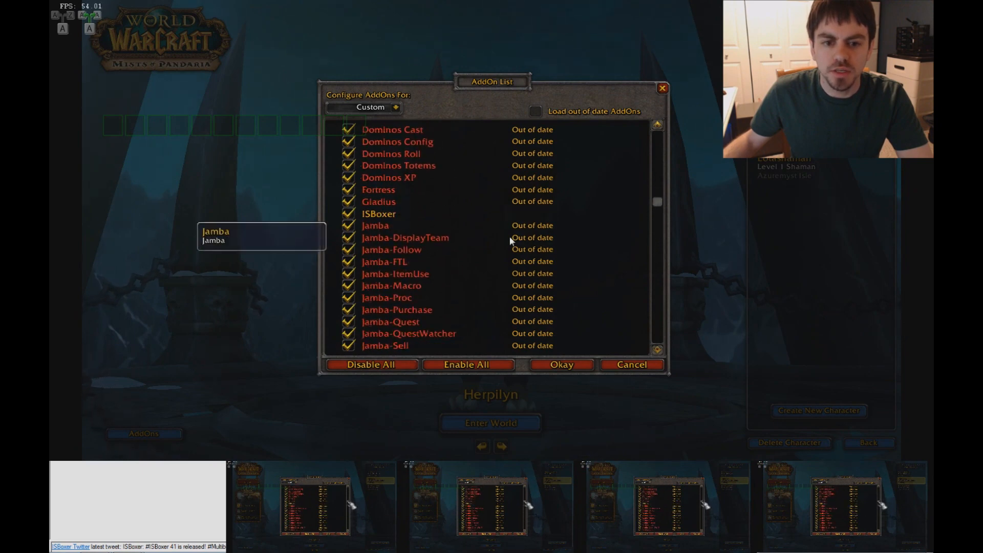
mouse_move(688, 301)
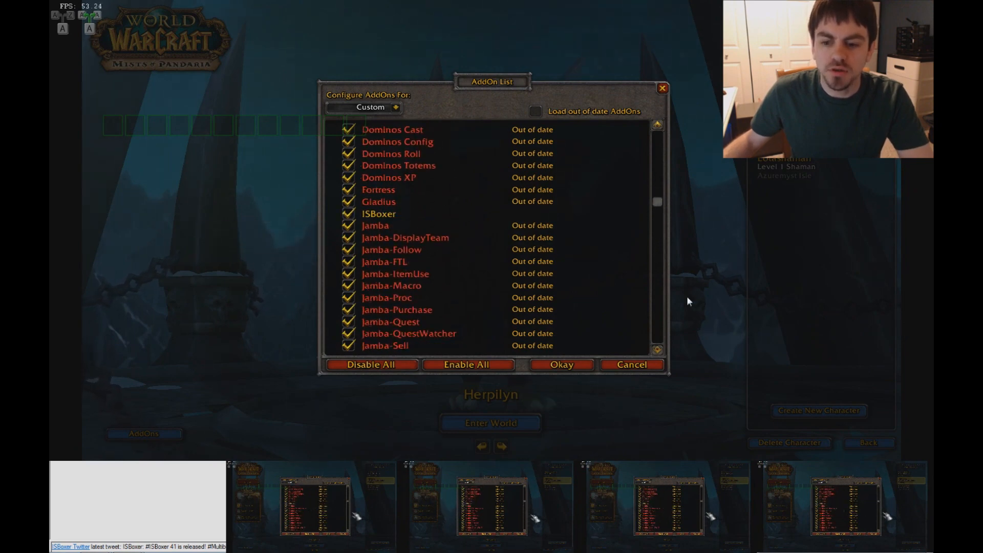
mouse_move(586, 357)
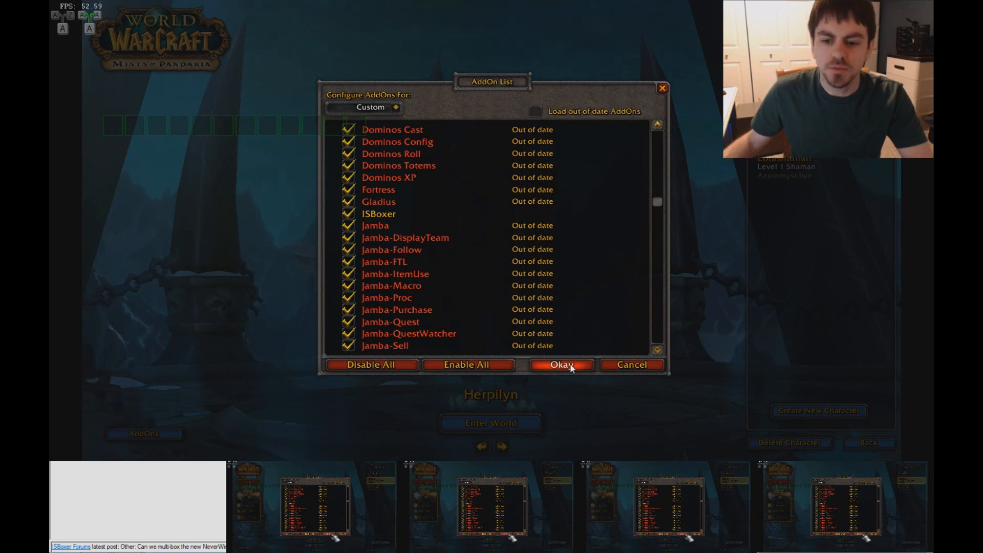
mouse_move(508, 343)
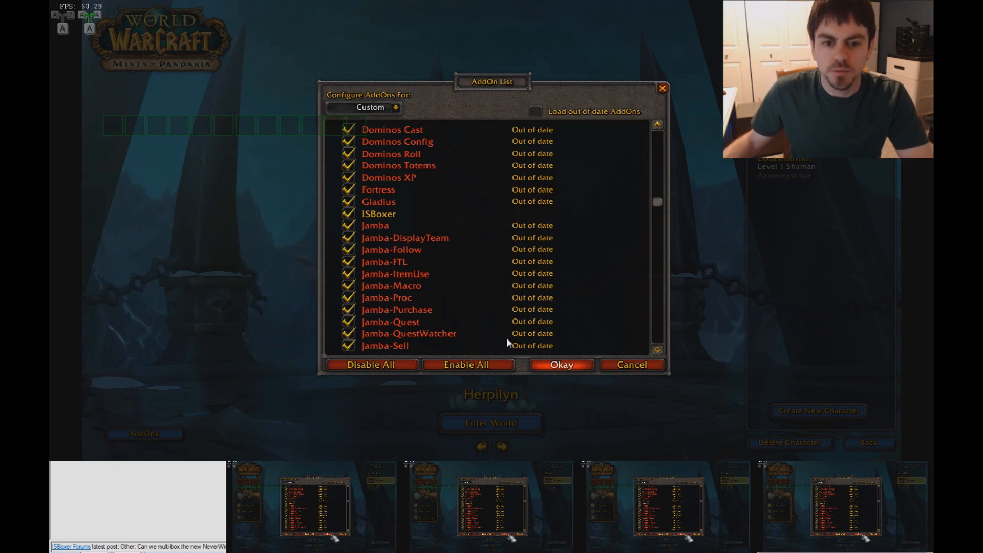
scroll(down, 3)
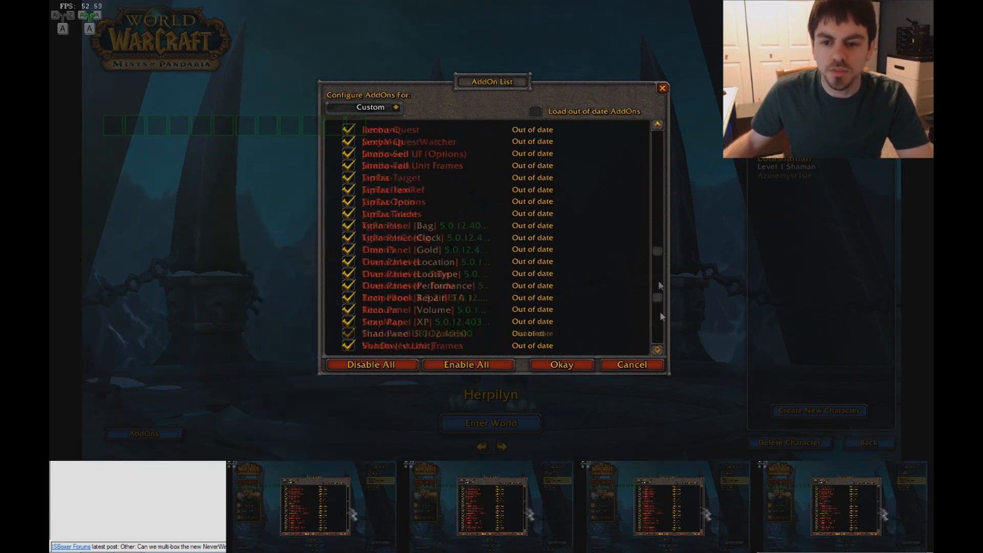
scroll(up, 3)
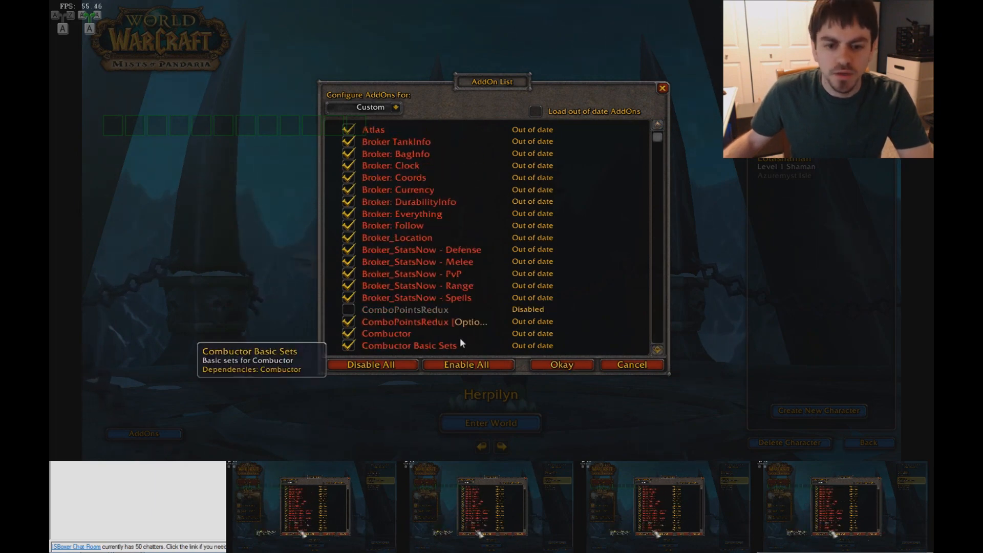
scroll(down, 3)
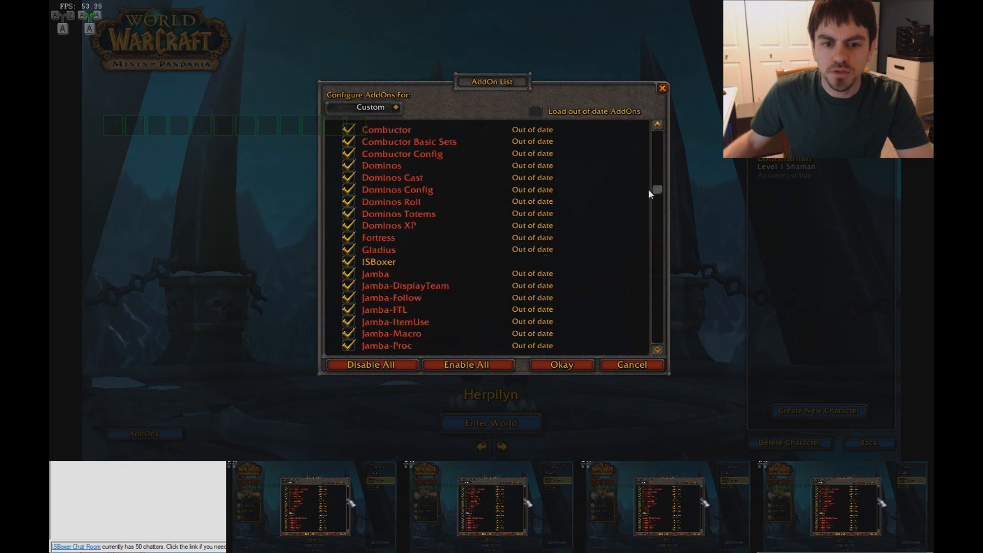
click(560, 364)
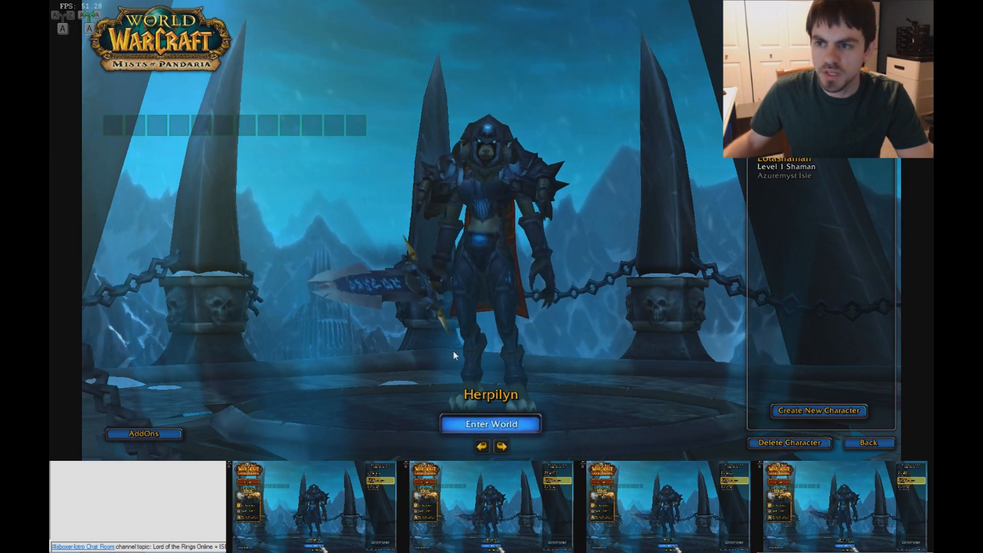
- Enter the game world with Herpilyn from character selection
click(491, 424)
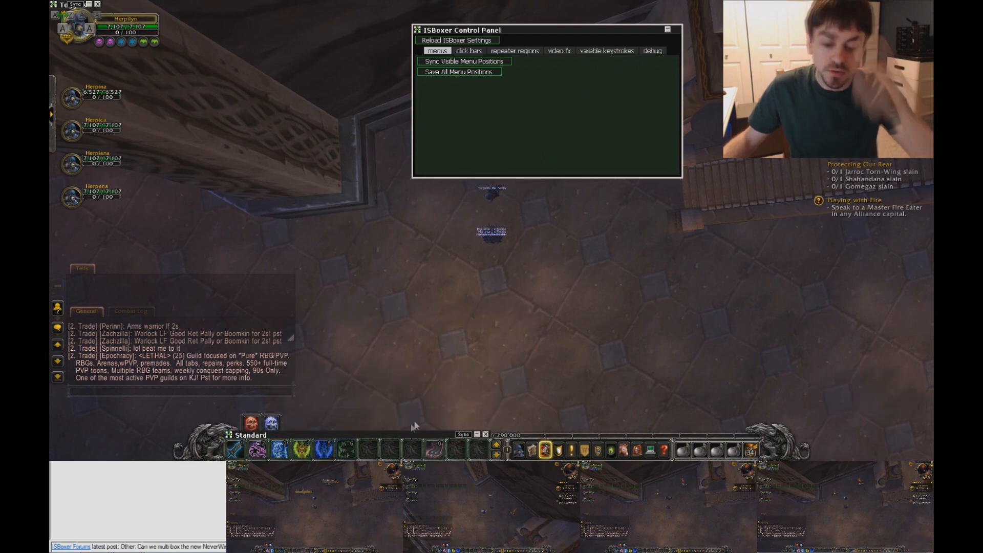
mouse_move(466, 439)
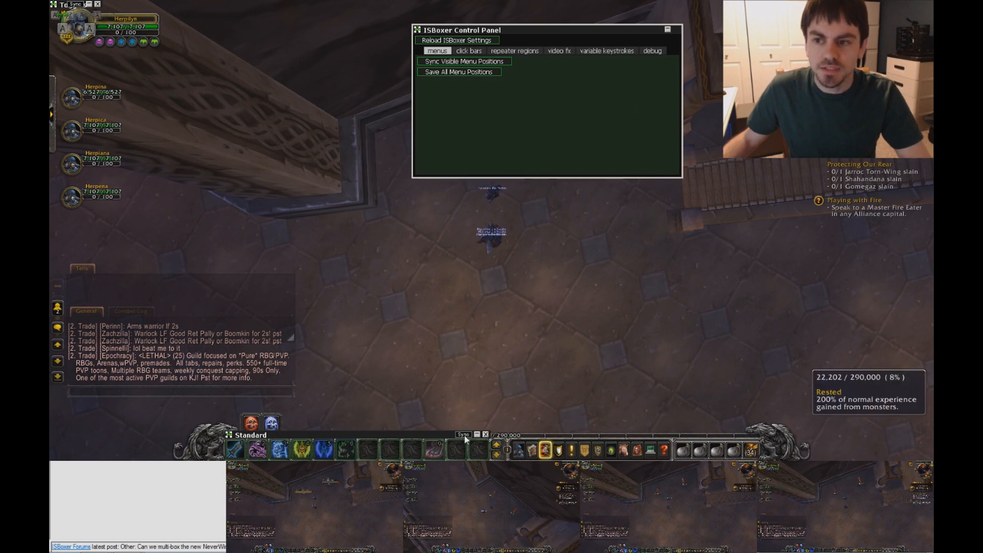
mouse_move(228, 120)
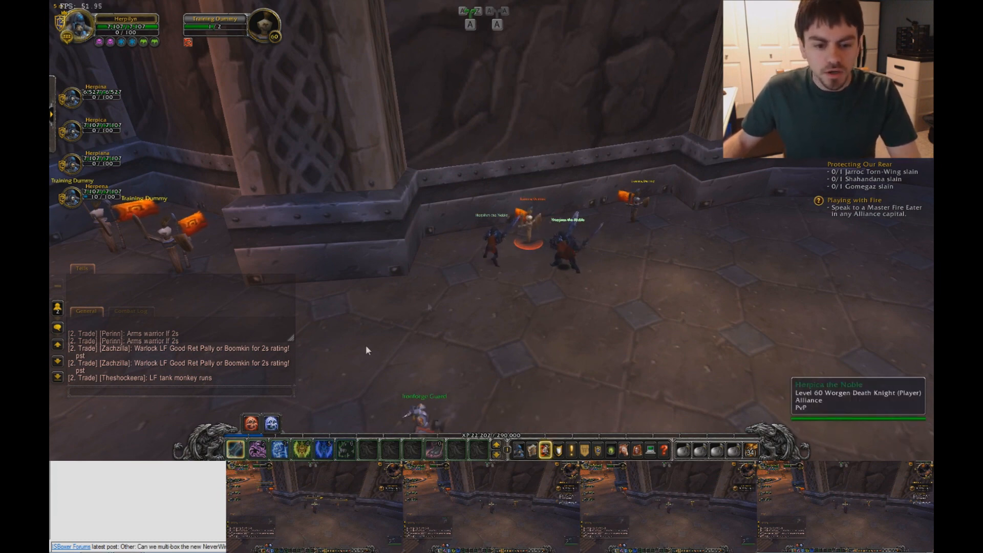
mouse_move(433, 448)
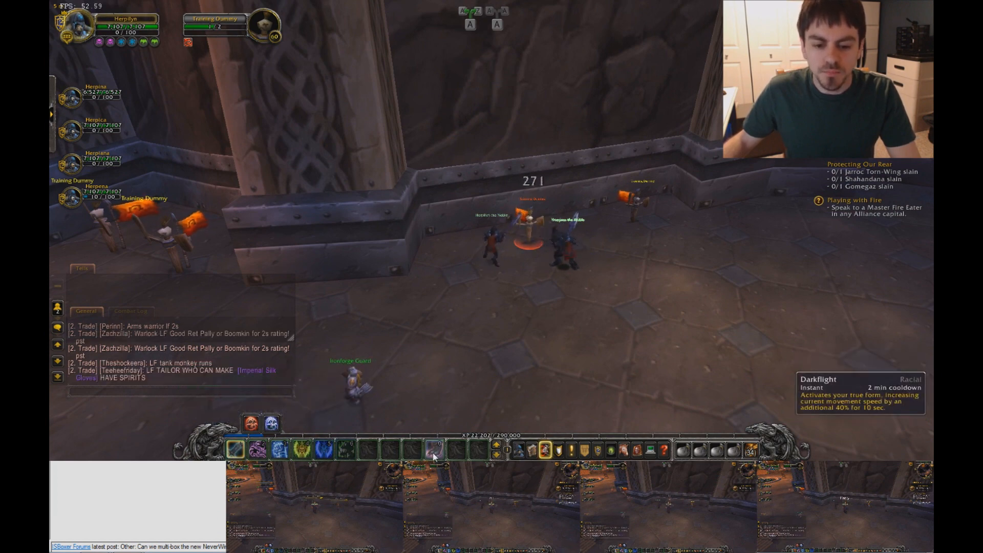
click(245, 447)
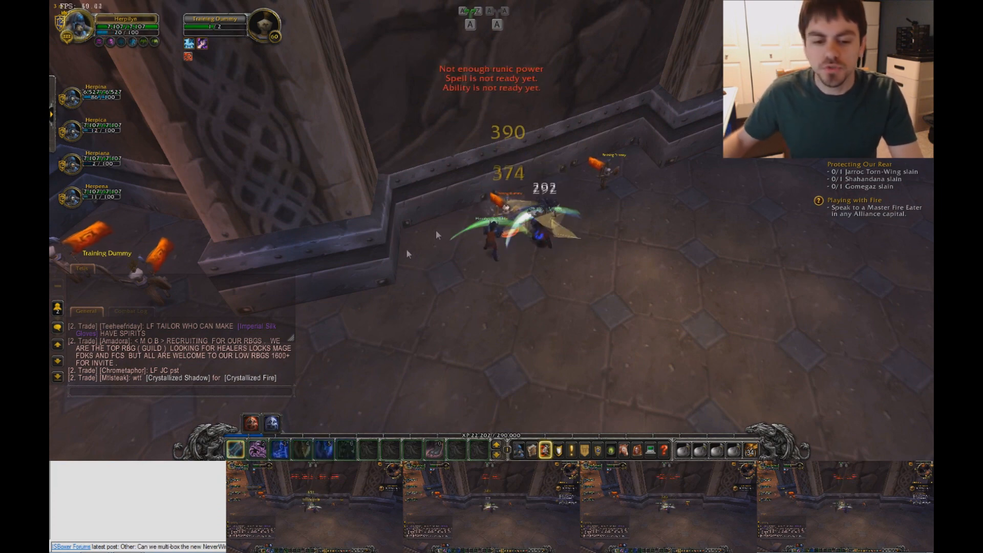
mouse_move(324, 450)
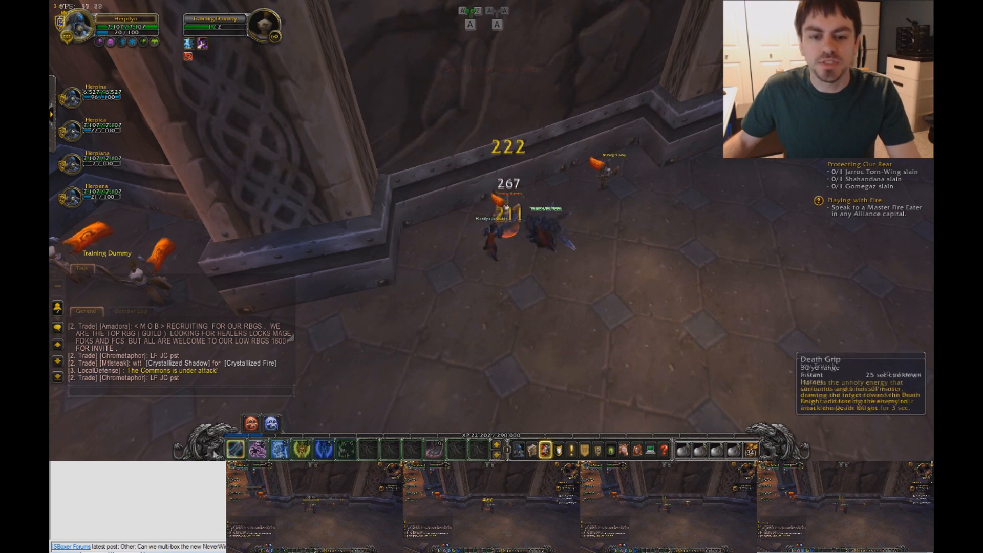
mouse_move(459, 258)
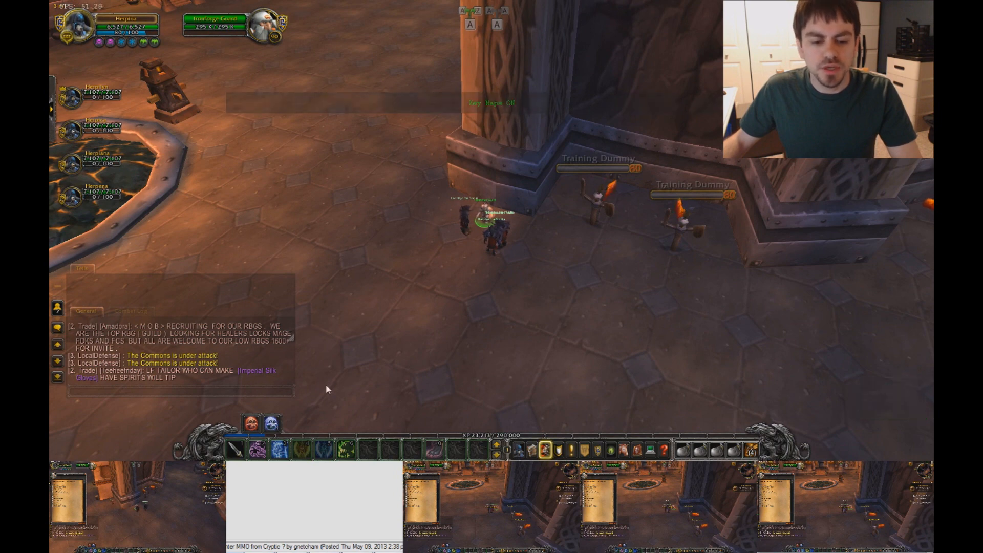
mouse_move(383, 217)
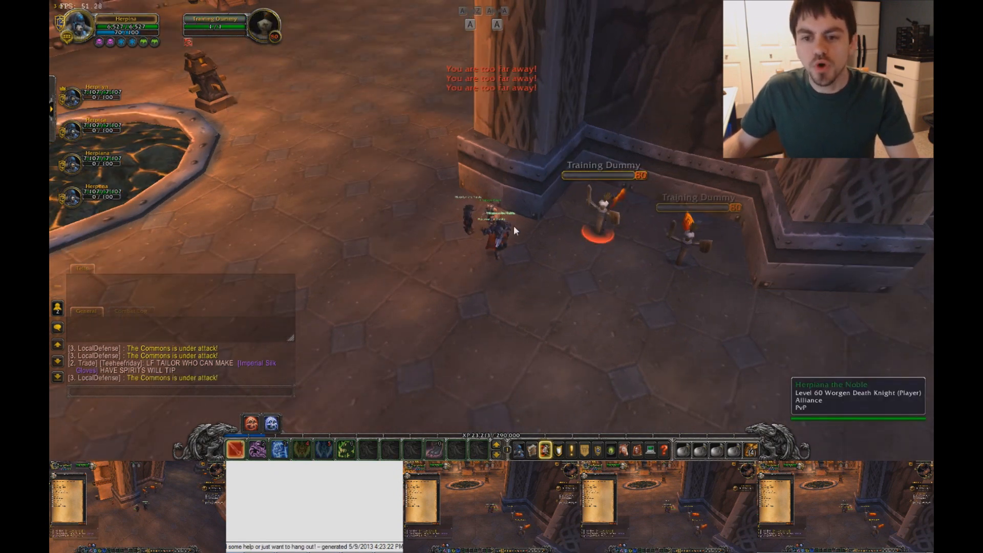
mouse_move(375, 269)
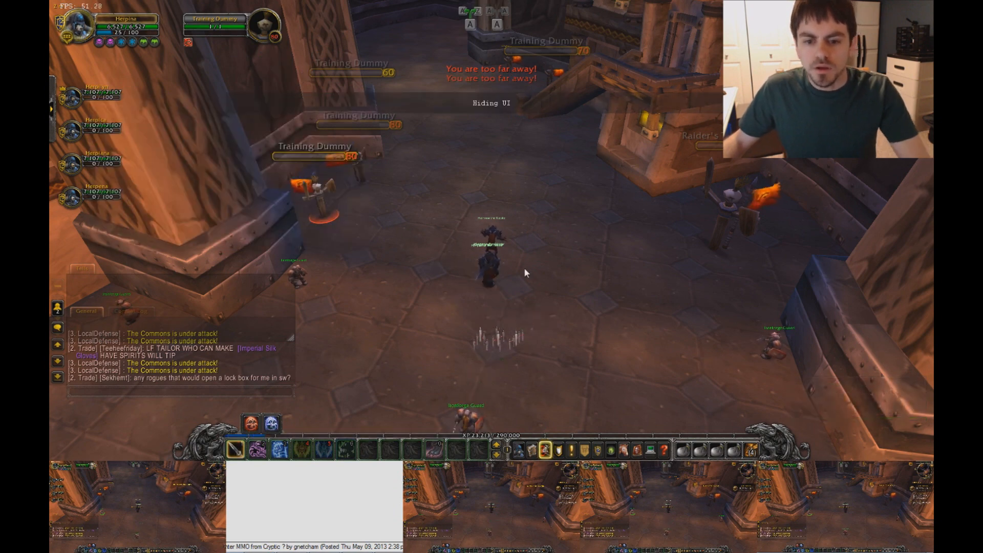
mouse_move(491, 235)
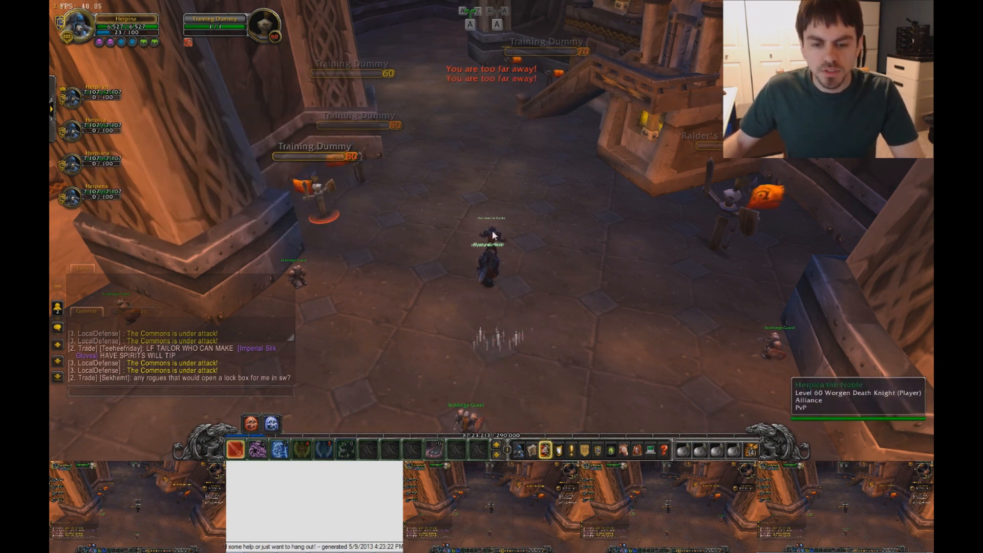